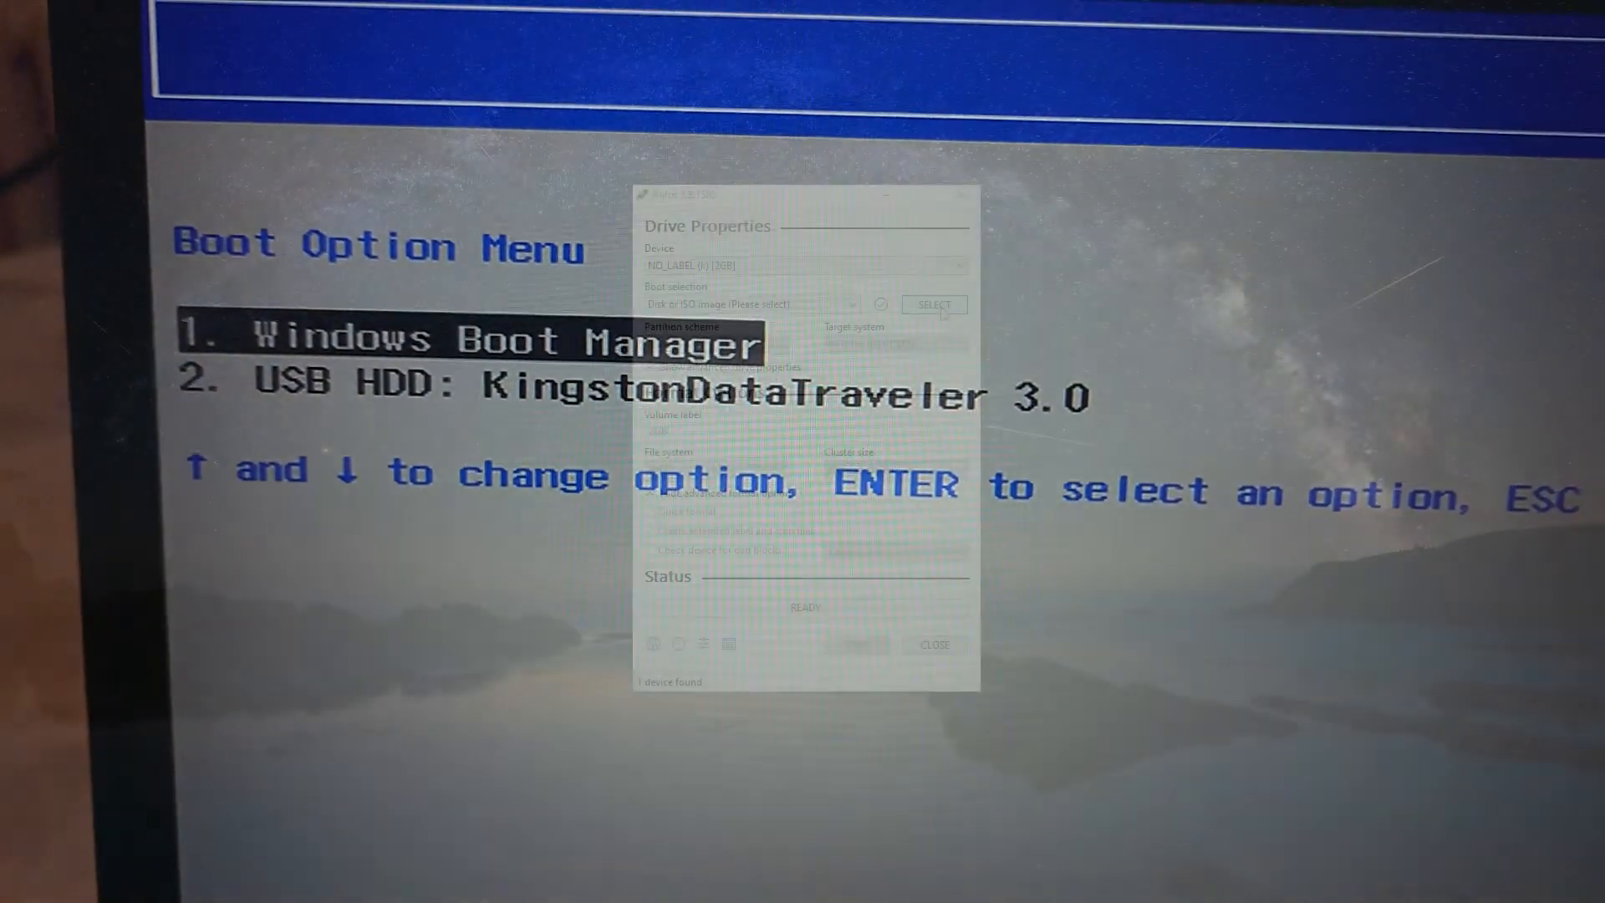
# Step: Load the SW_DVD9_Win_Pro_10_21H1.1_64BIT English ISO as the boot image for the 2GB USB drive
pyautogui.click(933, 305)
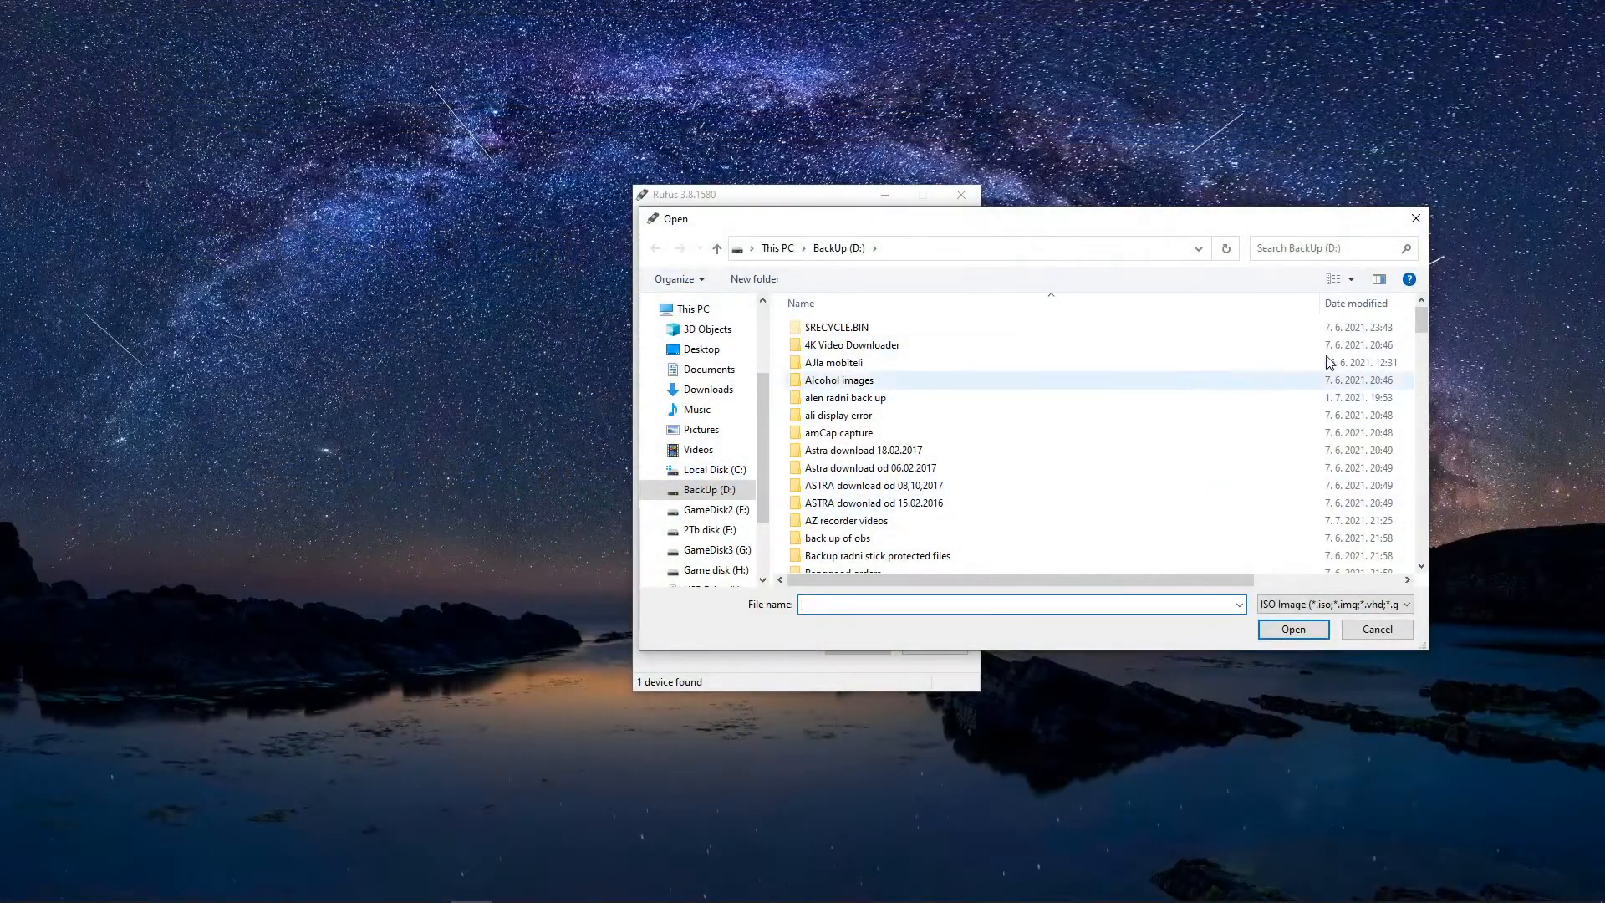
pyautogui.scroll(-3)
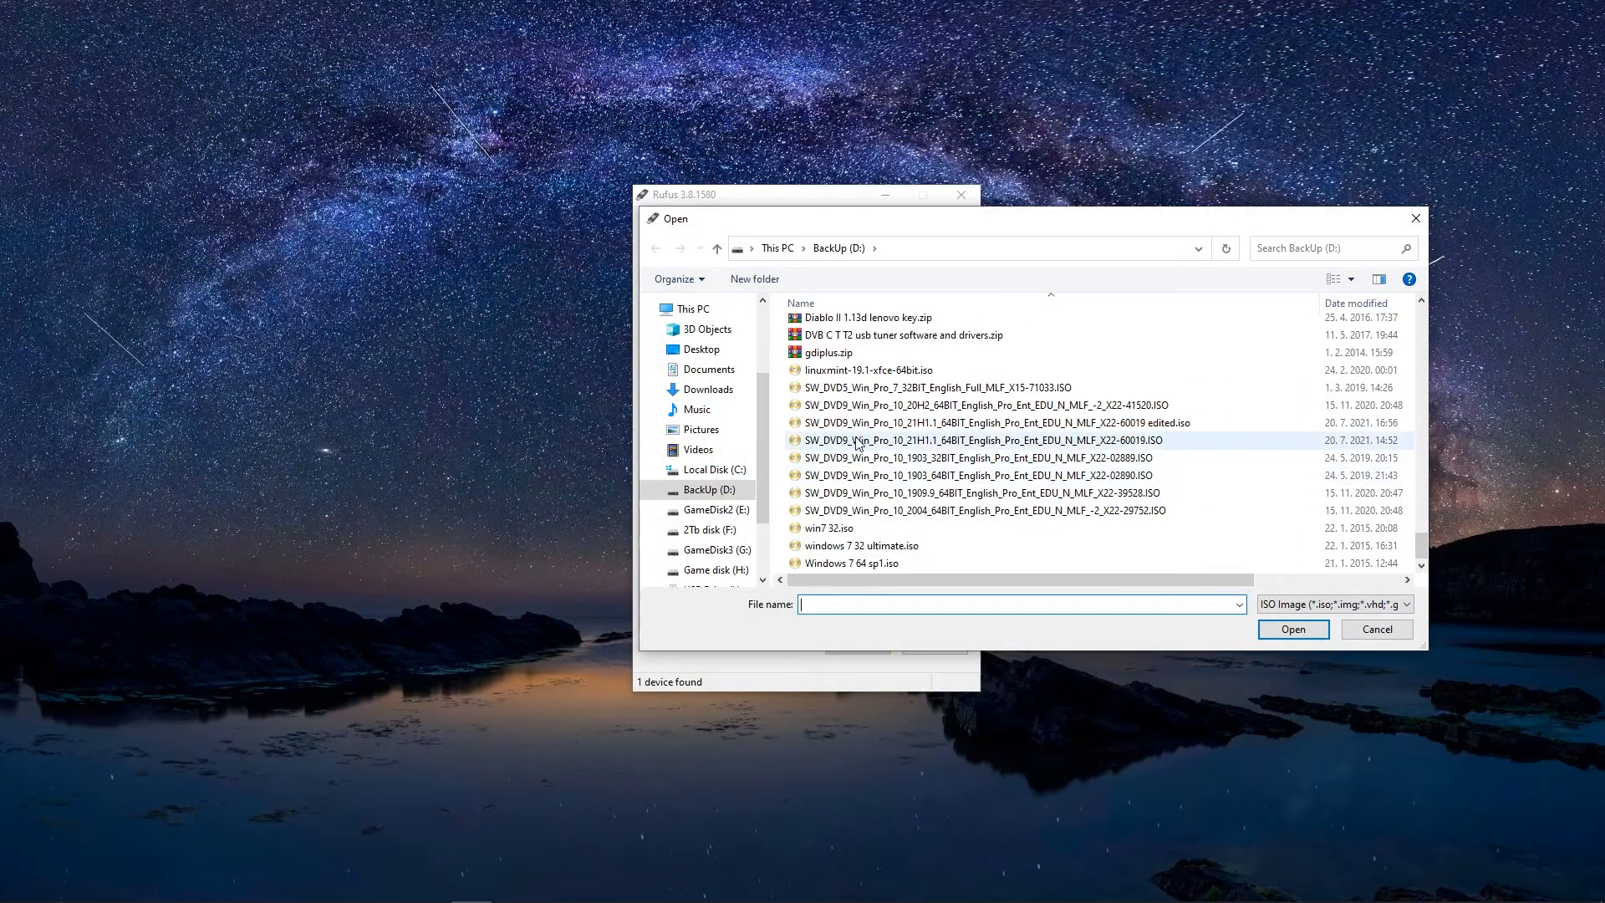
pyautogui.click(973, 441)
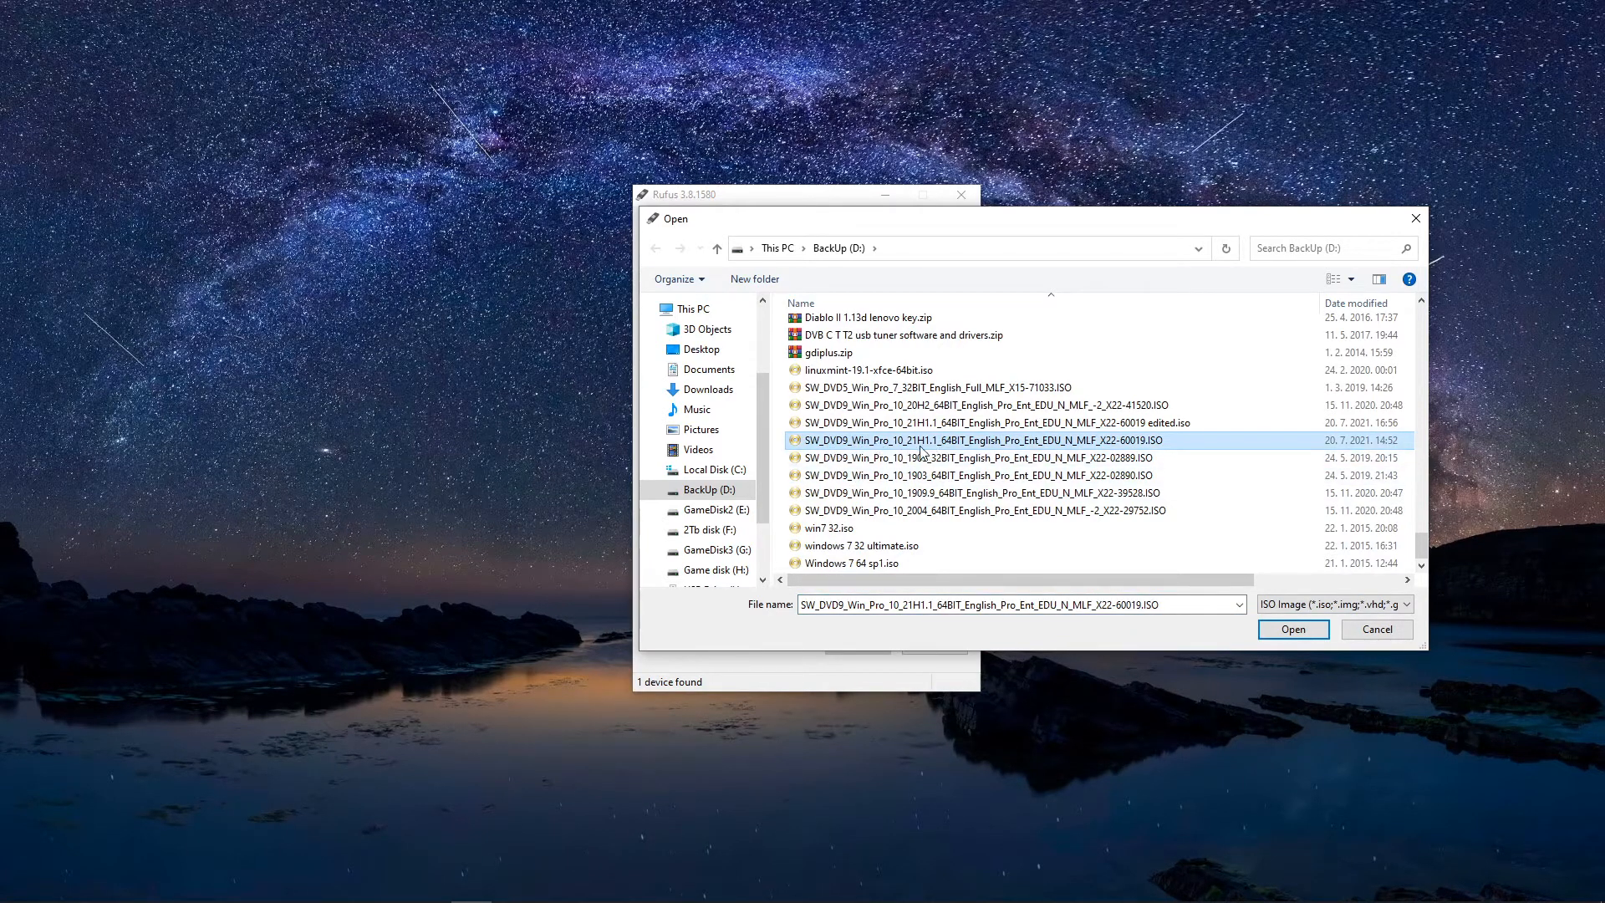
pyautogui.click(1292, 629)
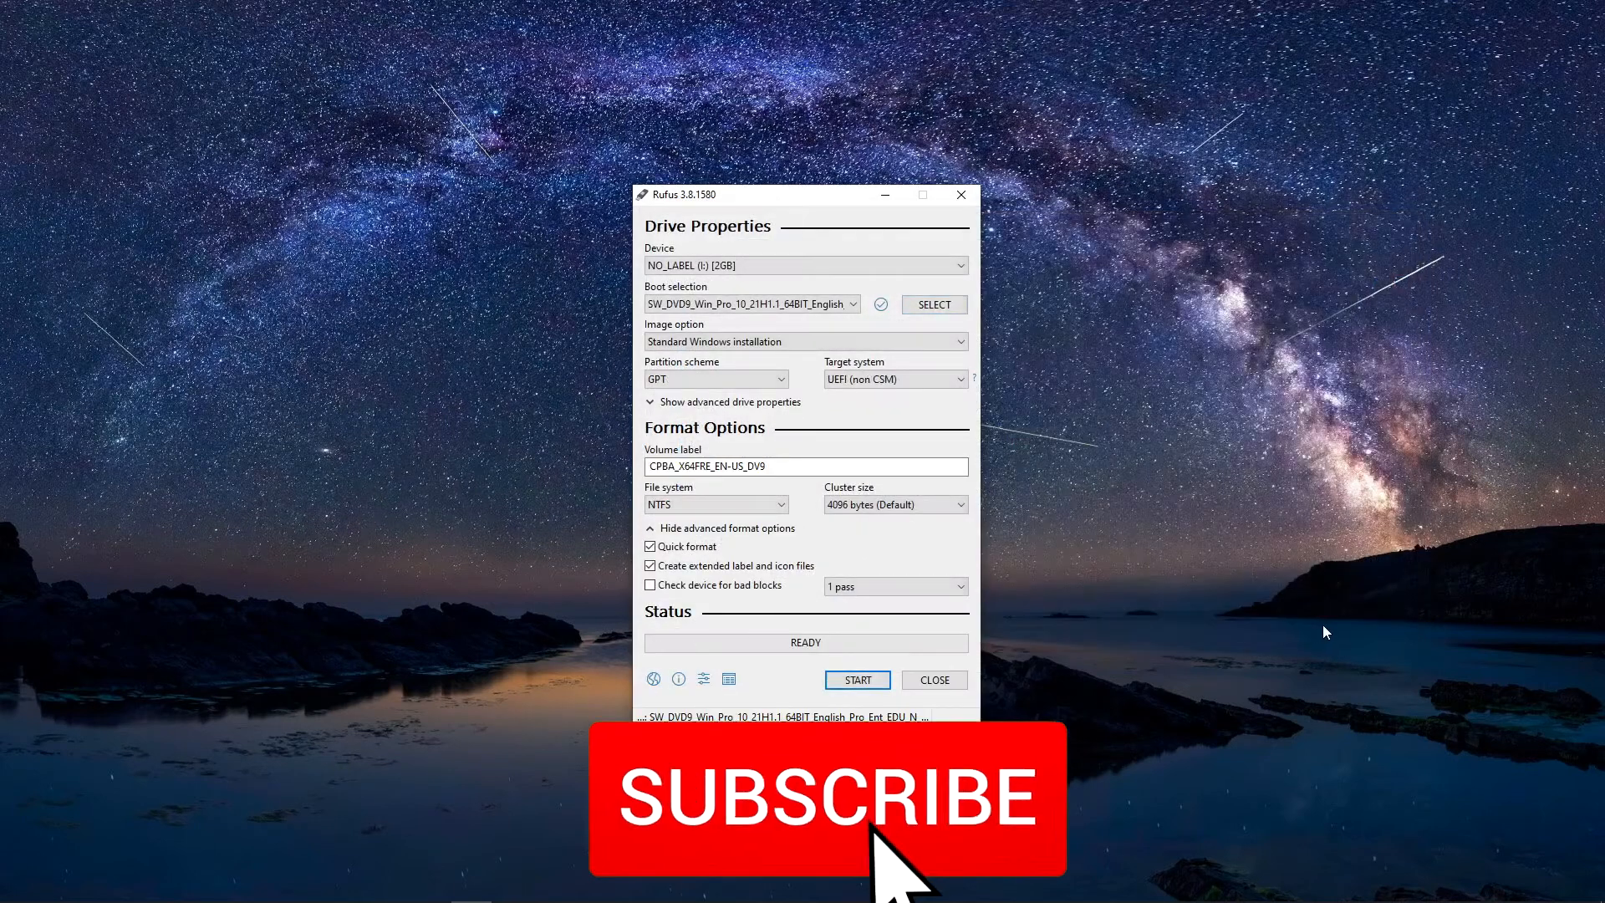
# Step: Confirm NTFS is the only file system on GPT for 21H1, then browse for the Windows 10 1903 64-bit ISO
pyautogui.click(829, 798)
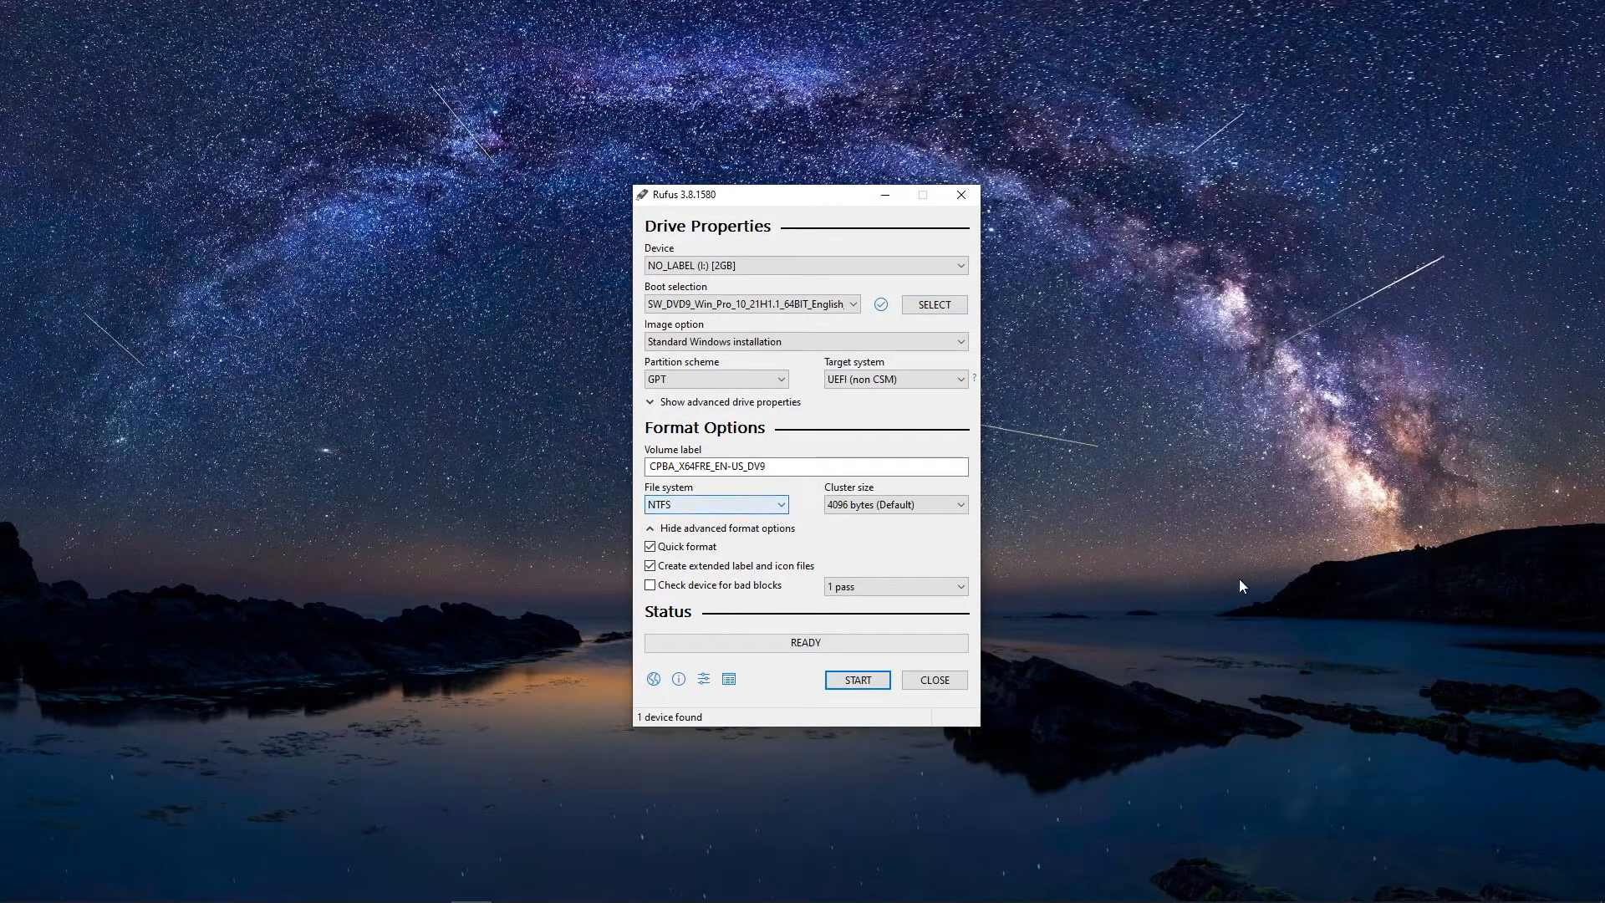
pyautogui.click(715, 378)
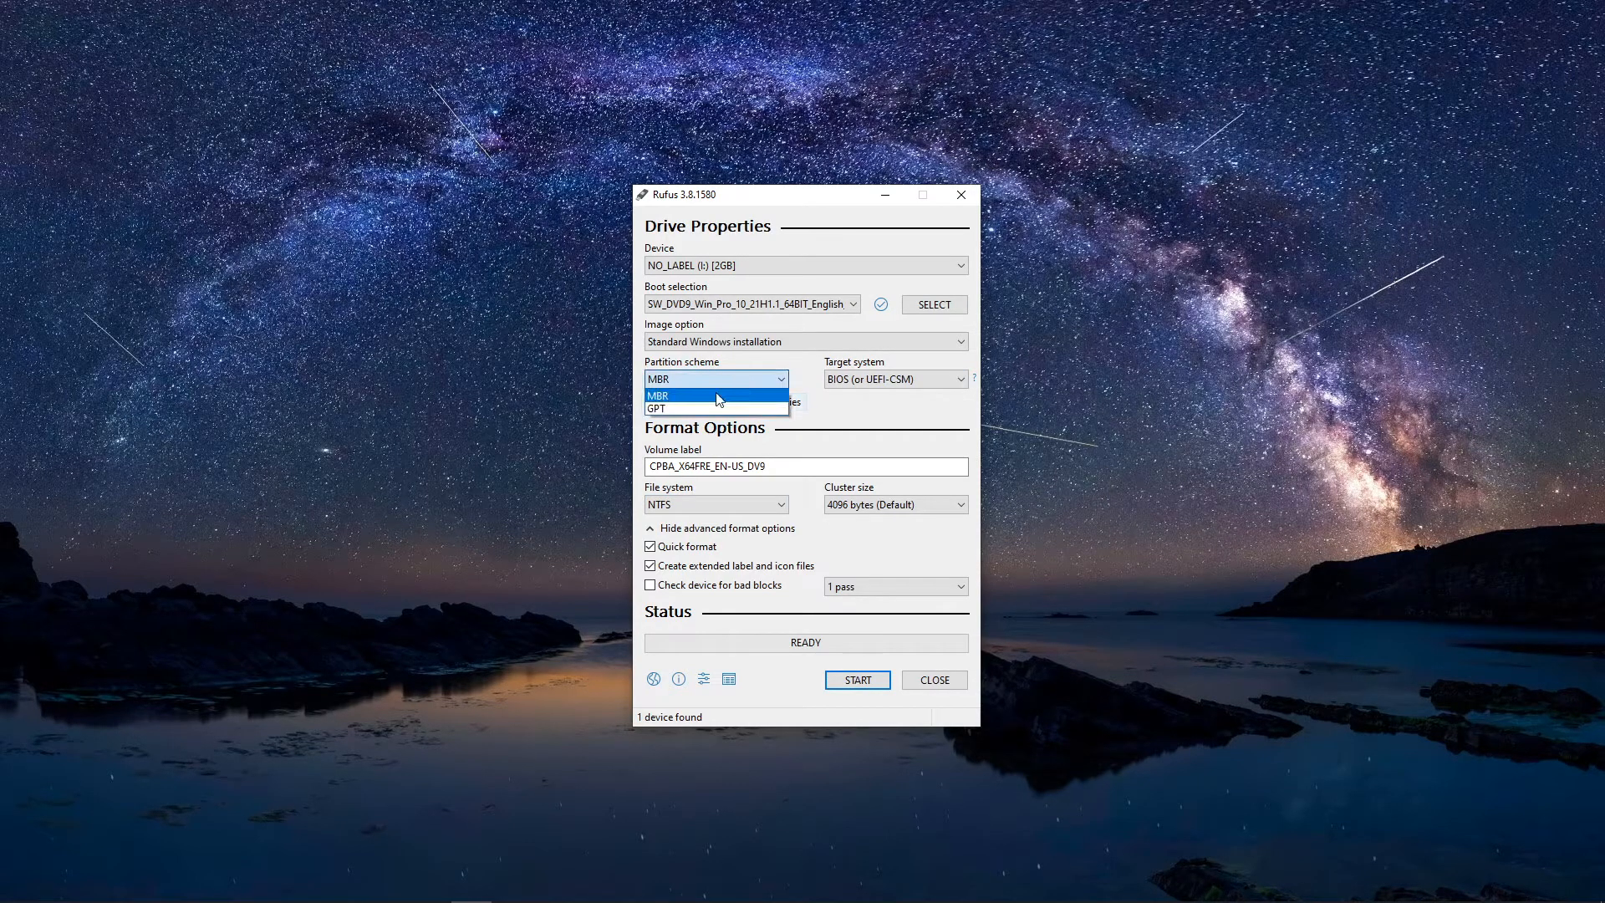
pyautogui.click(656, 409)
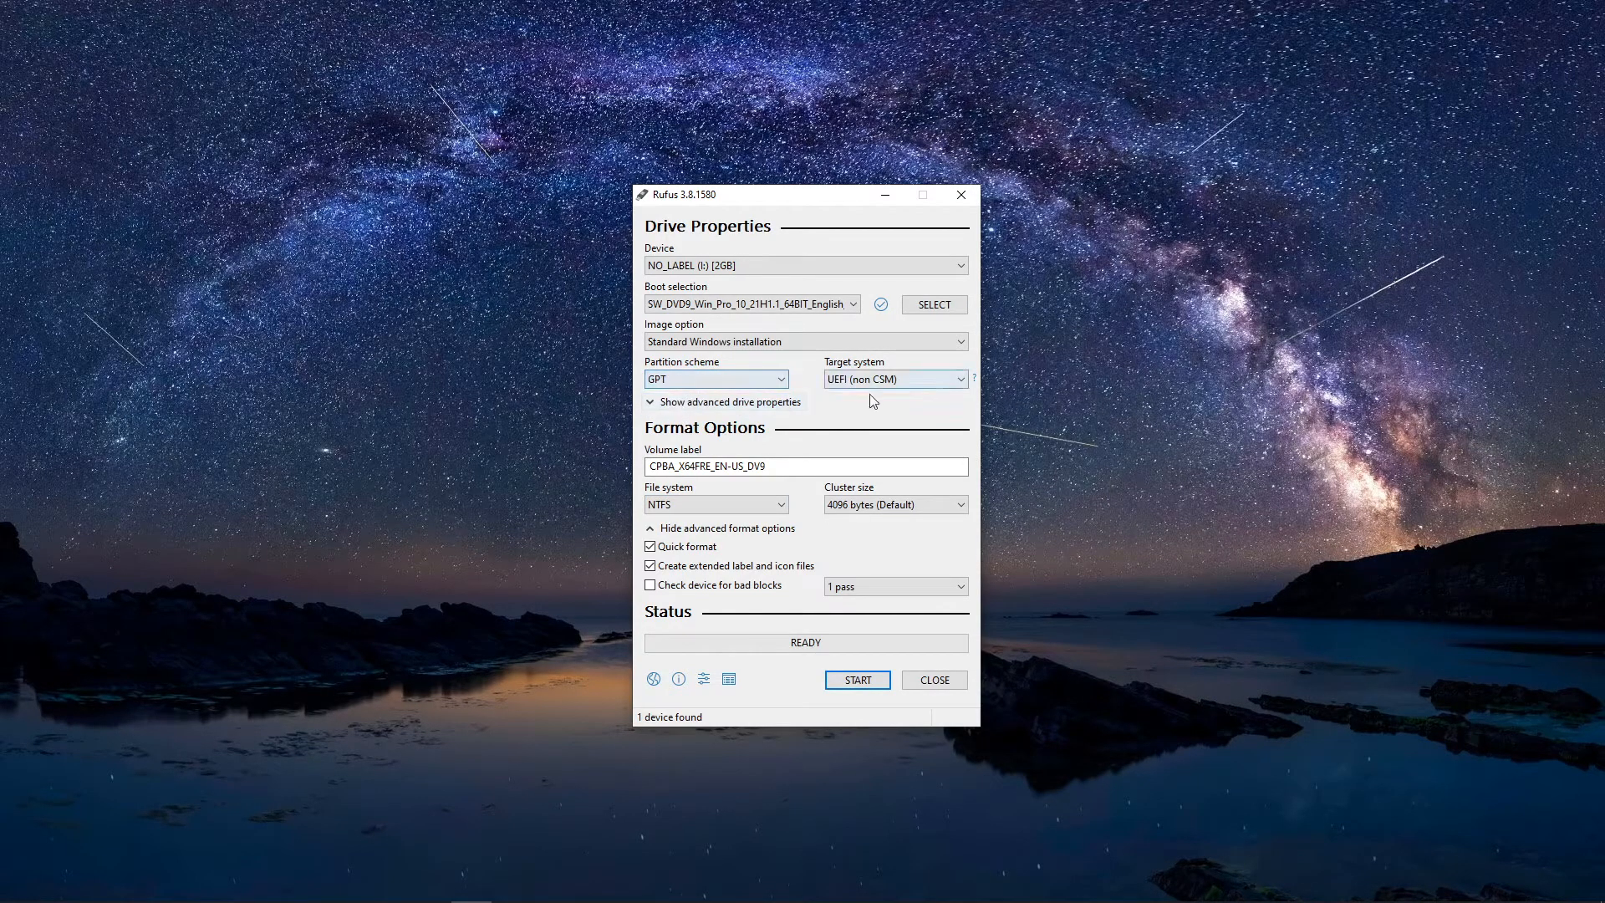
pyautogui.click(715, 503)
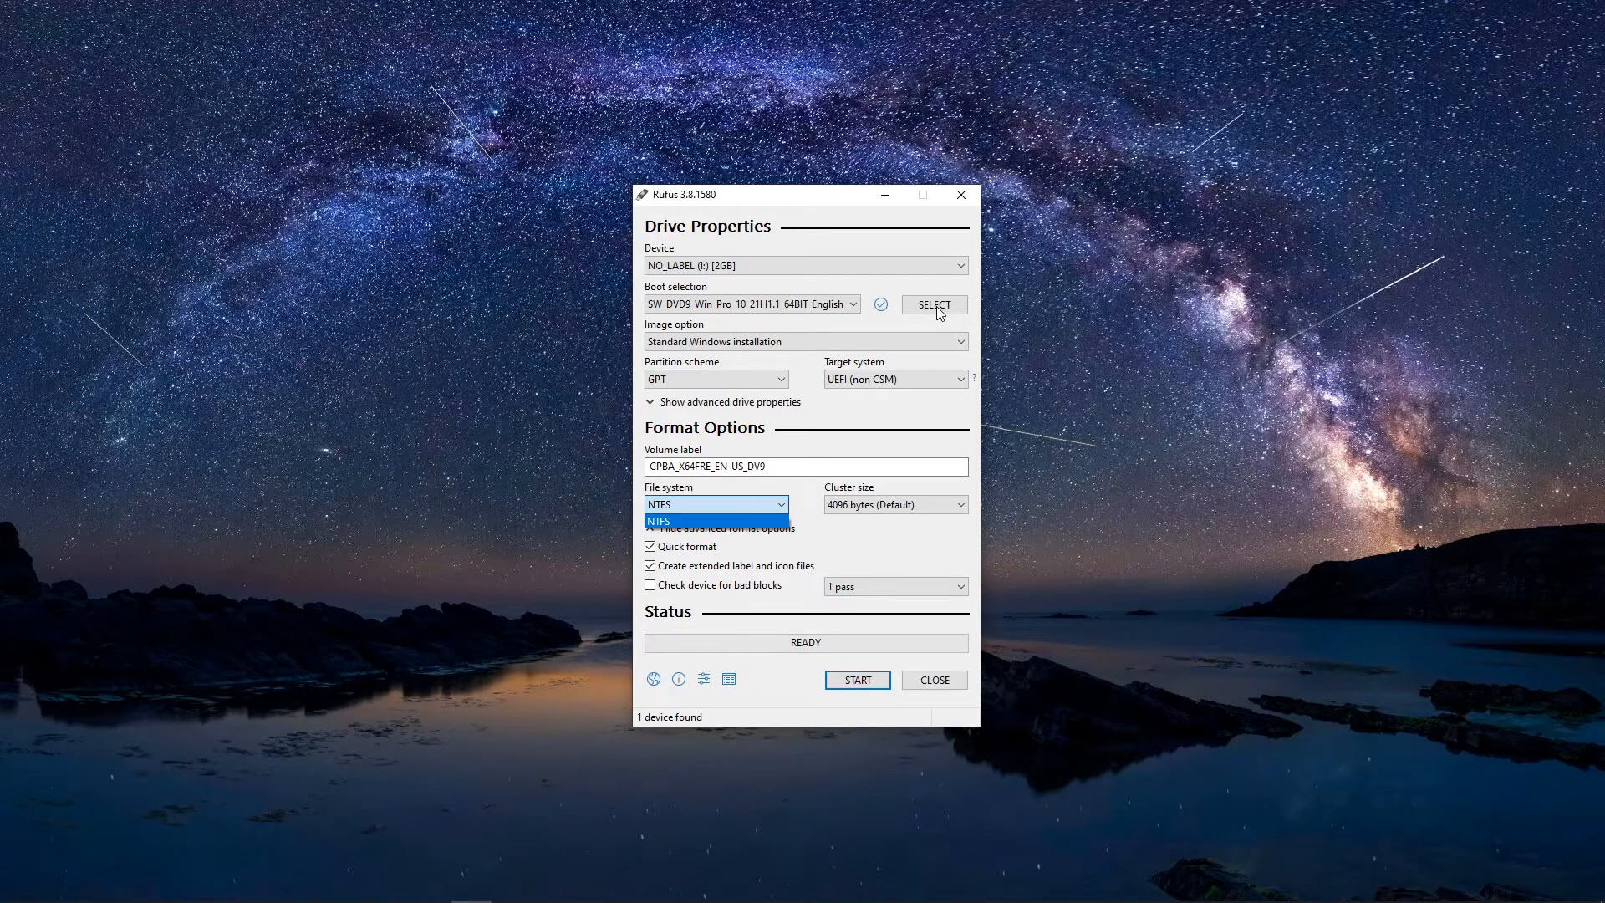
pyautogui.click(933, 305)
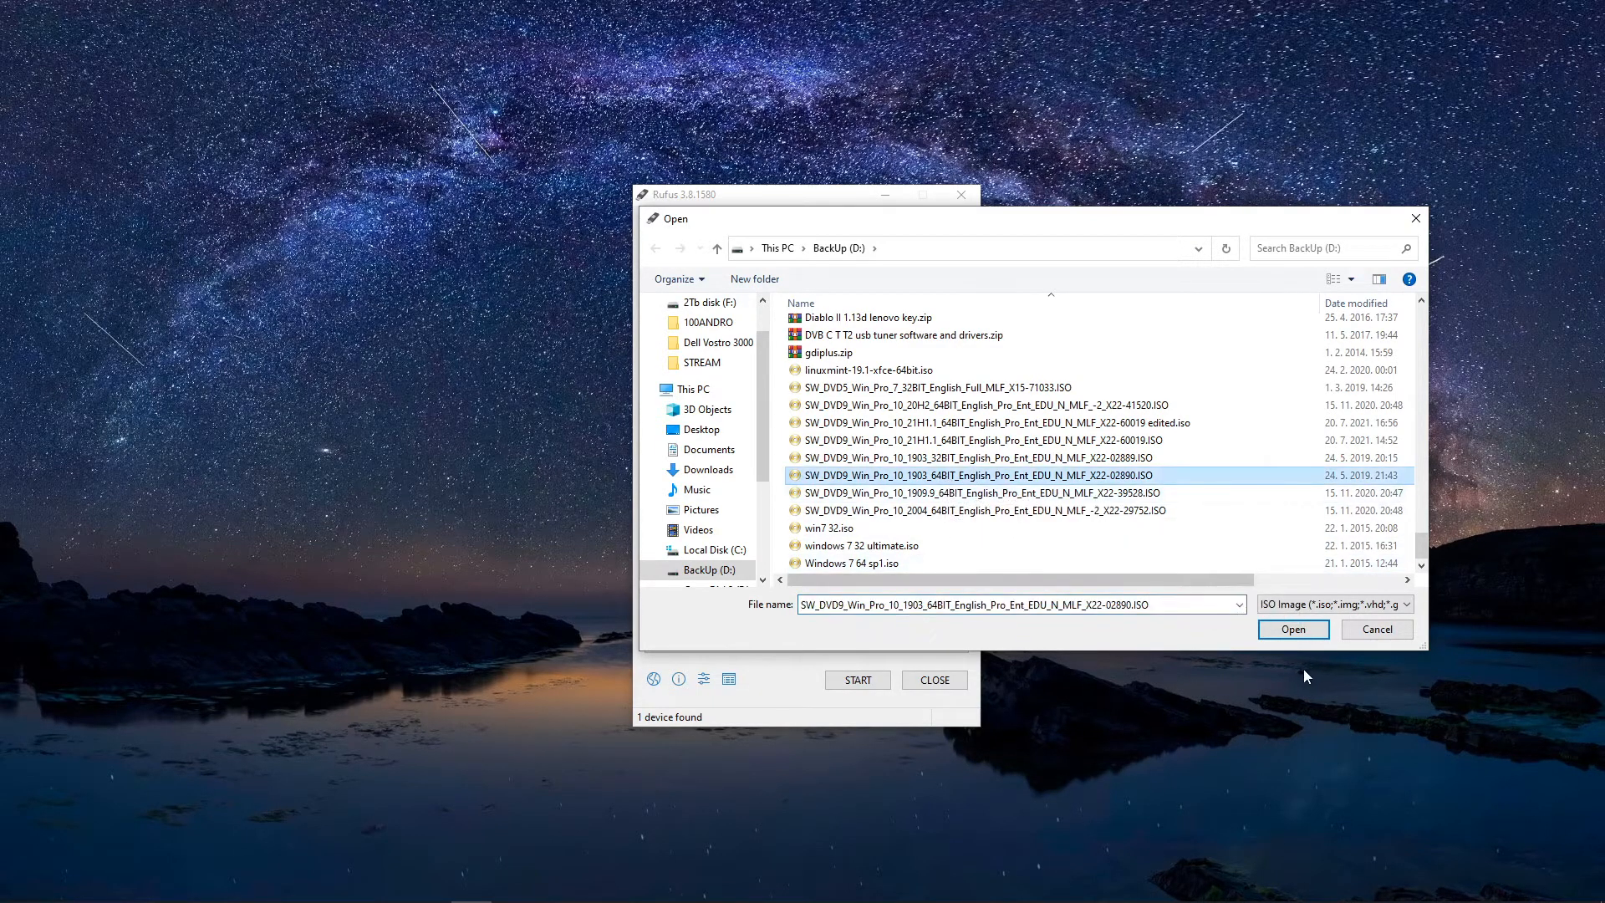
# Step: Load the Windows 10 1903 64-bit ISO so the file system becomes FAT32 with GPT/UEFI
pyautogui.click(1292, 629)
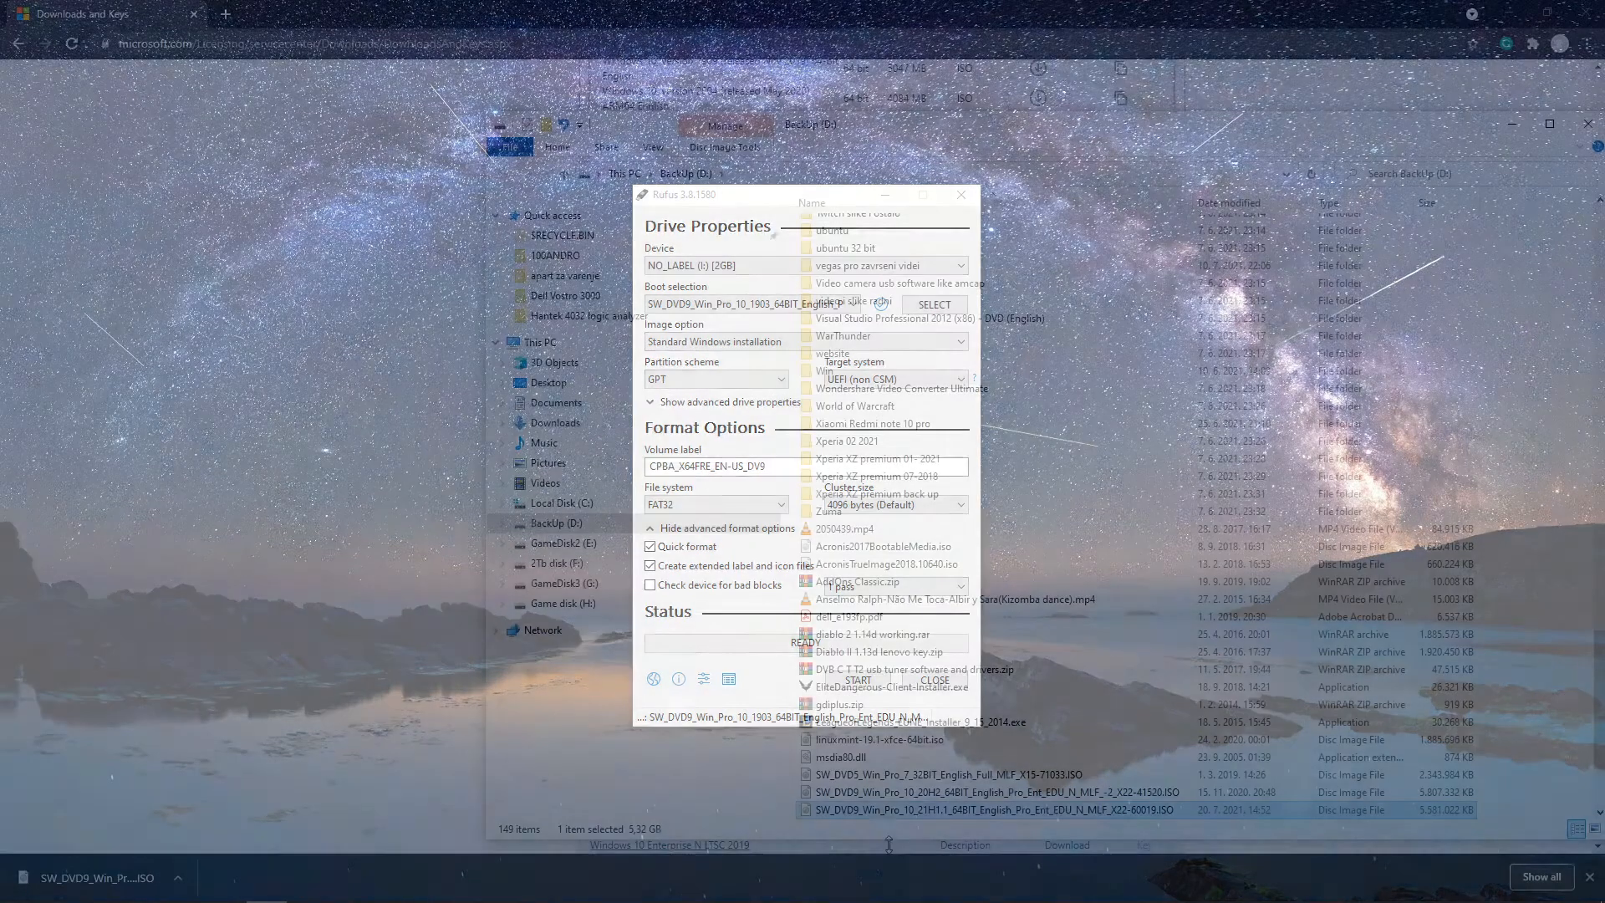
# Step: Open the 21H1 ISO as a 7-Zip archive and enter its sources folder
pyautogui.rightClick(985, 811)
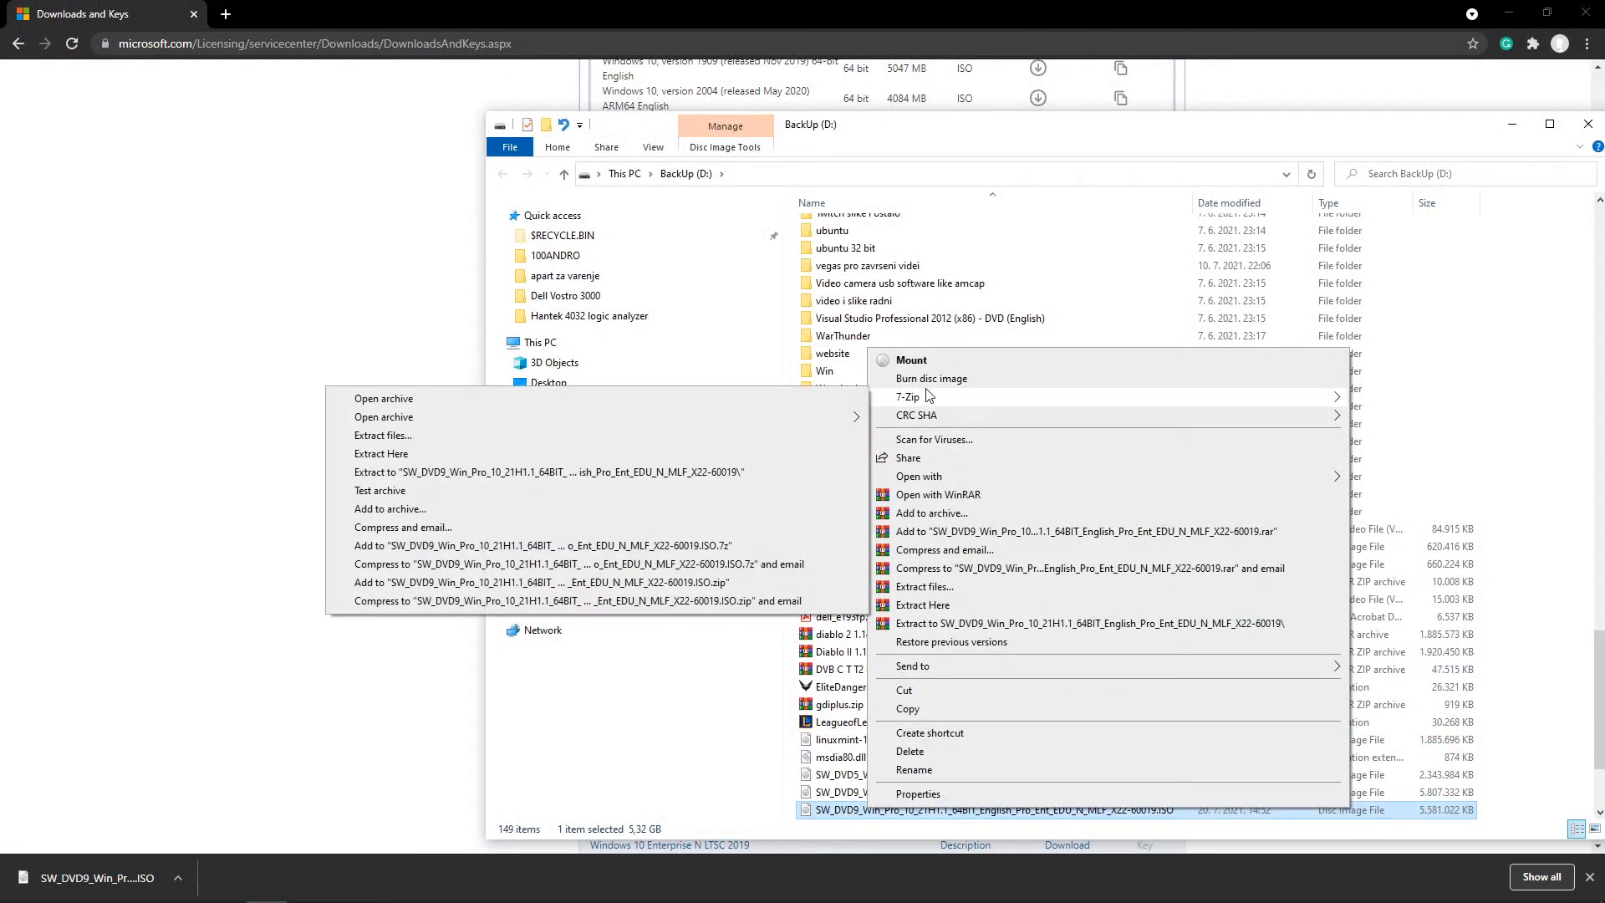
pyautogui.click(384, 398)
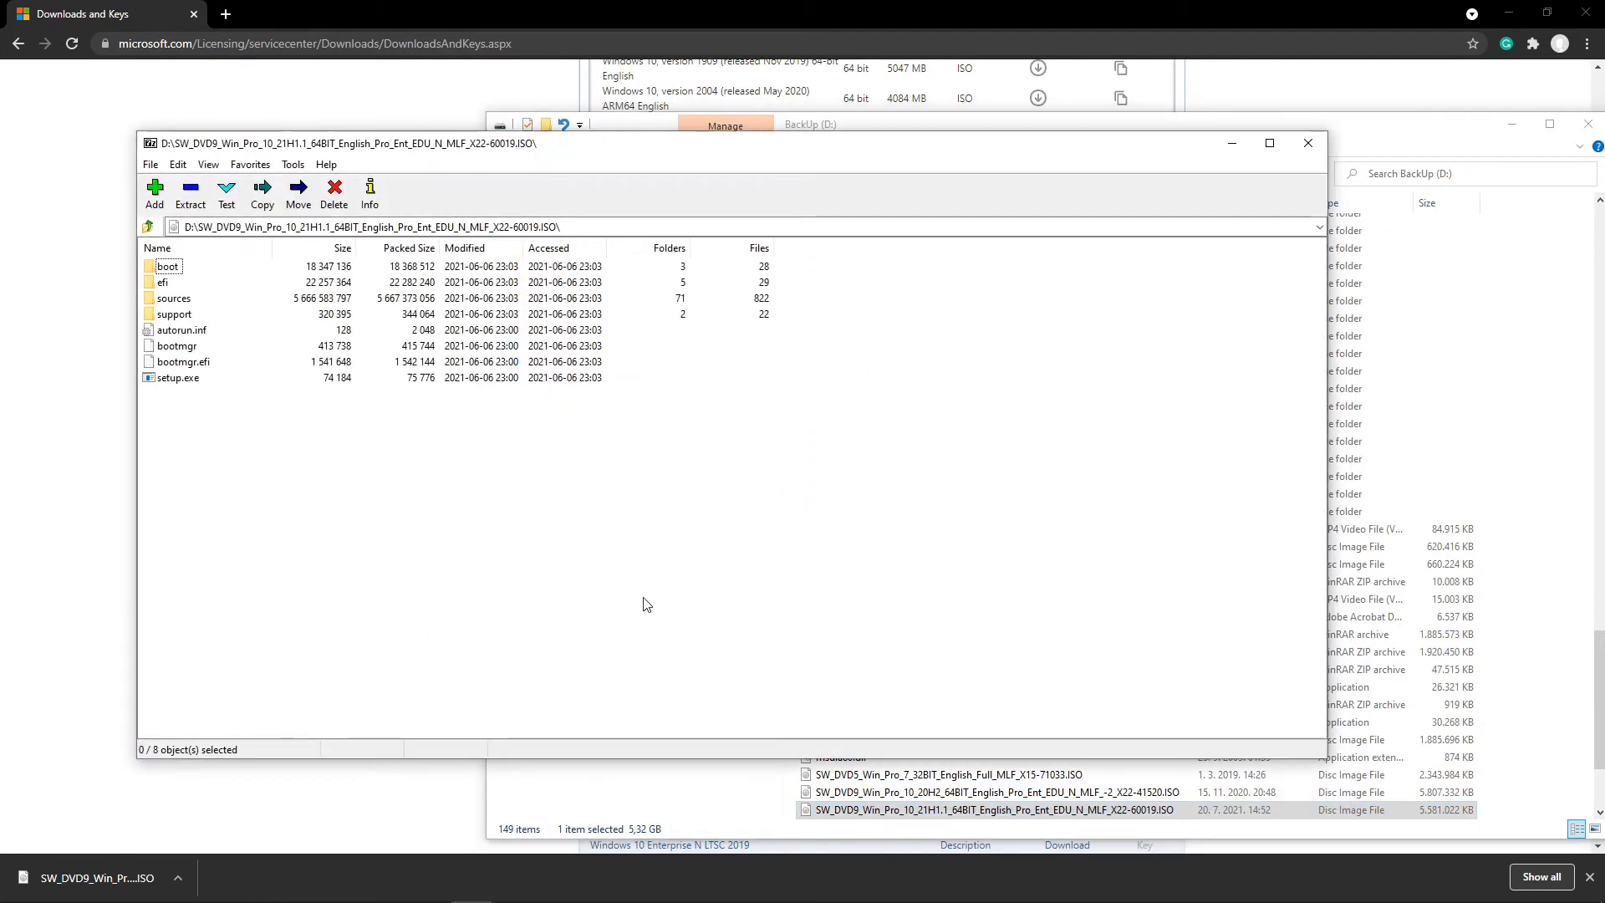
pyautogui.click(173, 298)
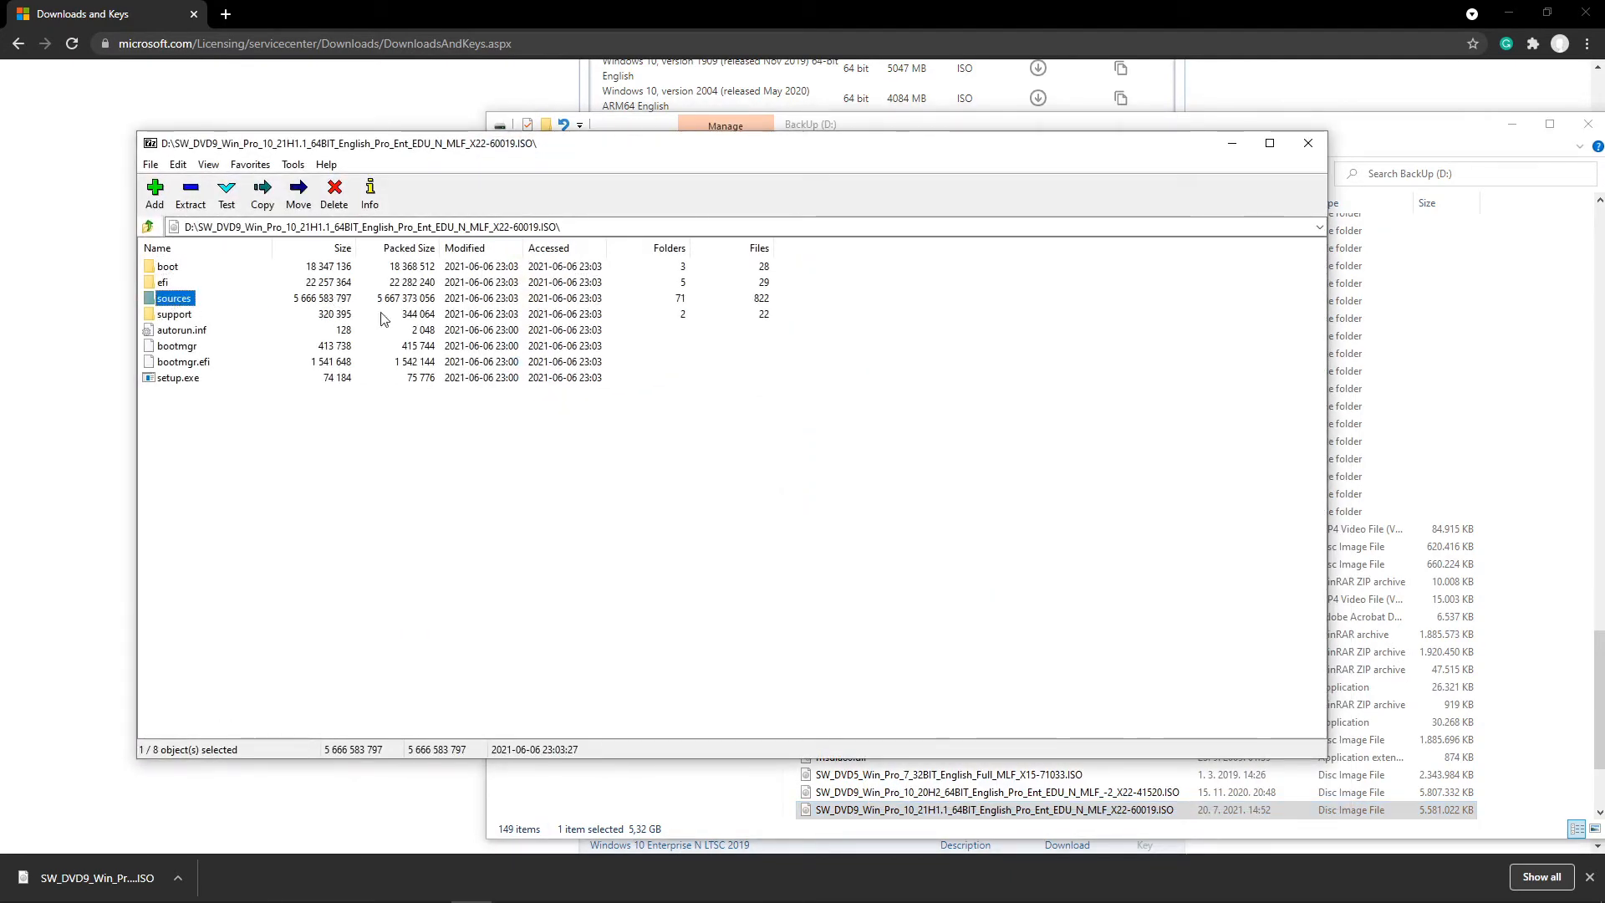
pyautogui.doubleClick(173, 298)
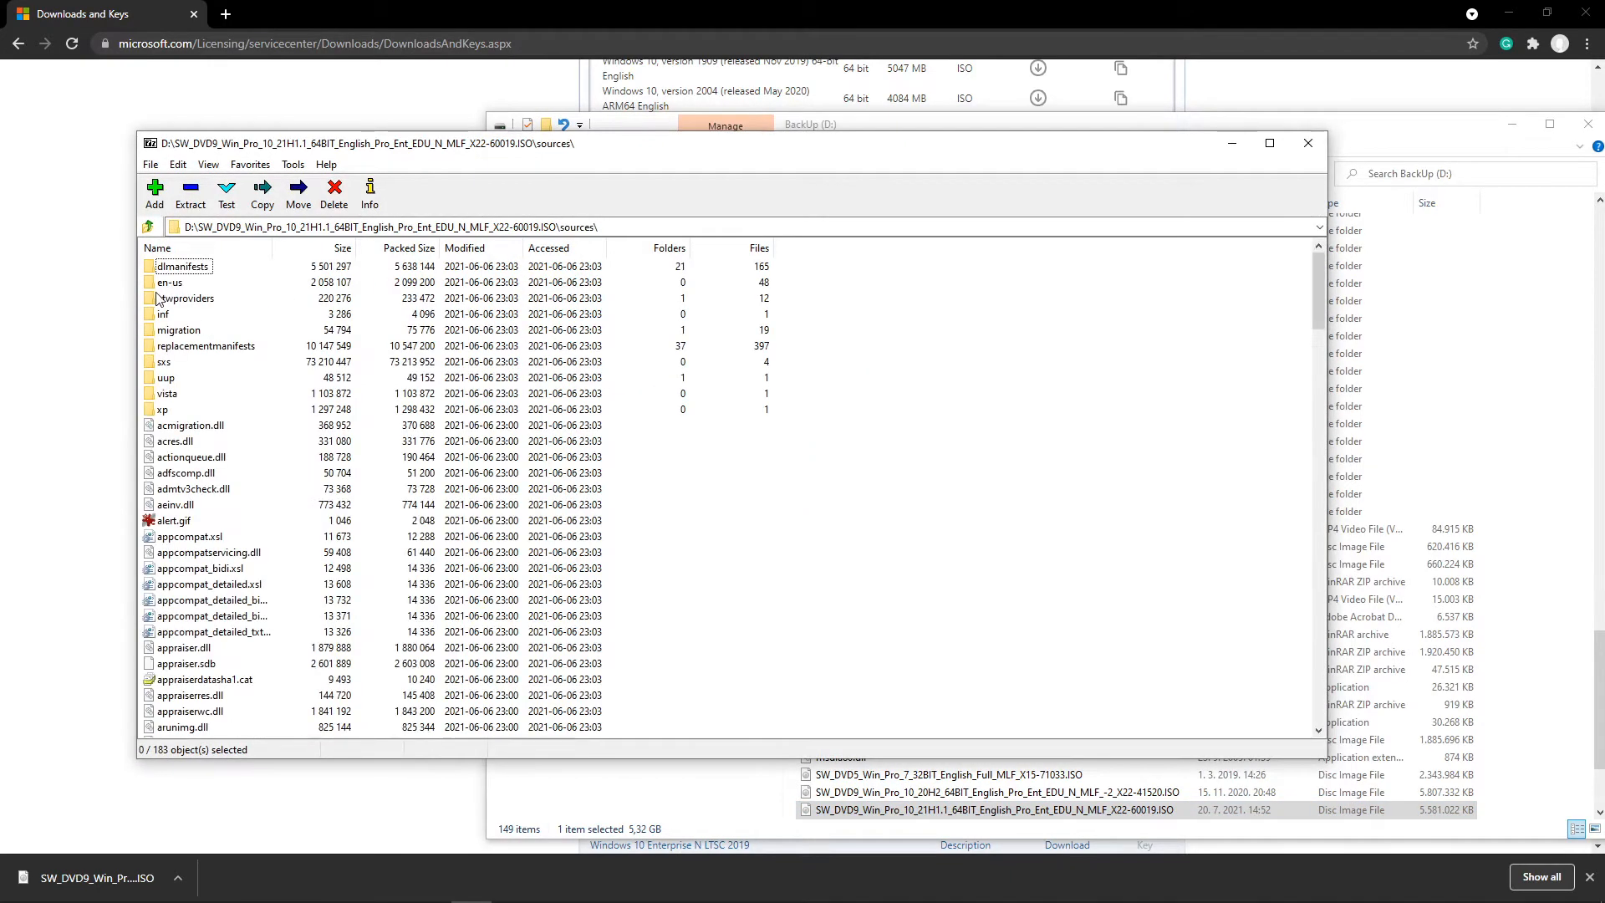
# Step: Locate the 4.8 GB install.wim in sources and show its file options
pyautogui.scroll(-3)
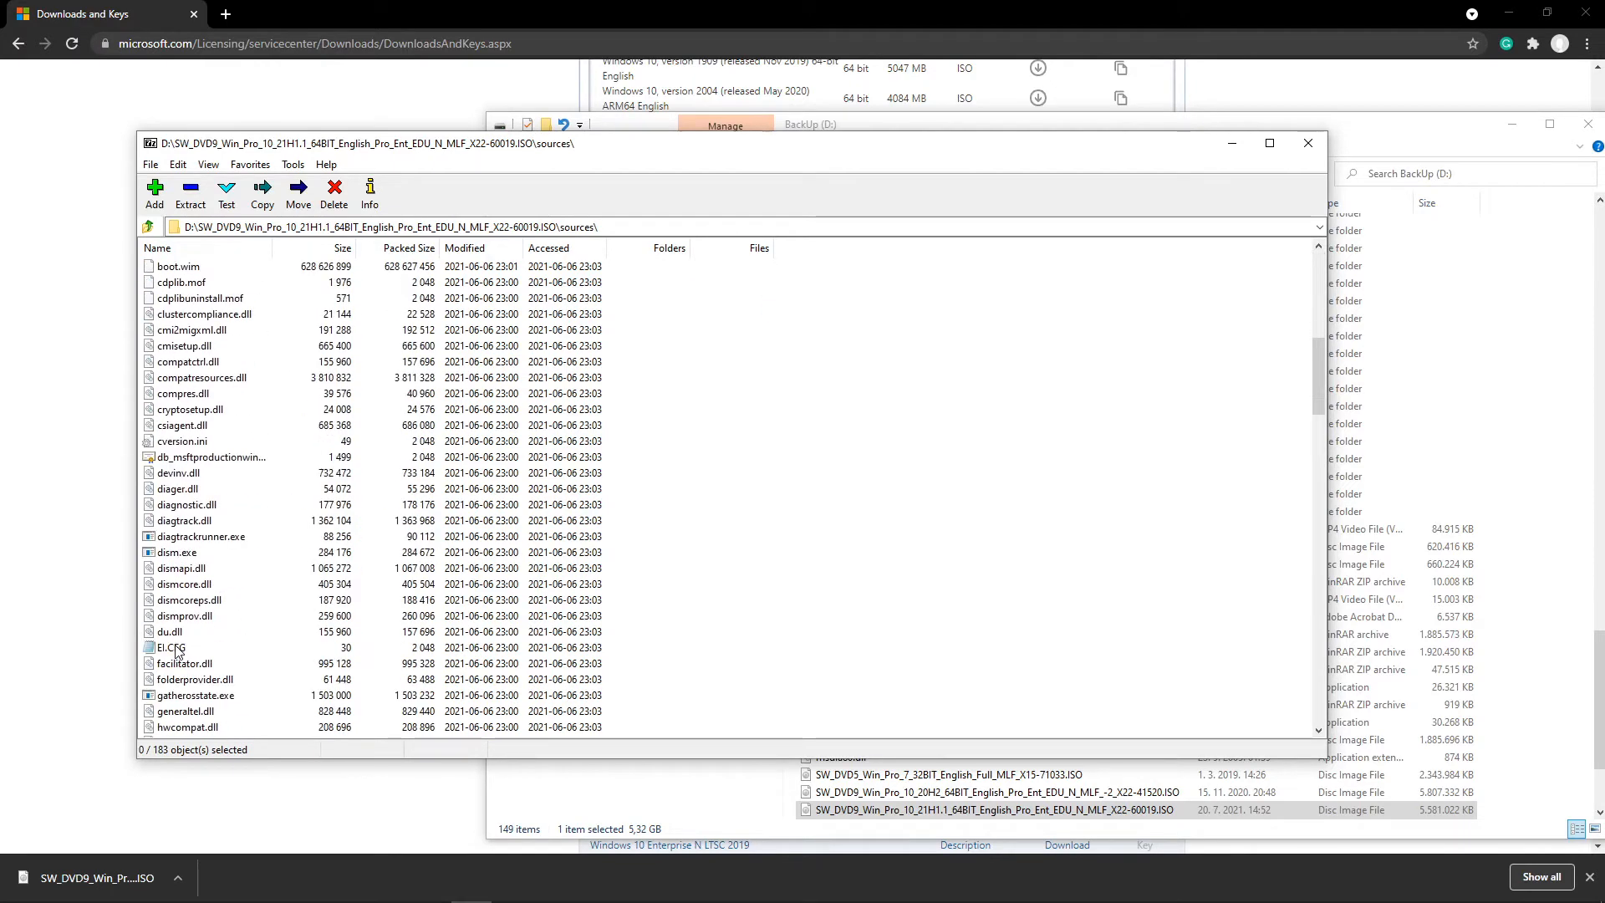
pyautogui.scroll(-3)
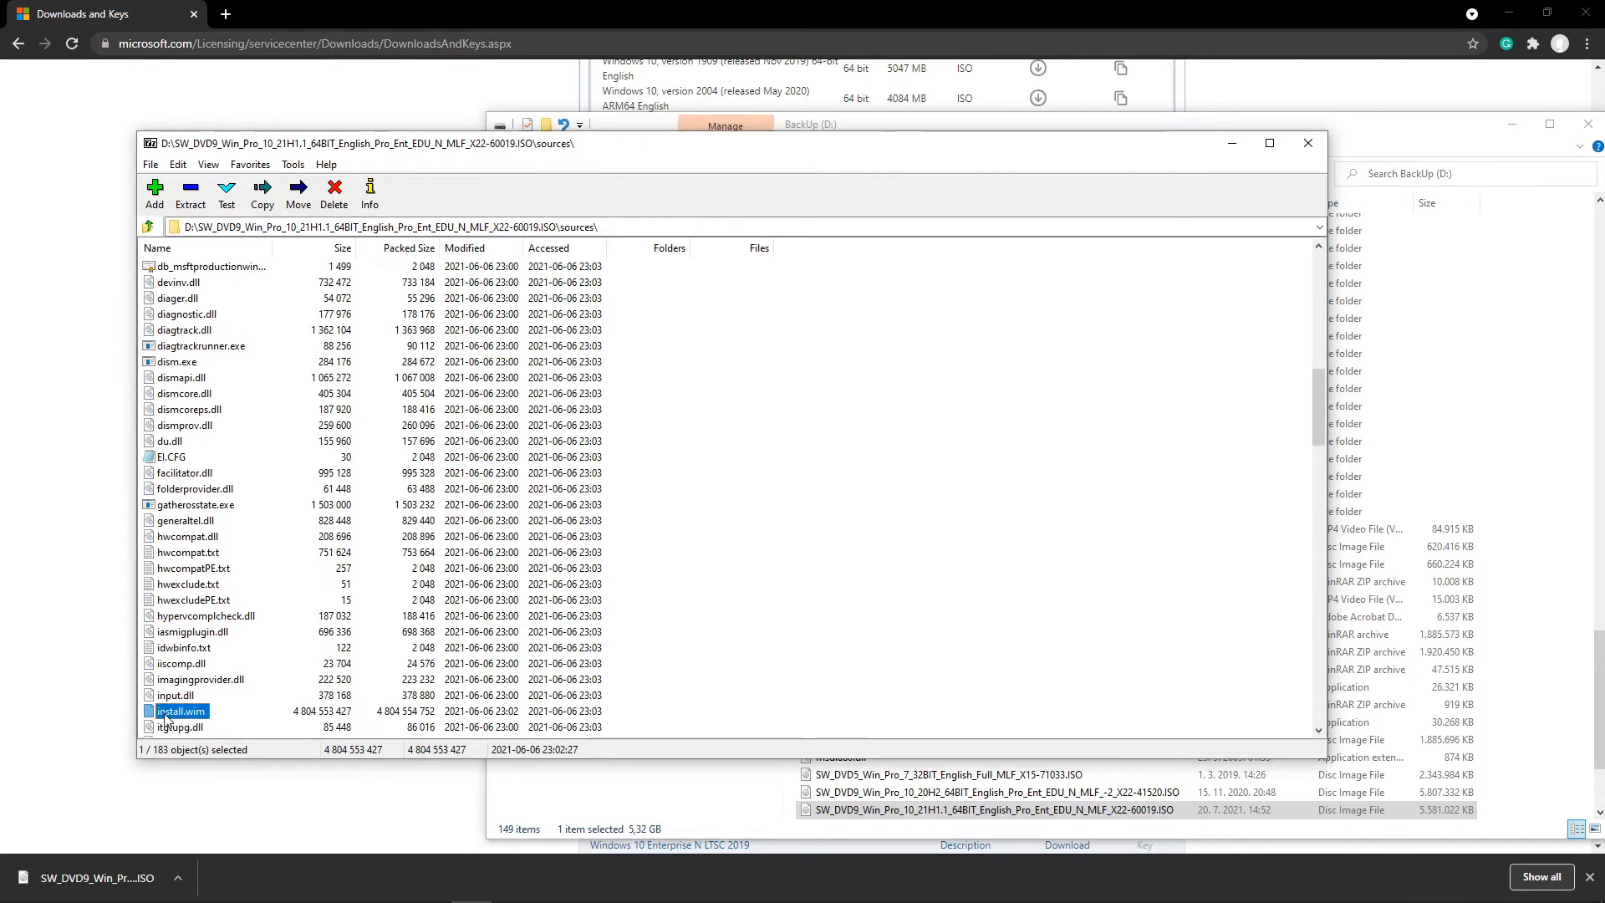
pyautogui.rightClick(179, 711)
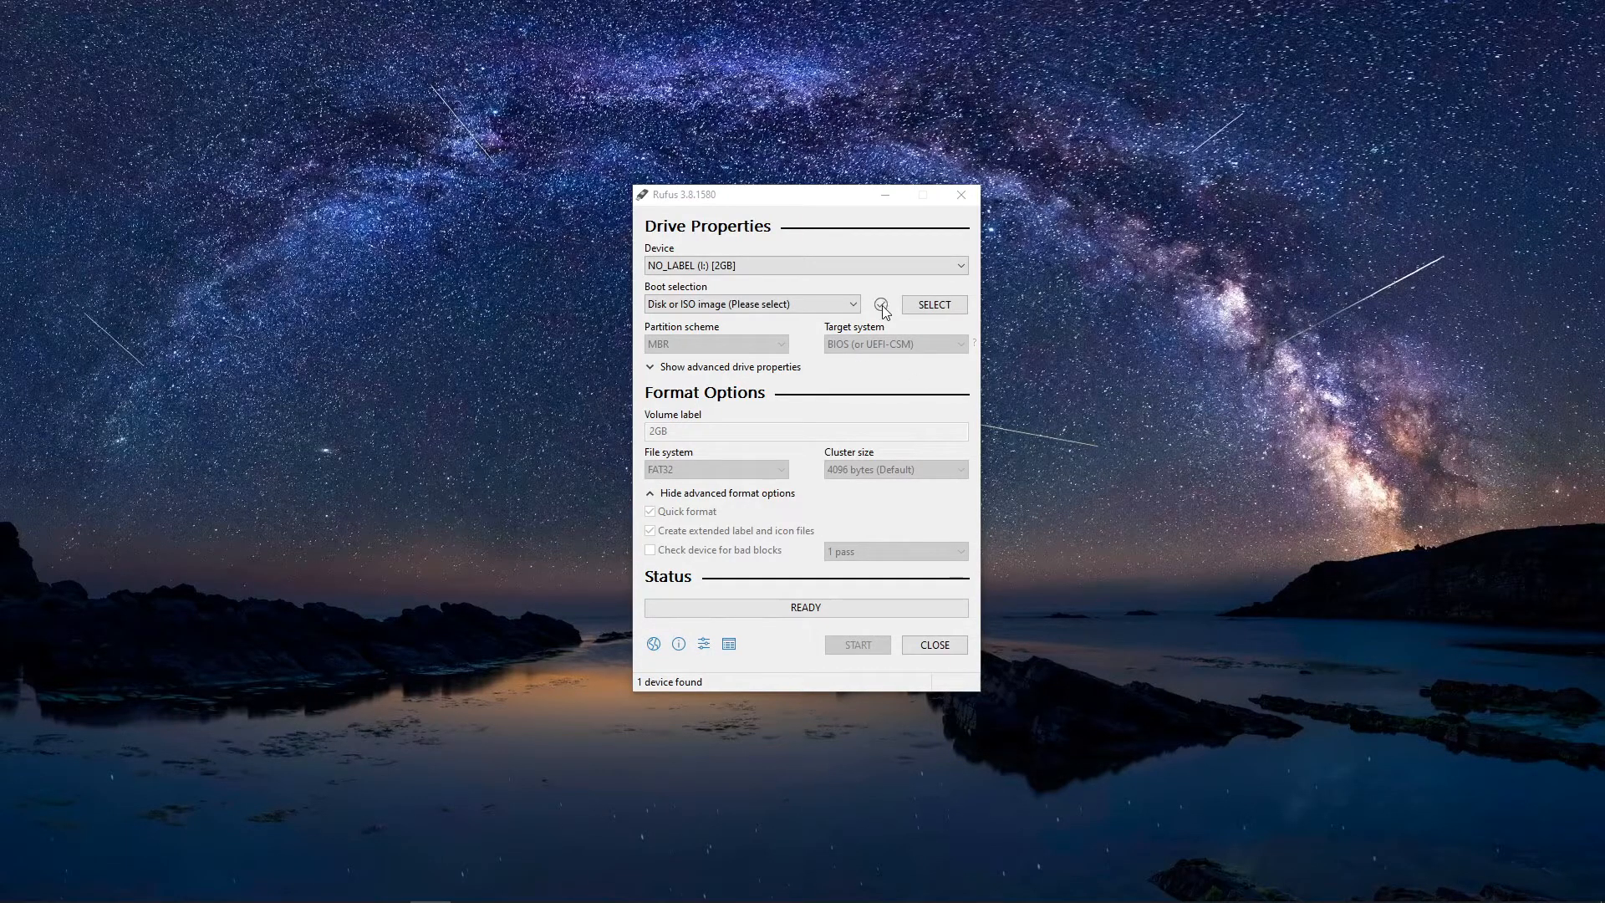
# Step: Reload the Windows 10 21H1 64-bit ISO as the Rufus boot image
pyautogui.click(931, 305)
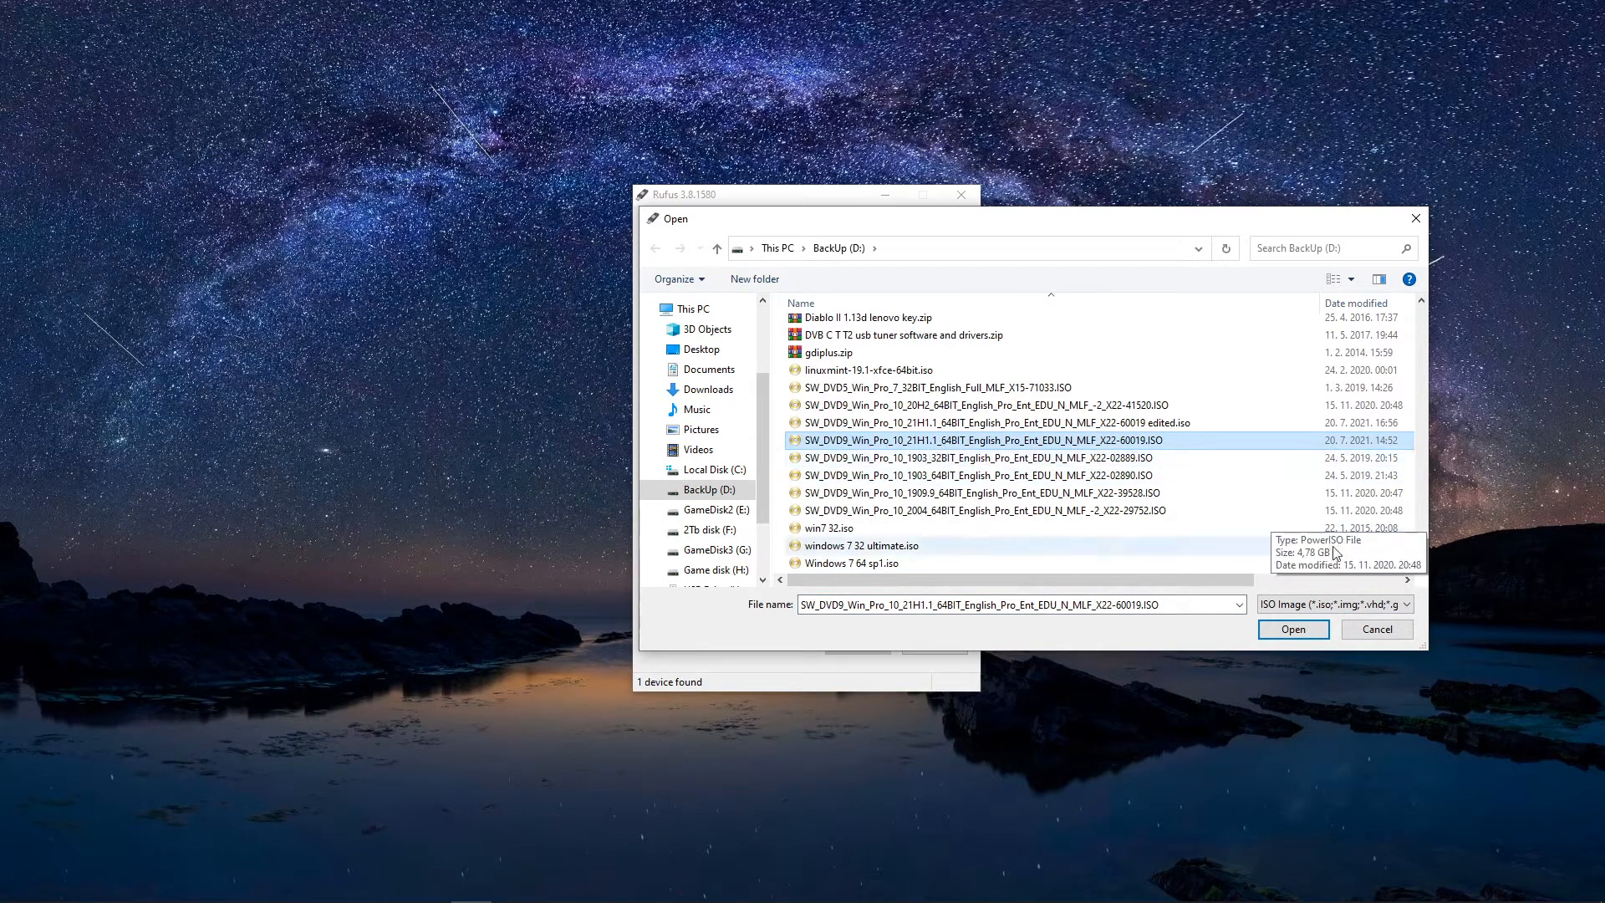
pyautogui.click(1293, 629)
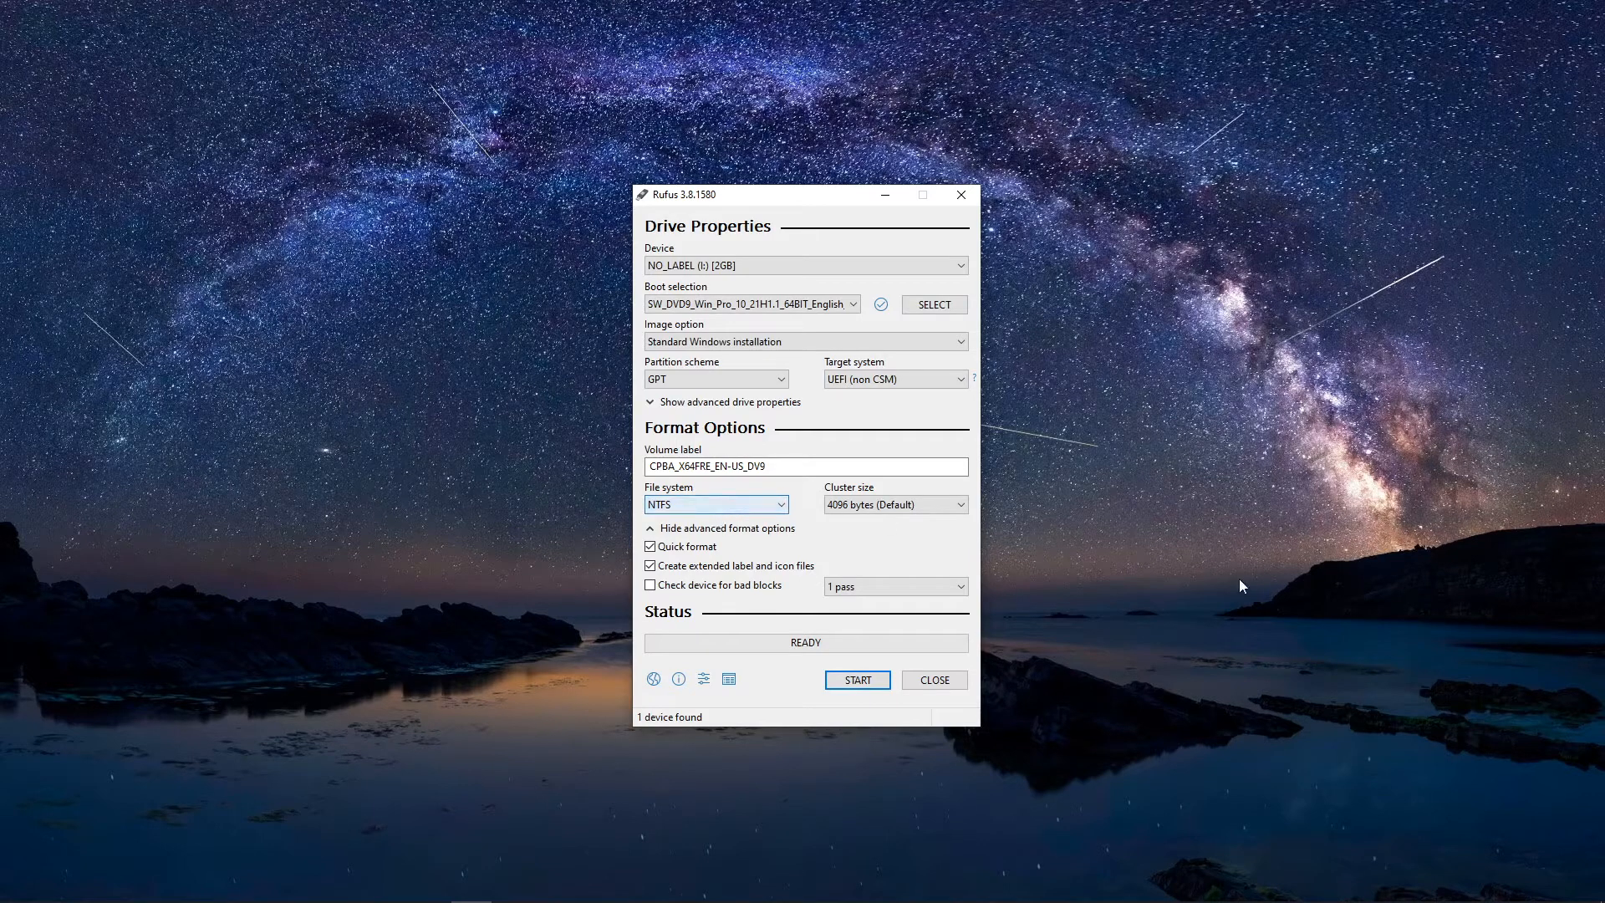
# Step: Try MBR, return to GPT with UEFI target, and keep NTFS as the file system
pyautogui.click(713, 379)
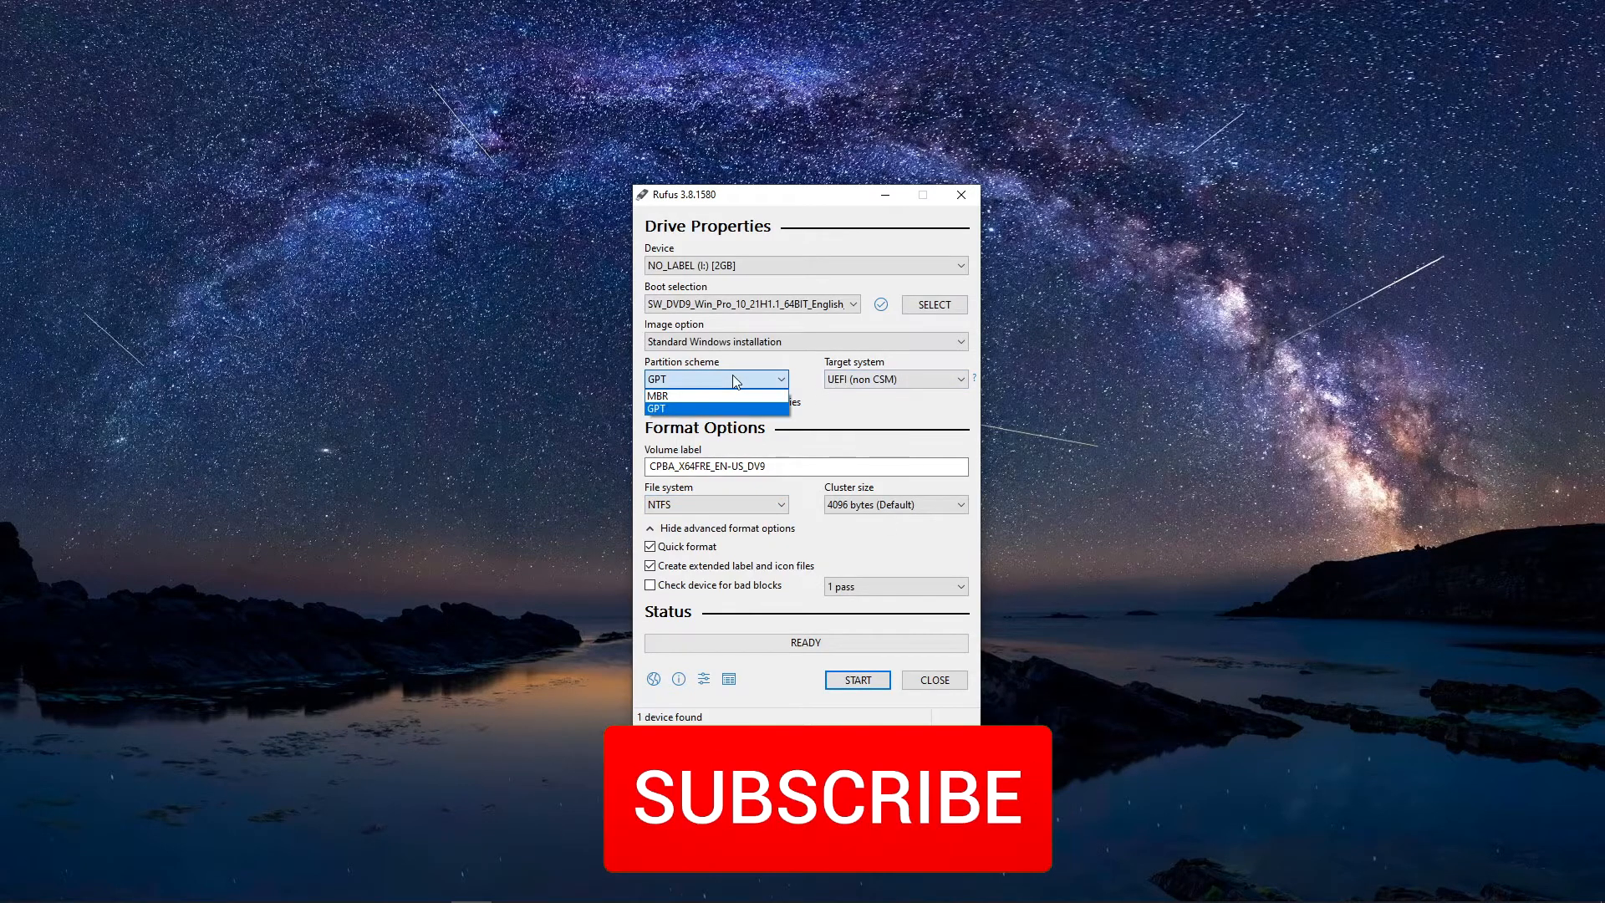
pyautogui.click(659, 395)
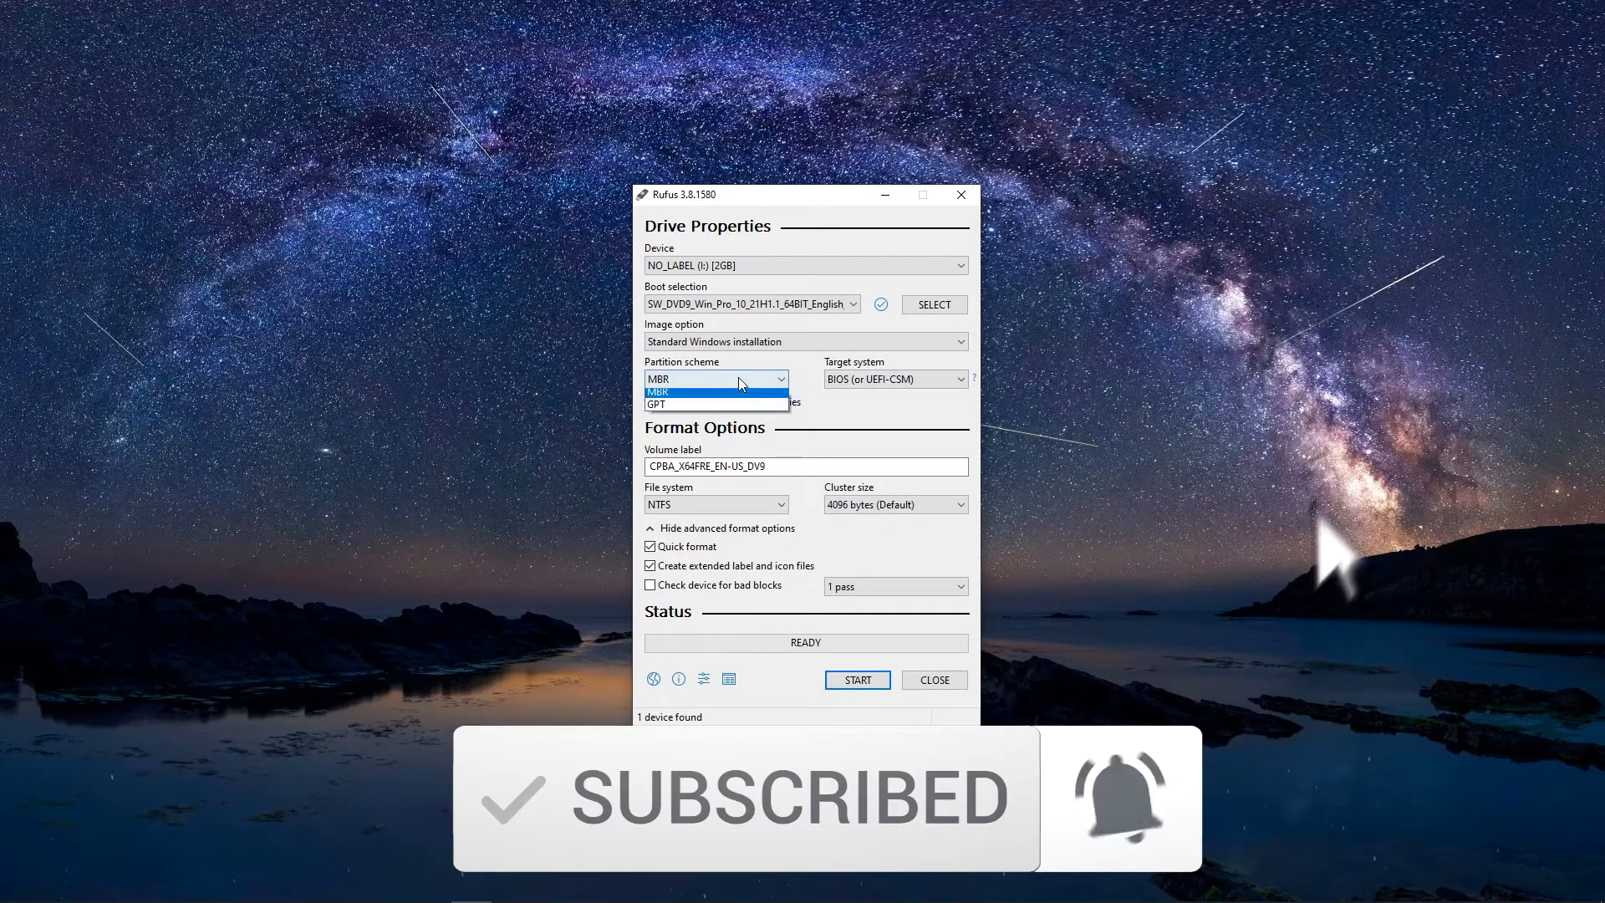
pyautogui.click(658, 403)
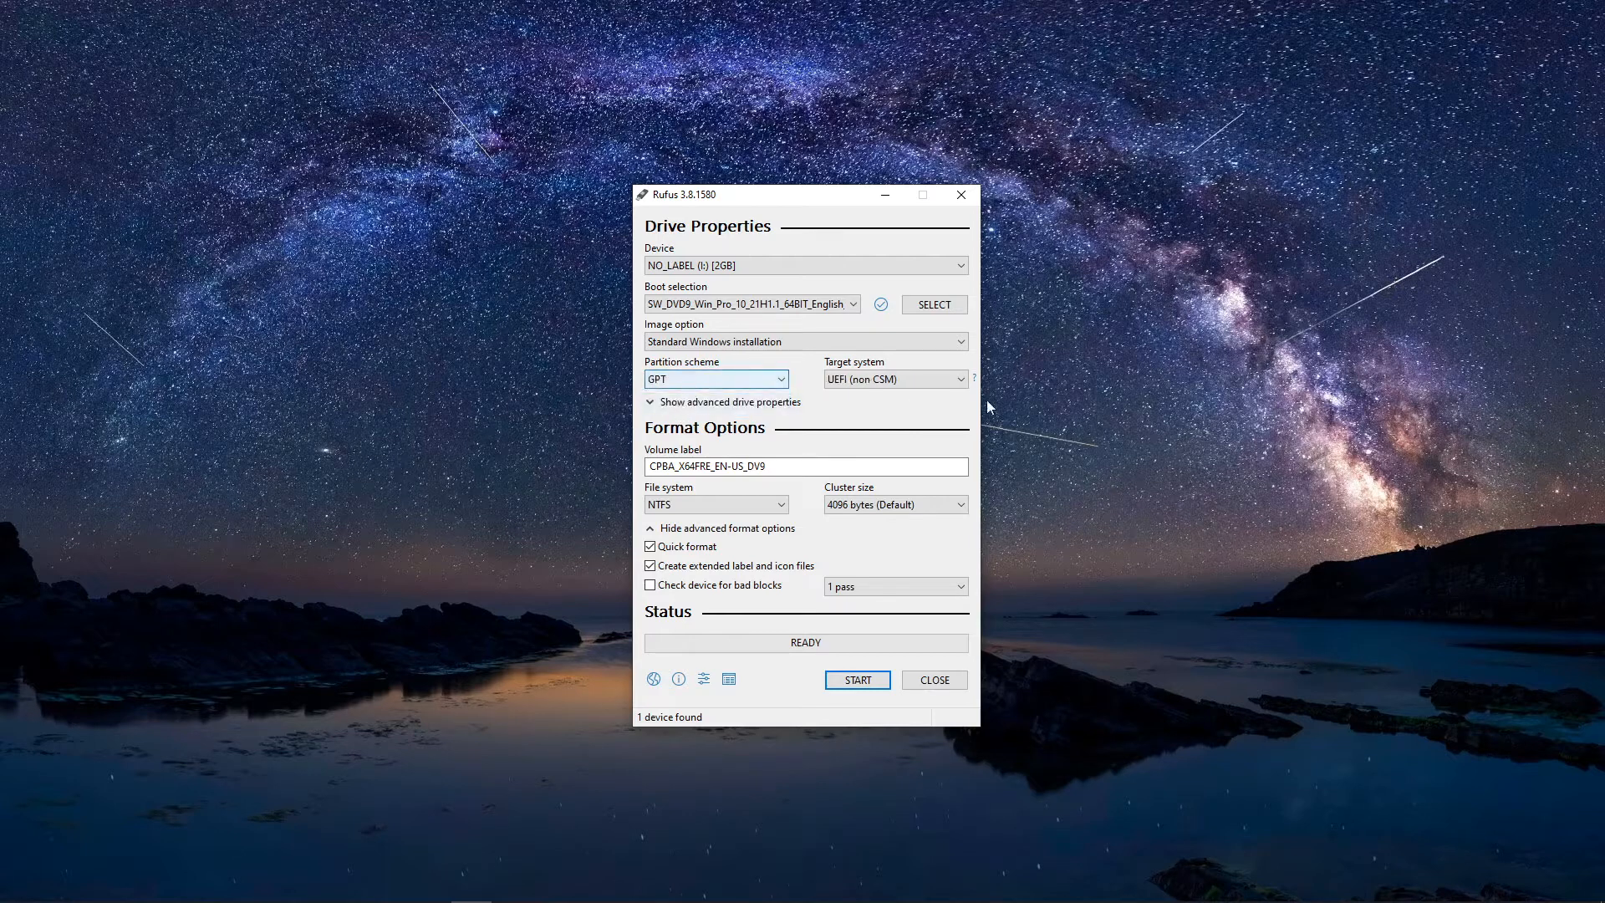
pyautogui.click(714, 503)
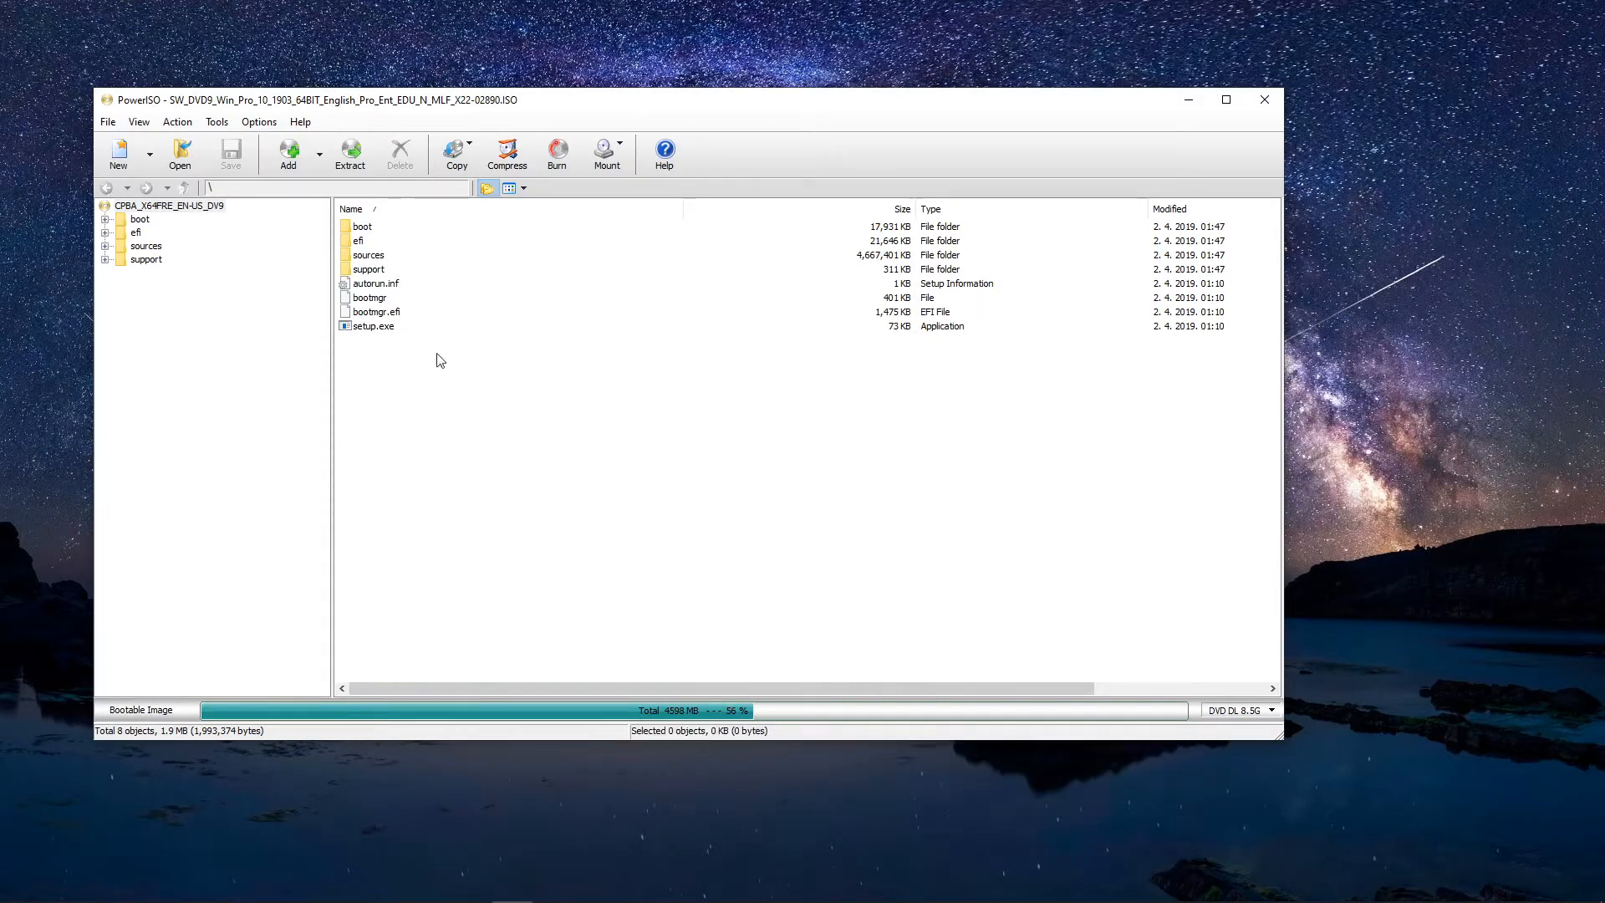
pyautogui.moveTo(286, 329)
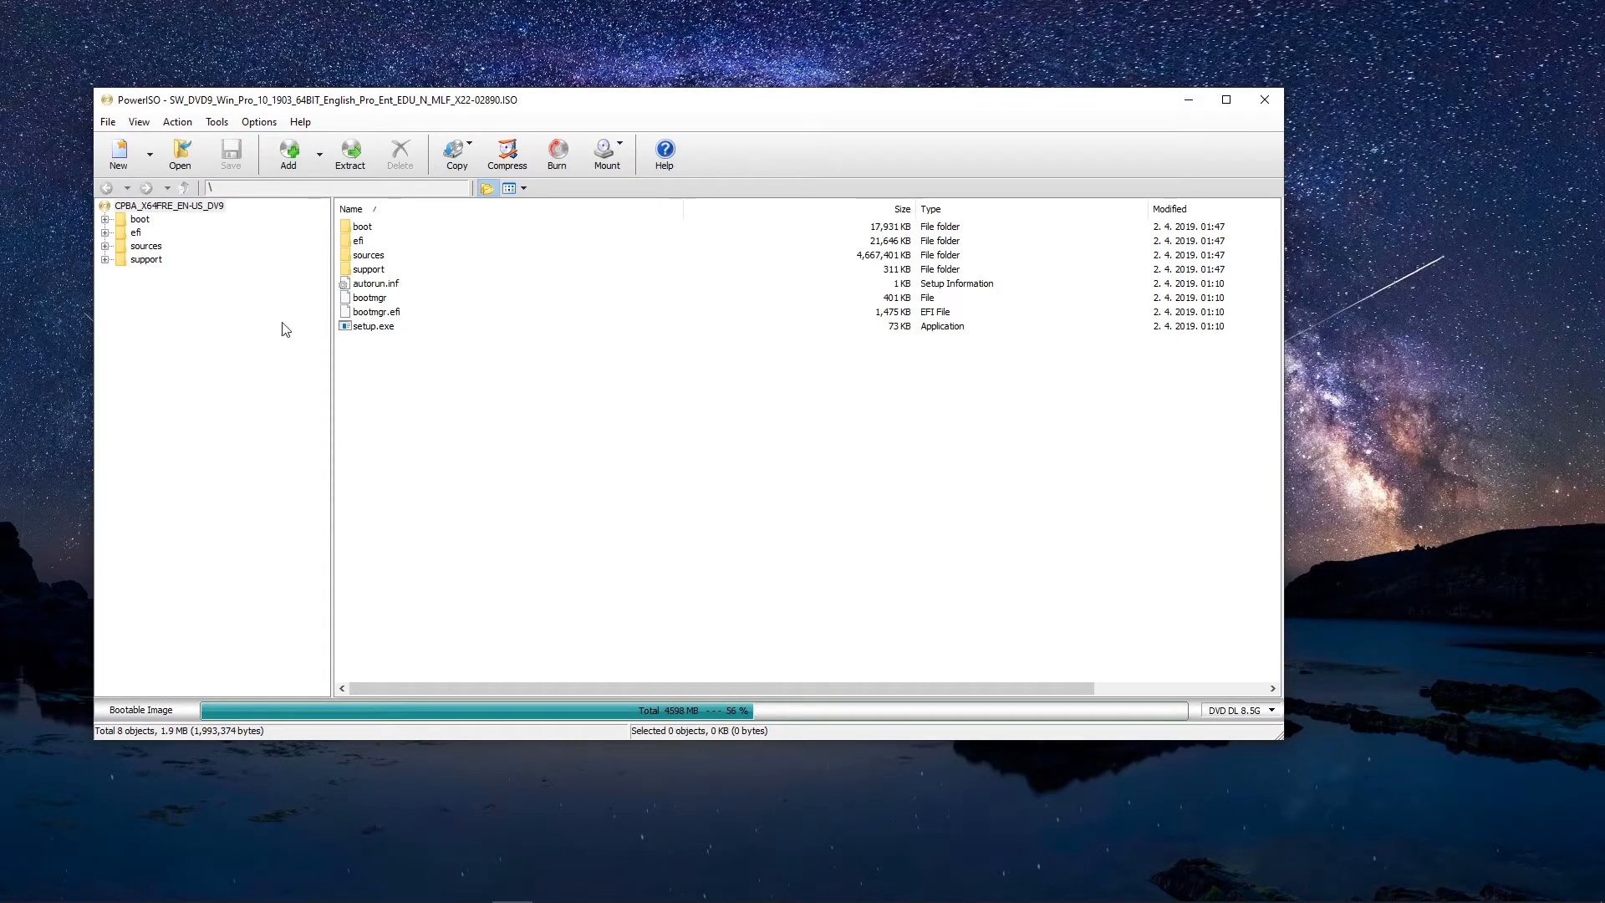
# Step: Open the 1903 ISO's sources folder in PowerISO and select install.wim, listed at 4,079,427 KB
pyautogui.doubleClick(369, 255)
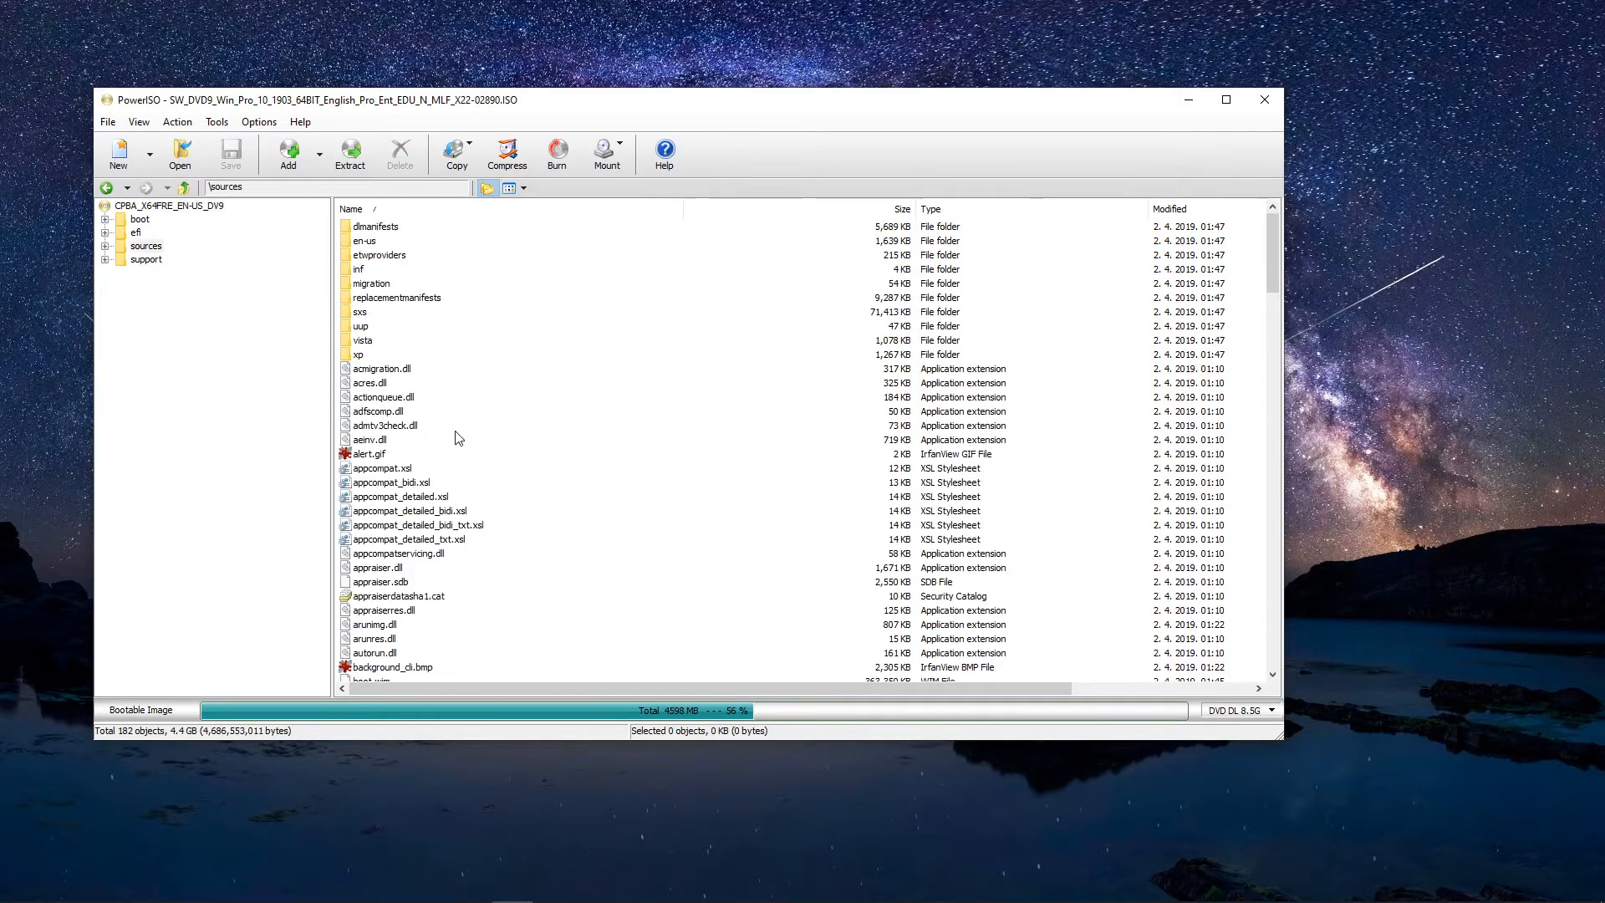
pyautogui.scroll(-3)
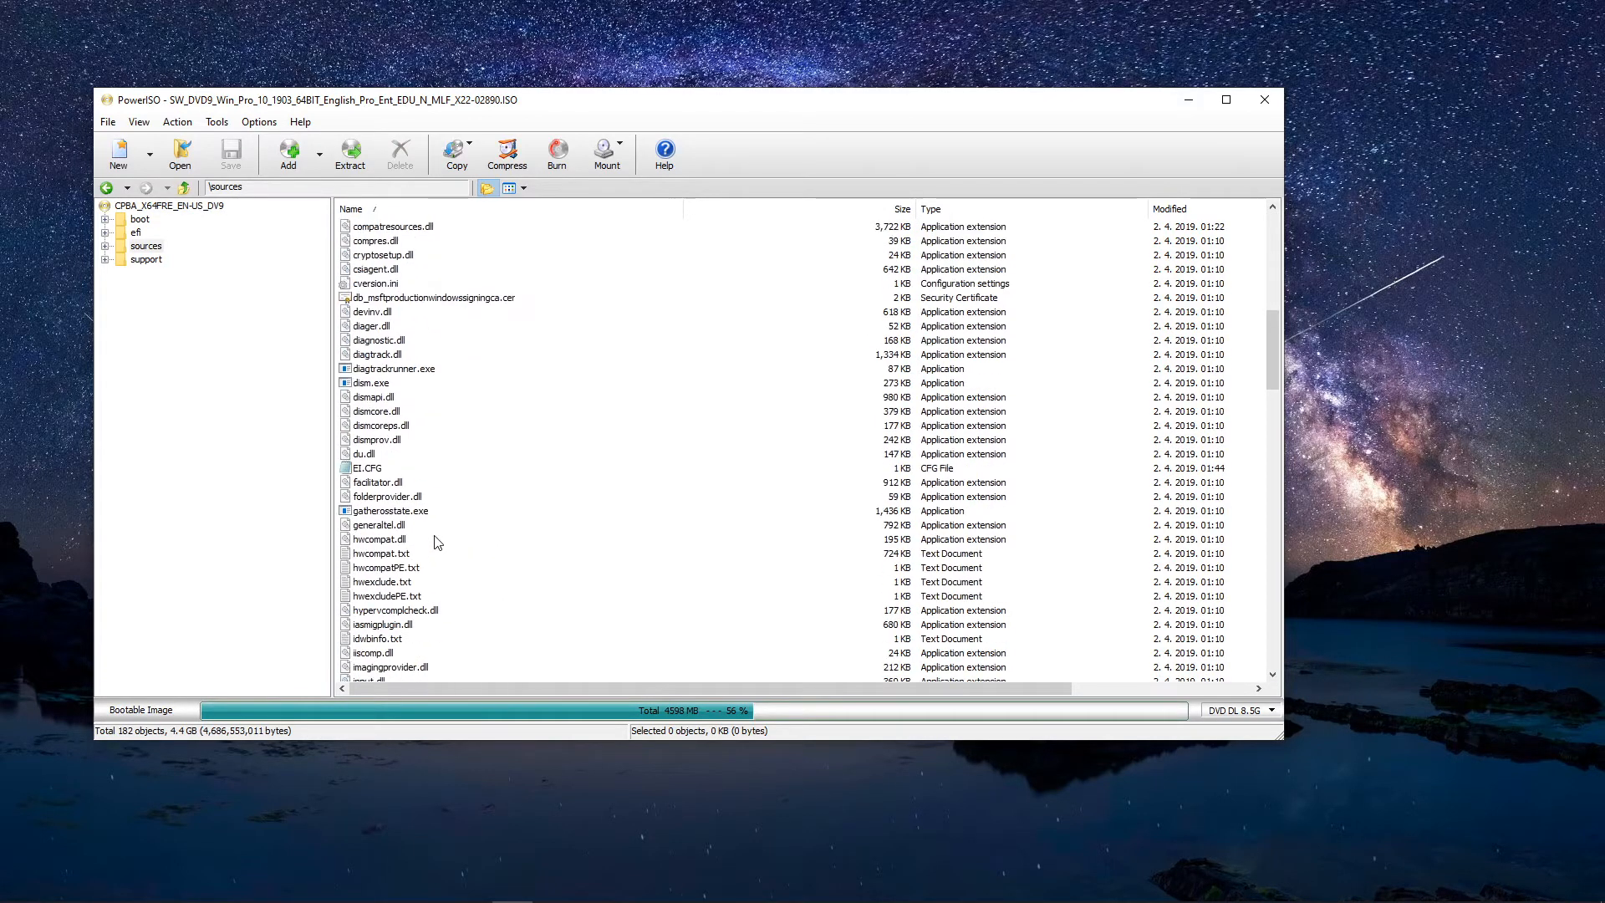
pyautogui.scroll(-3)
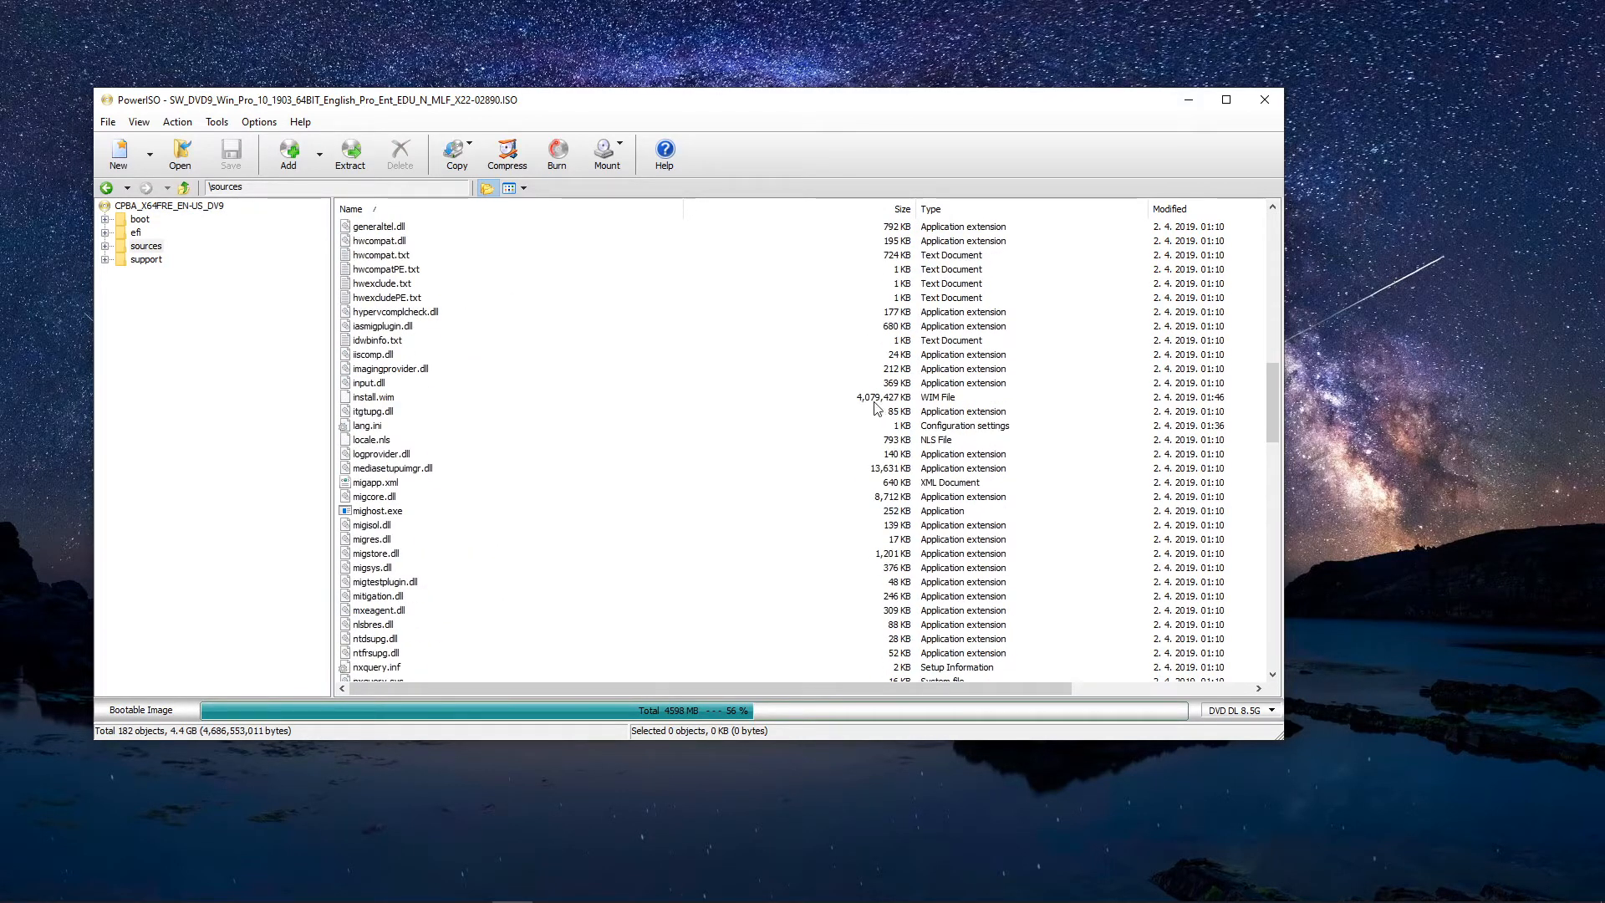
pyautogui.click(373, 397)
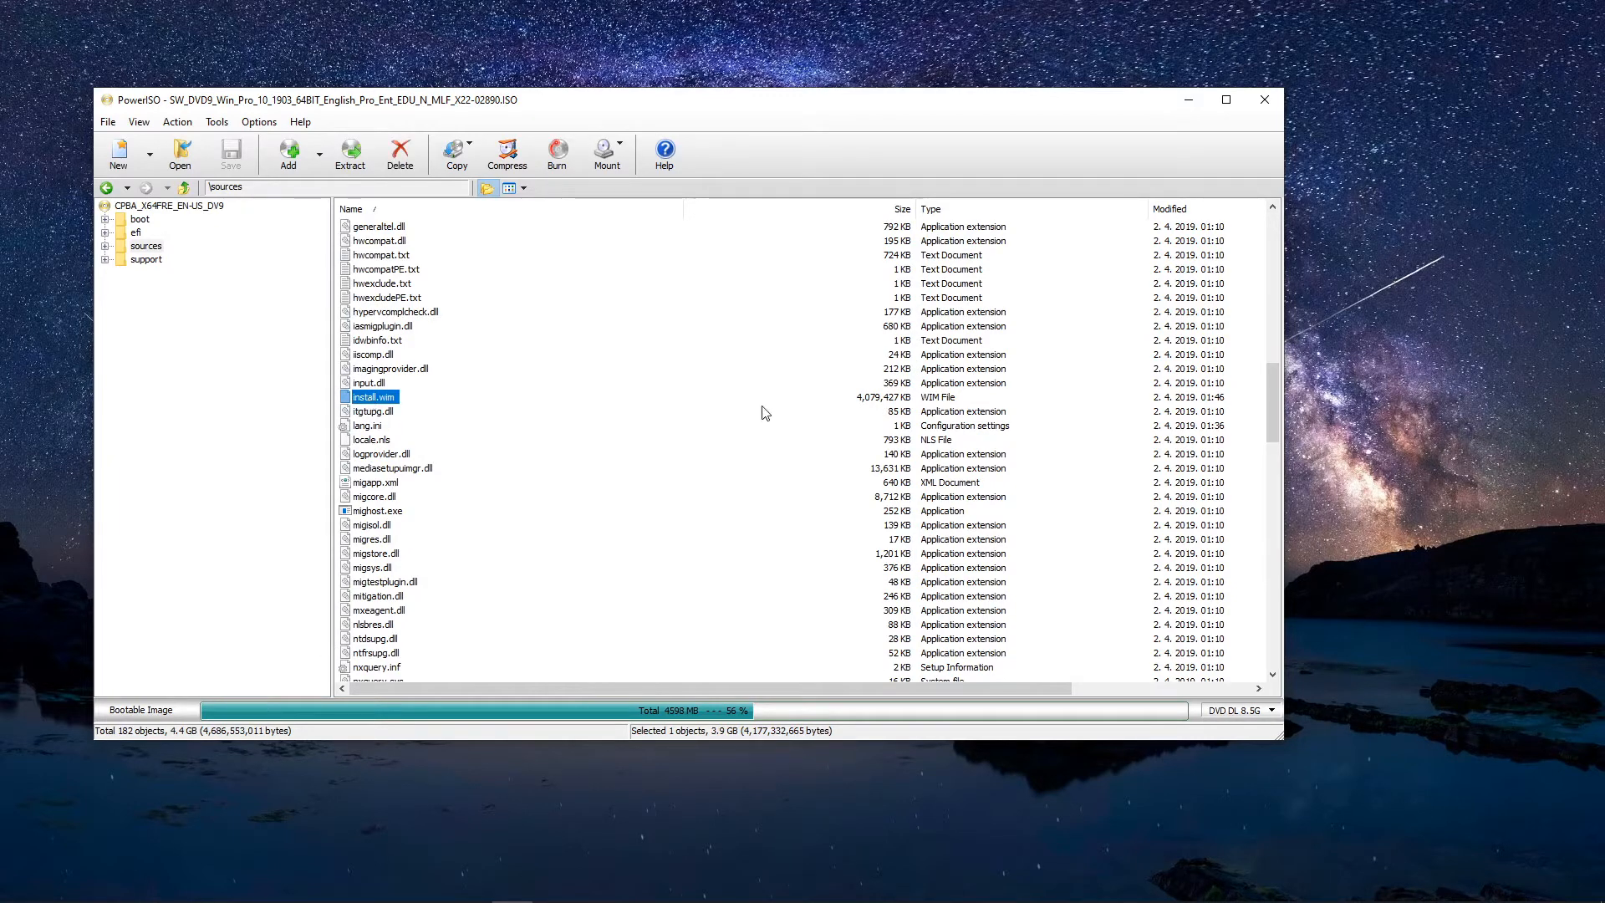
pyautogui.moveTo(1099, 381)
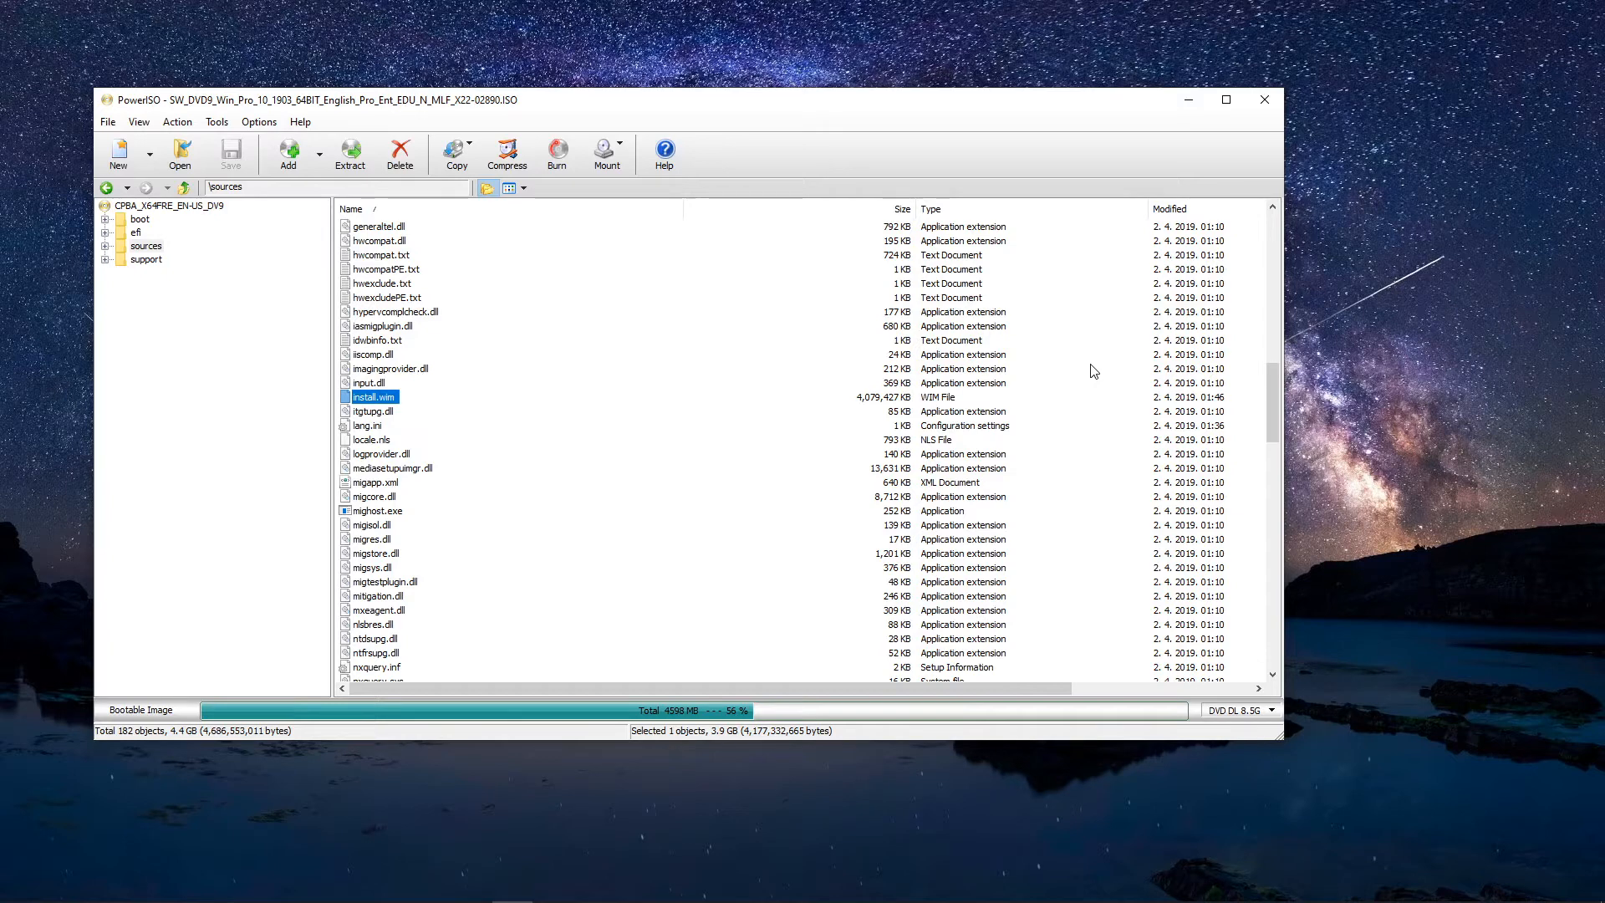
pyautogui.moveTo(1303, 91)
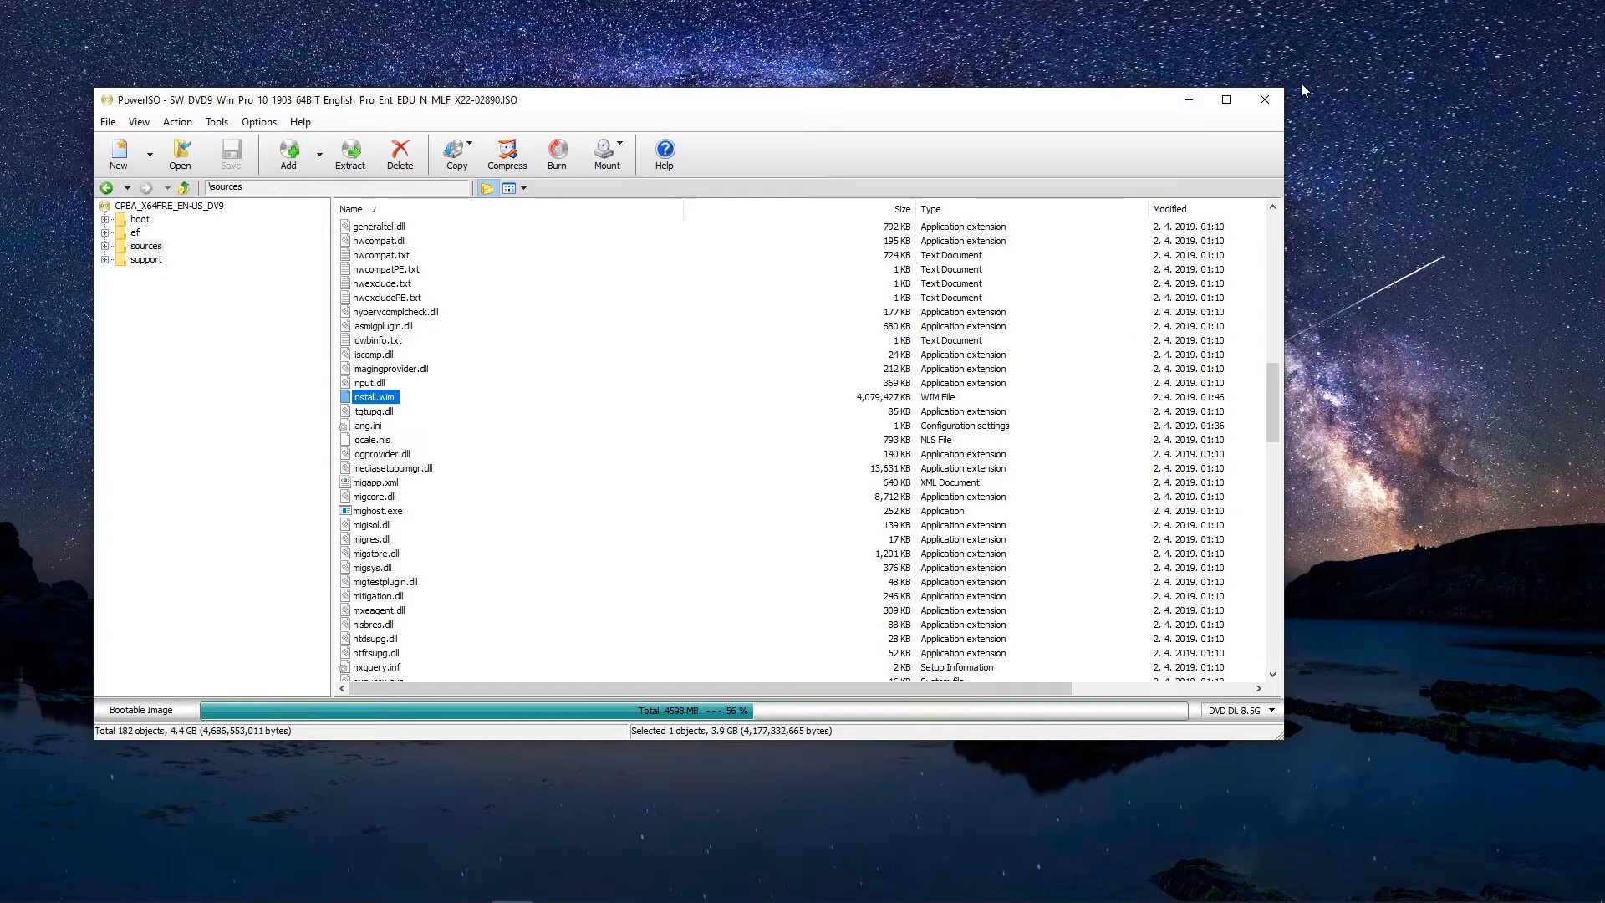
pyautogui.moveTo(1264, 100)
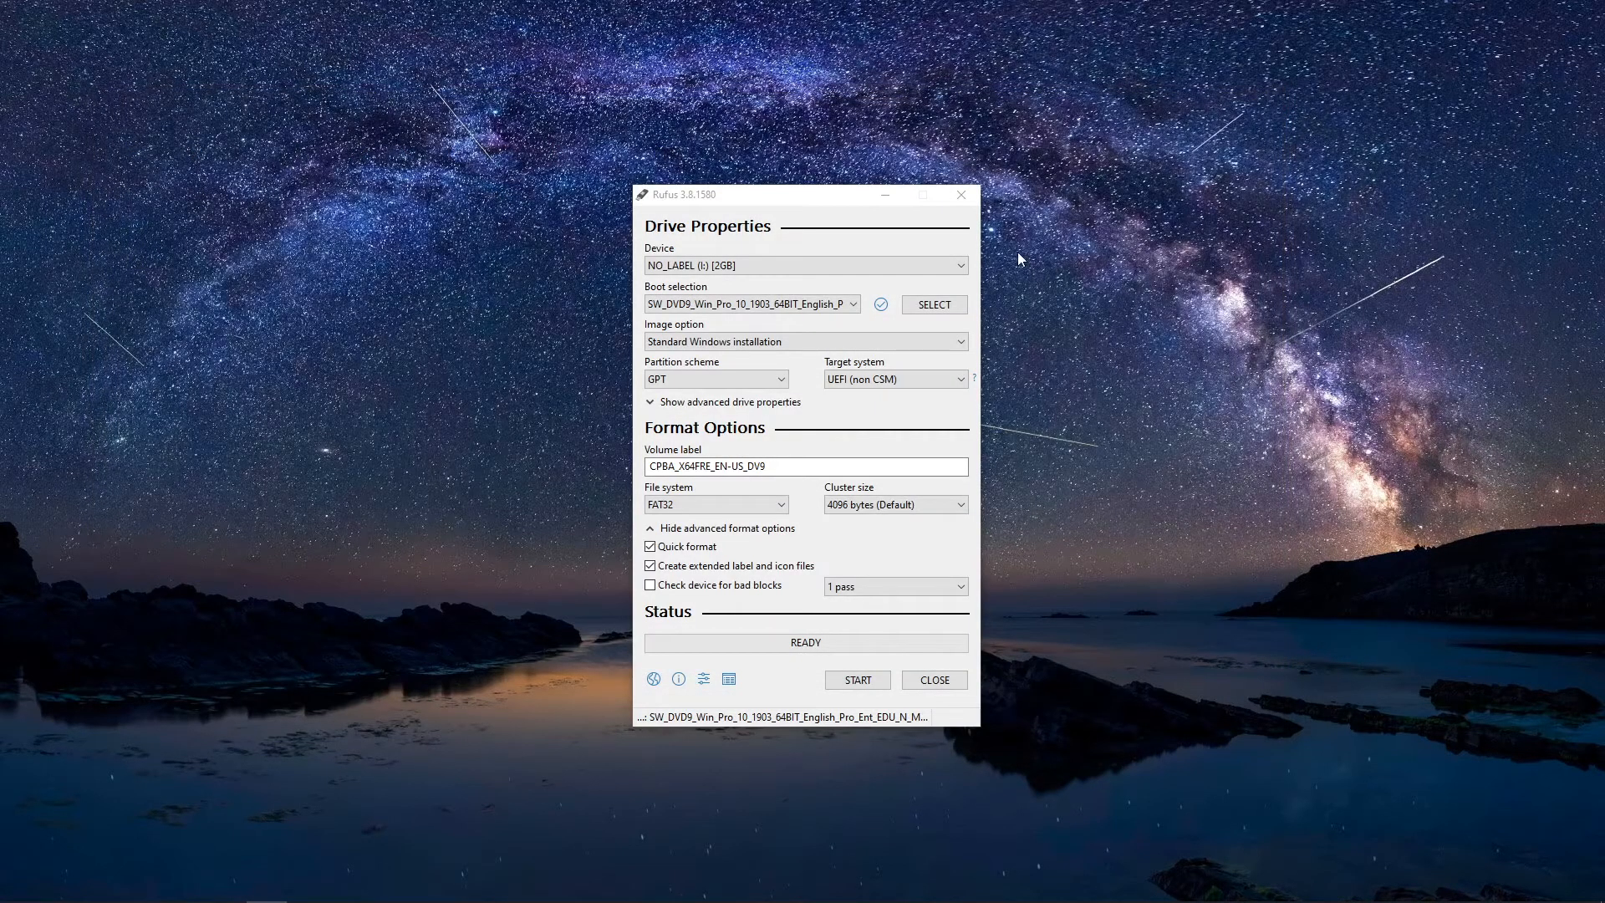
pyautogui.moveTo(959, 196)
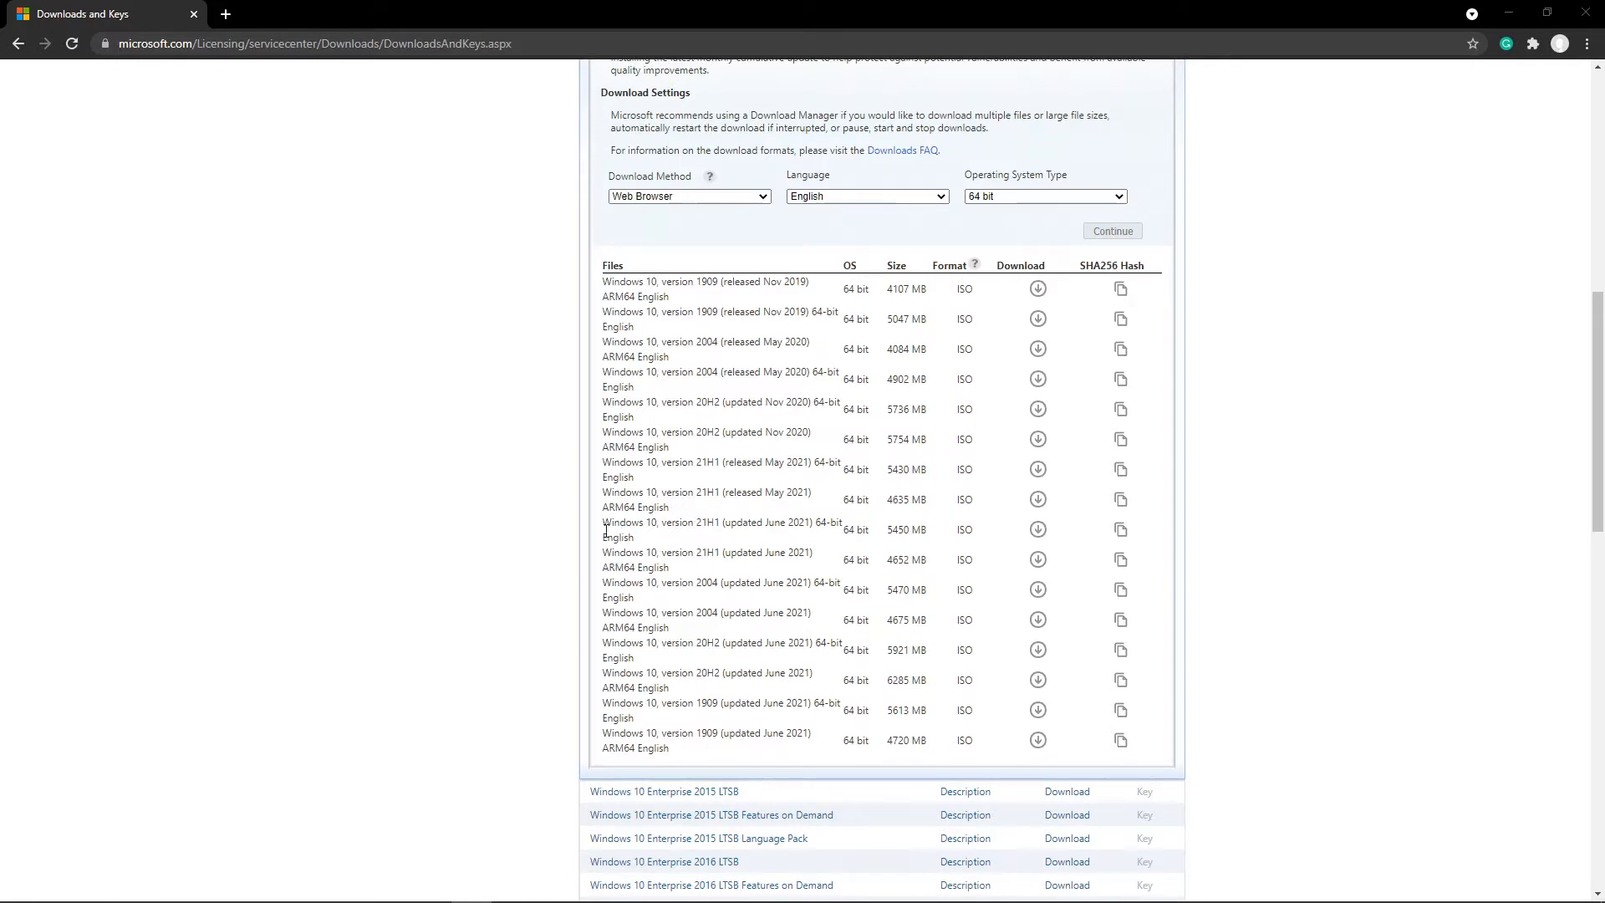
pyautogui.moveTo(848, 544)
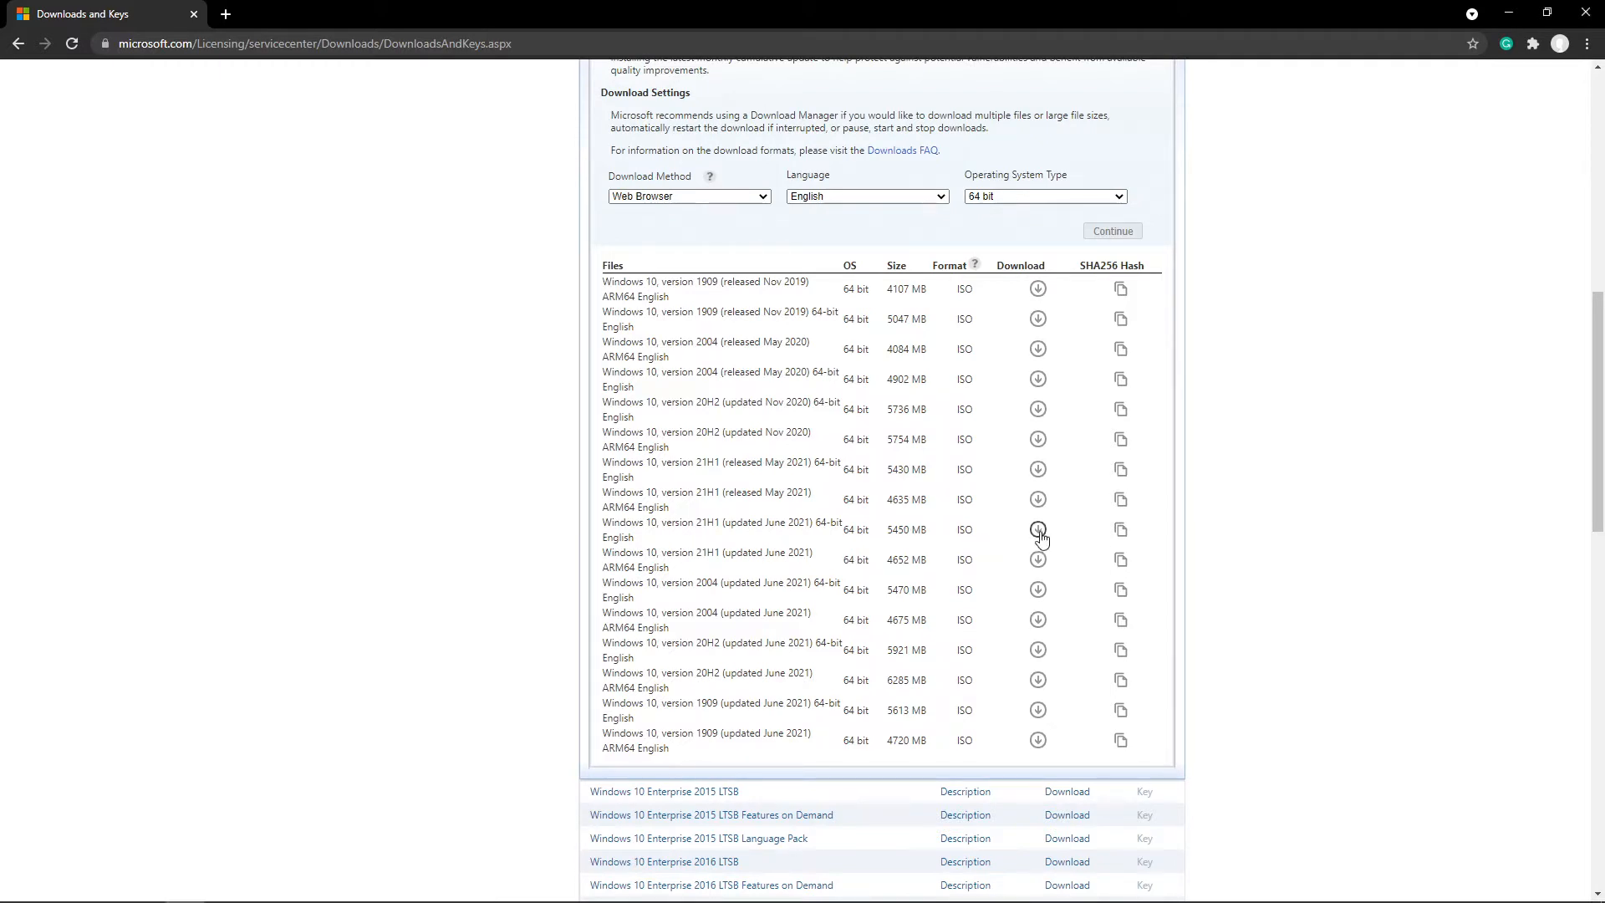
# Step: Download the Windows 10 21H1 June 2021 64-bit English ISO to the BackUp (D:) drive
pyautogui.click(1037, 530)
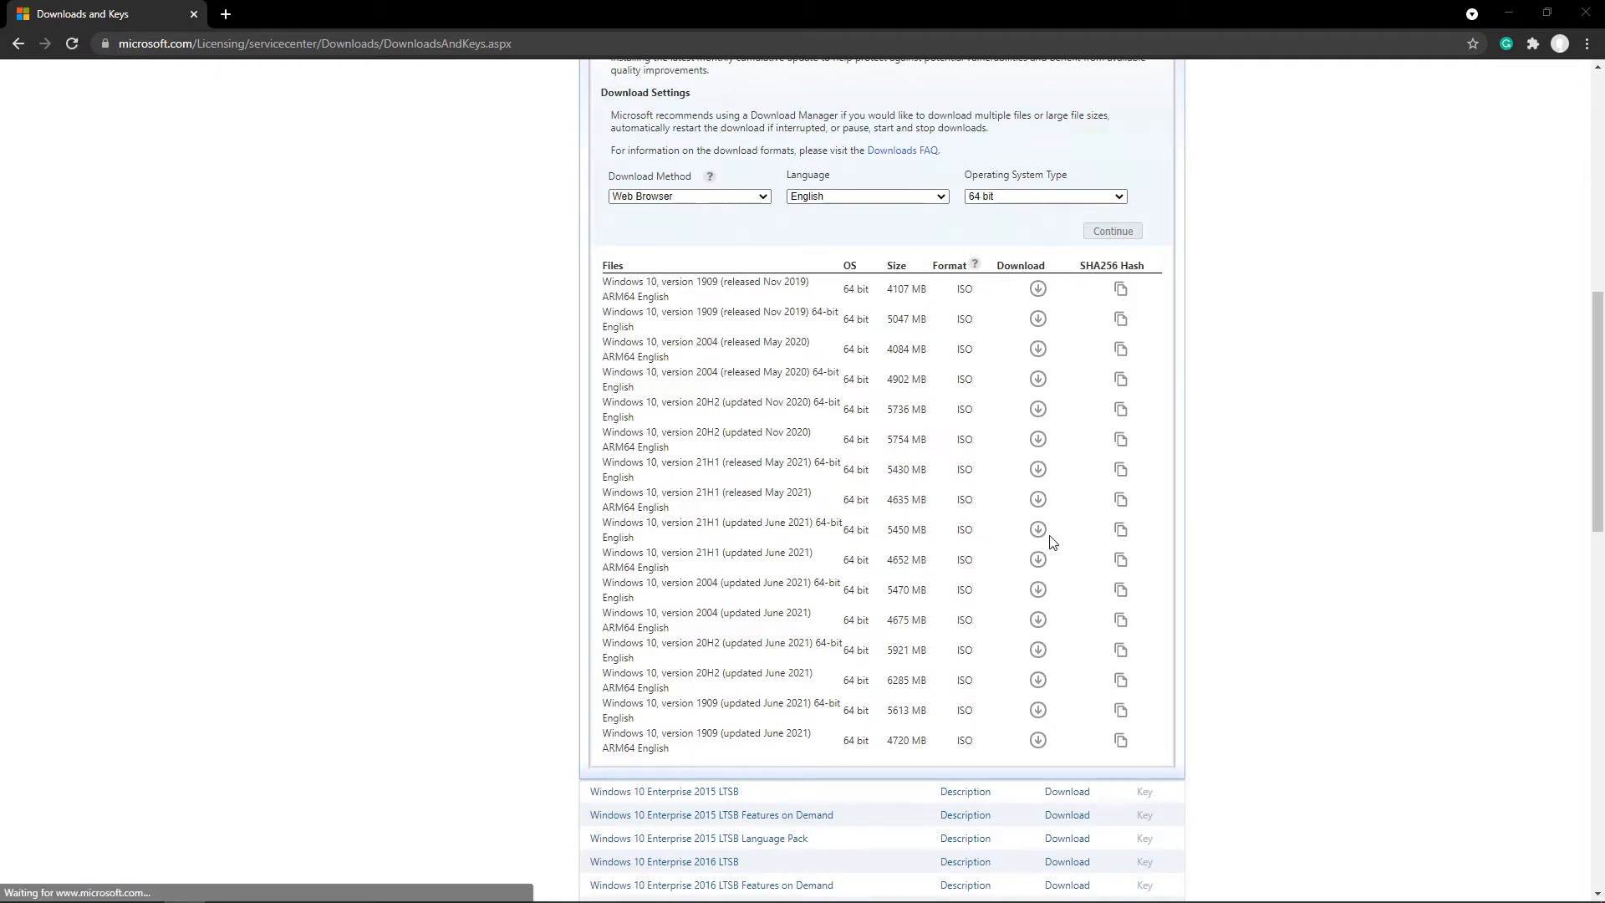
pyautogui.click(1036, 529)
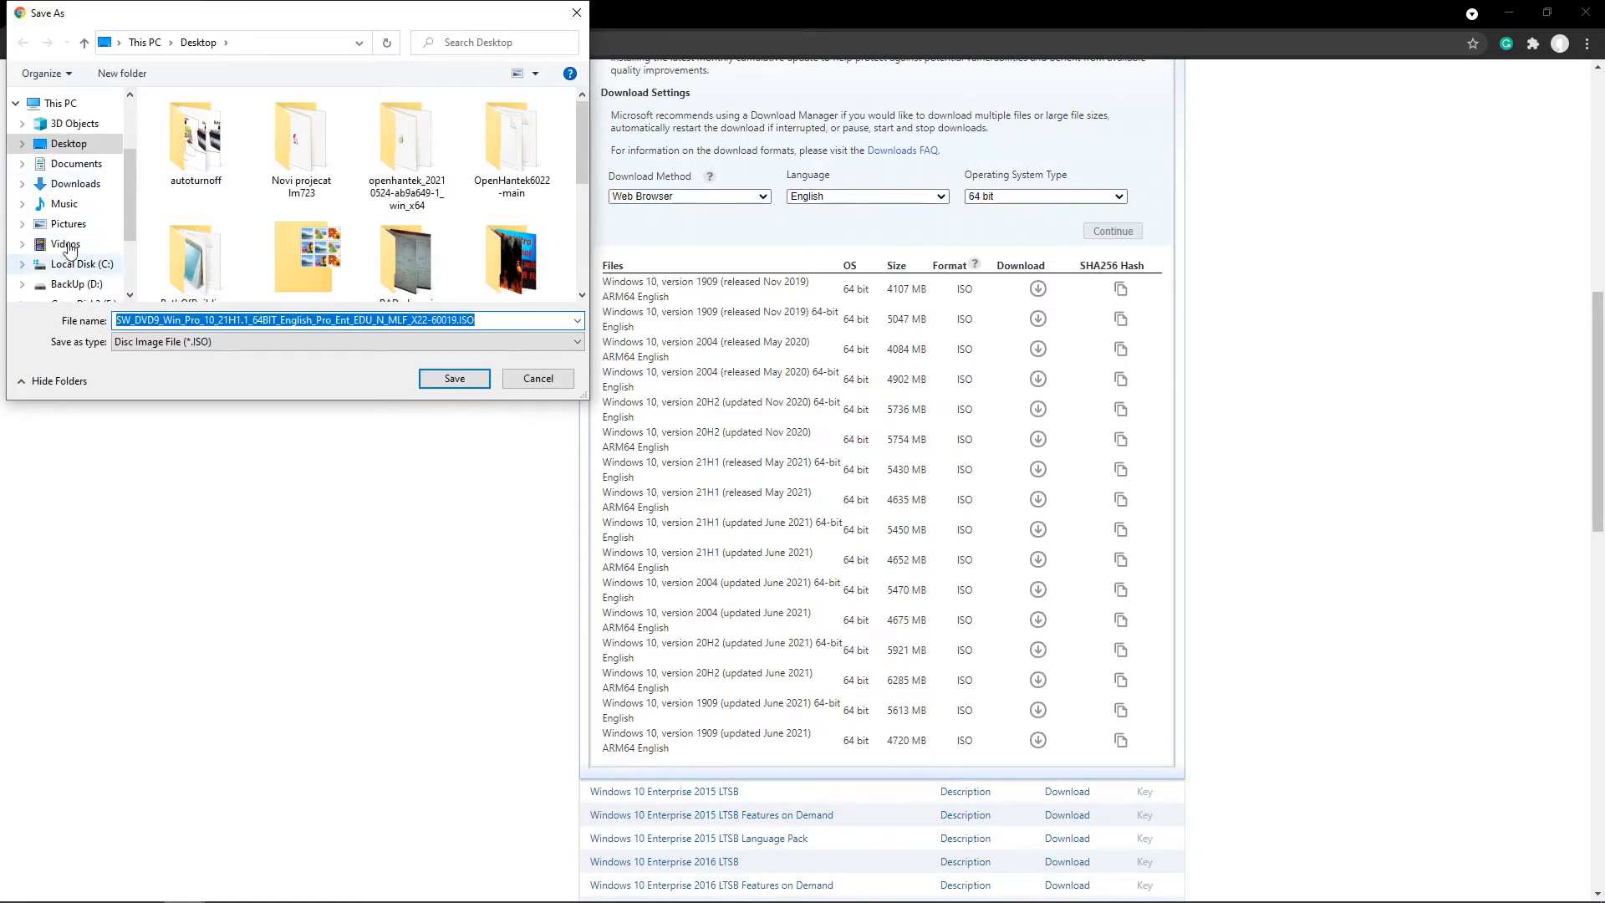
pyautogui.scroll(-3)
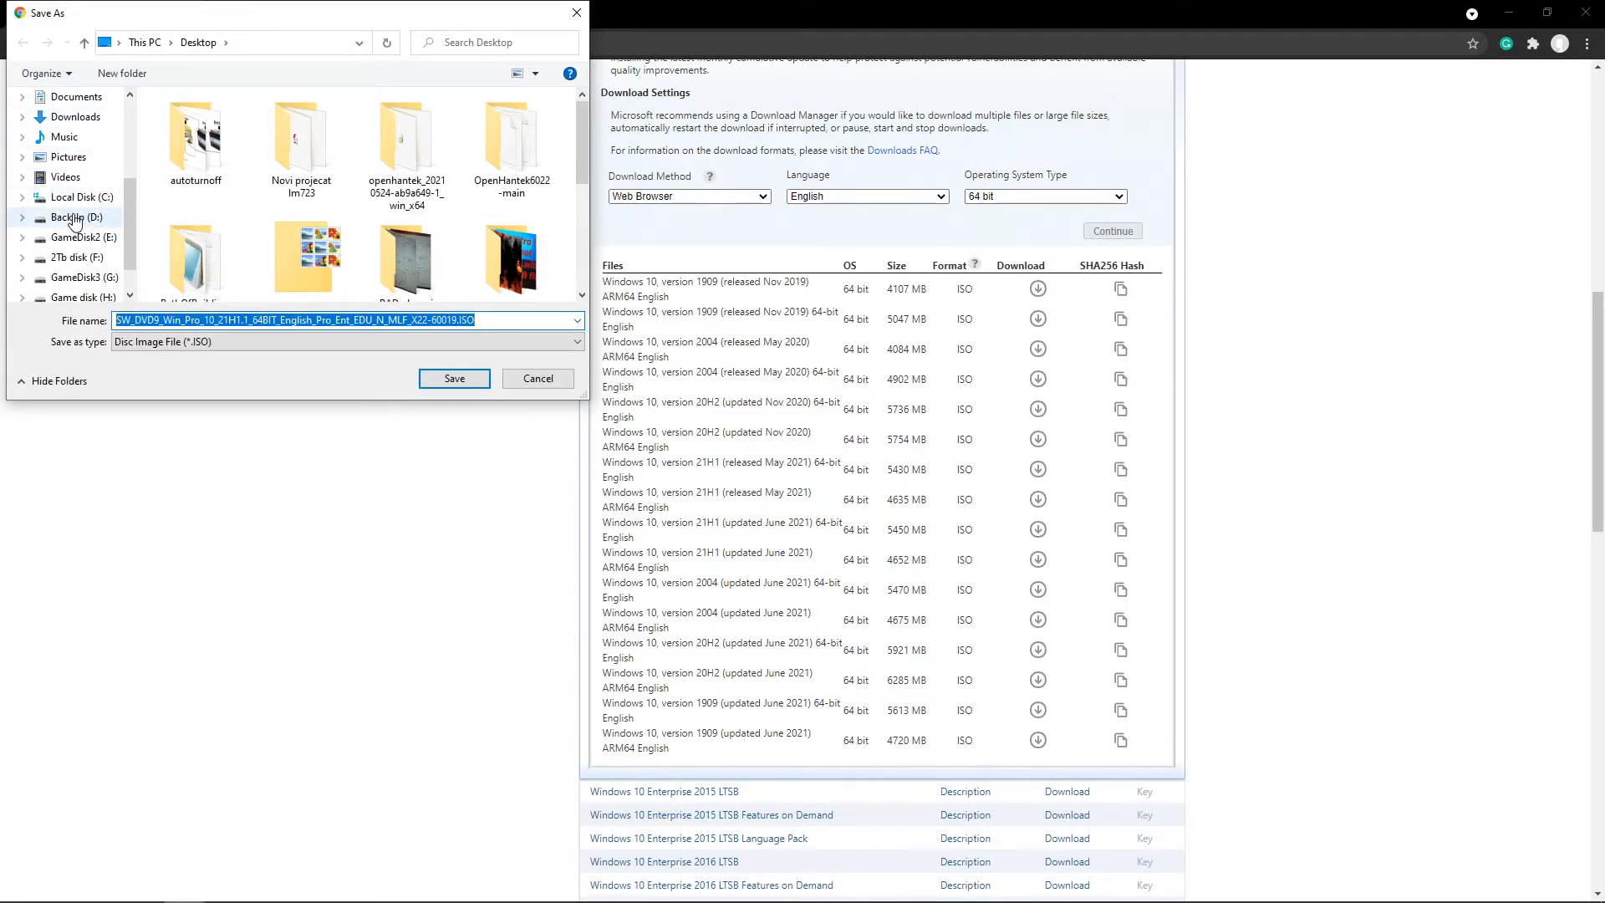
pyautogui.click(454, 378)
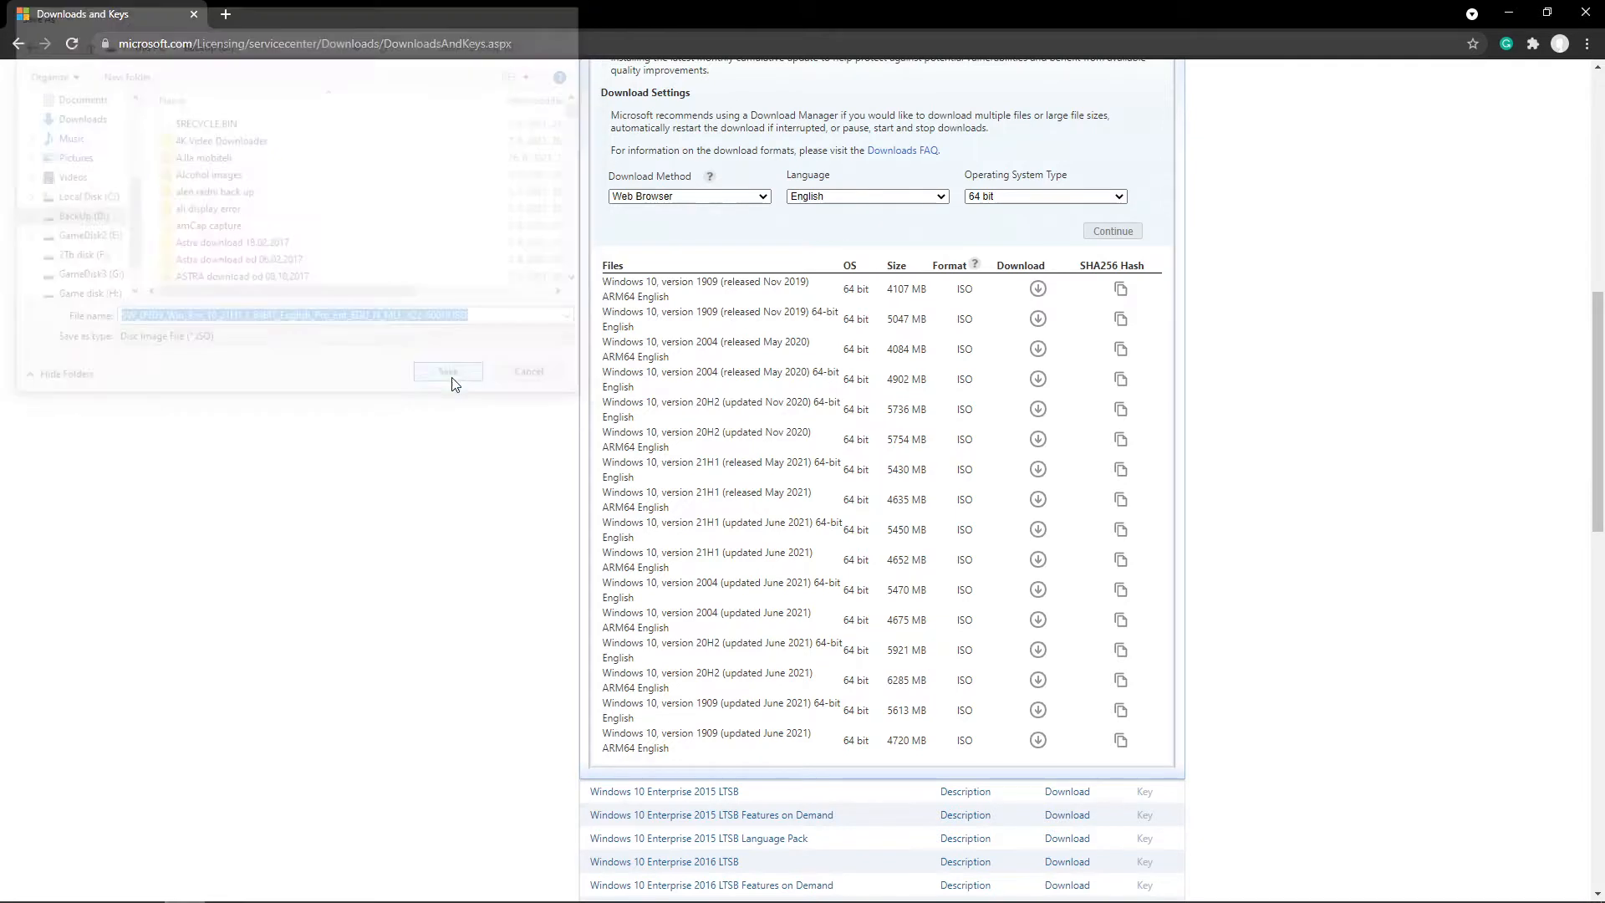
pyautogui.click(447, 370)
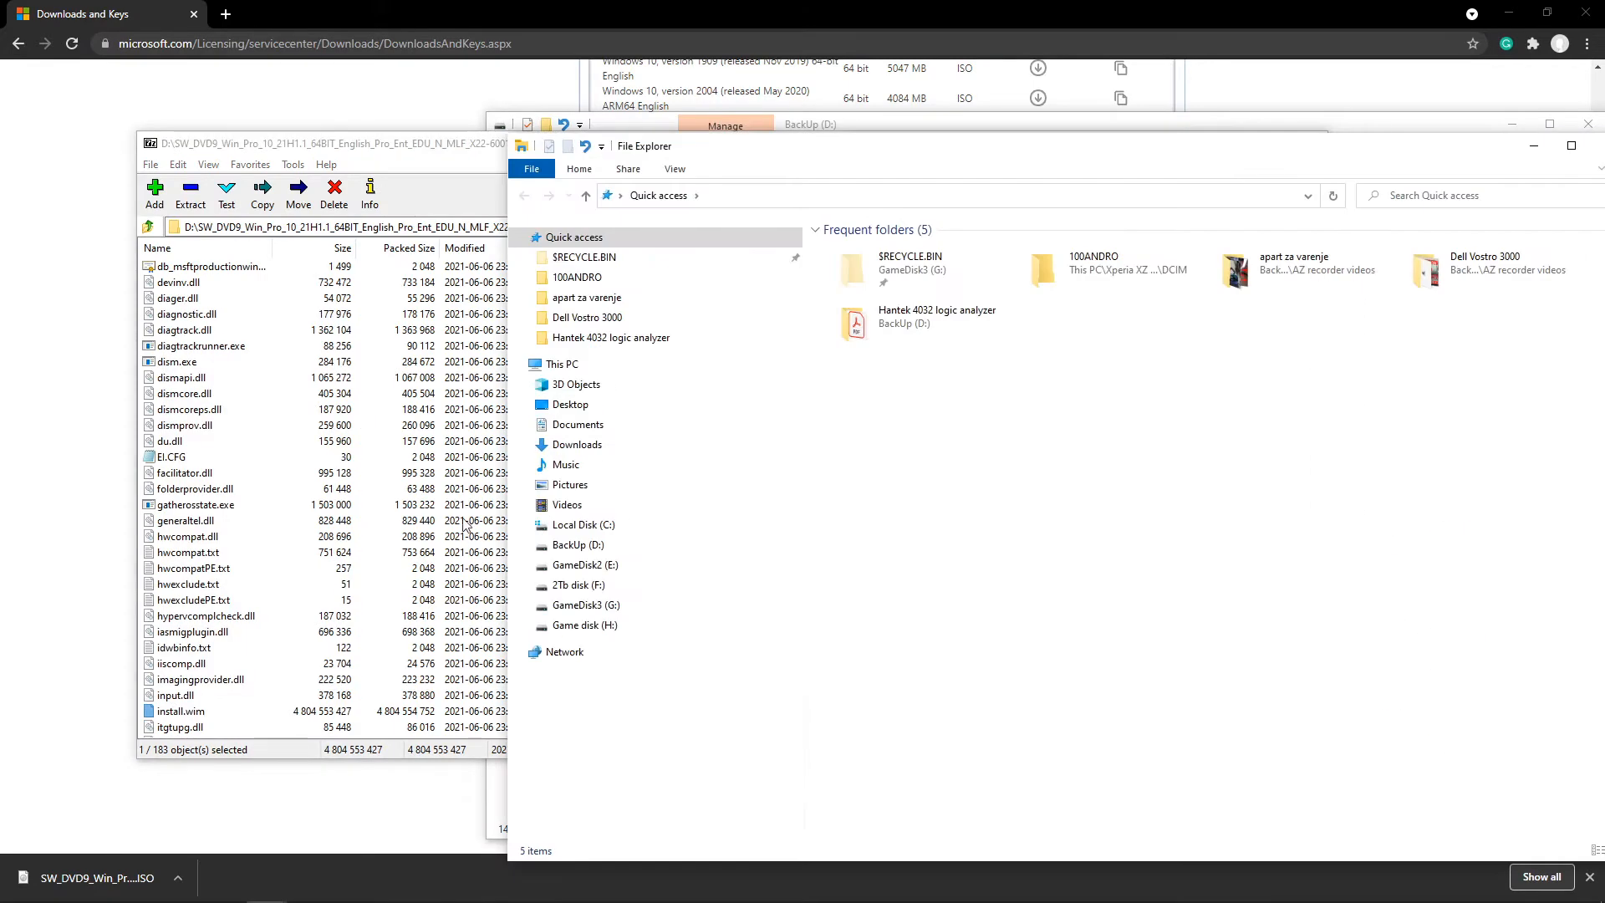
# Step: Browse BackUp (D:), Local Disk (C:), then open 2Tb disk (F:) holding the standalone install.wim
pyautogui.click(578, 544)
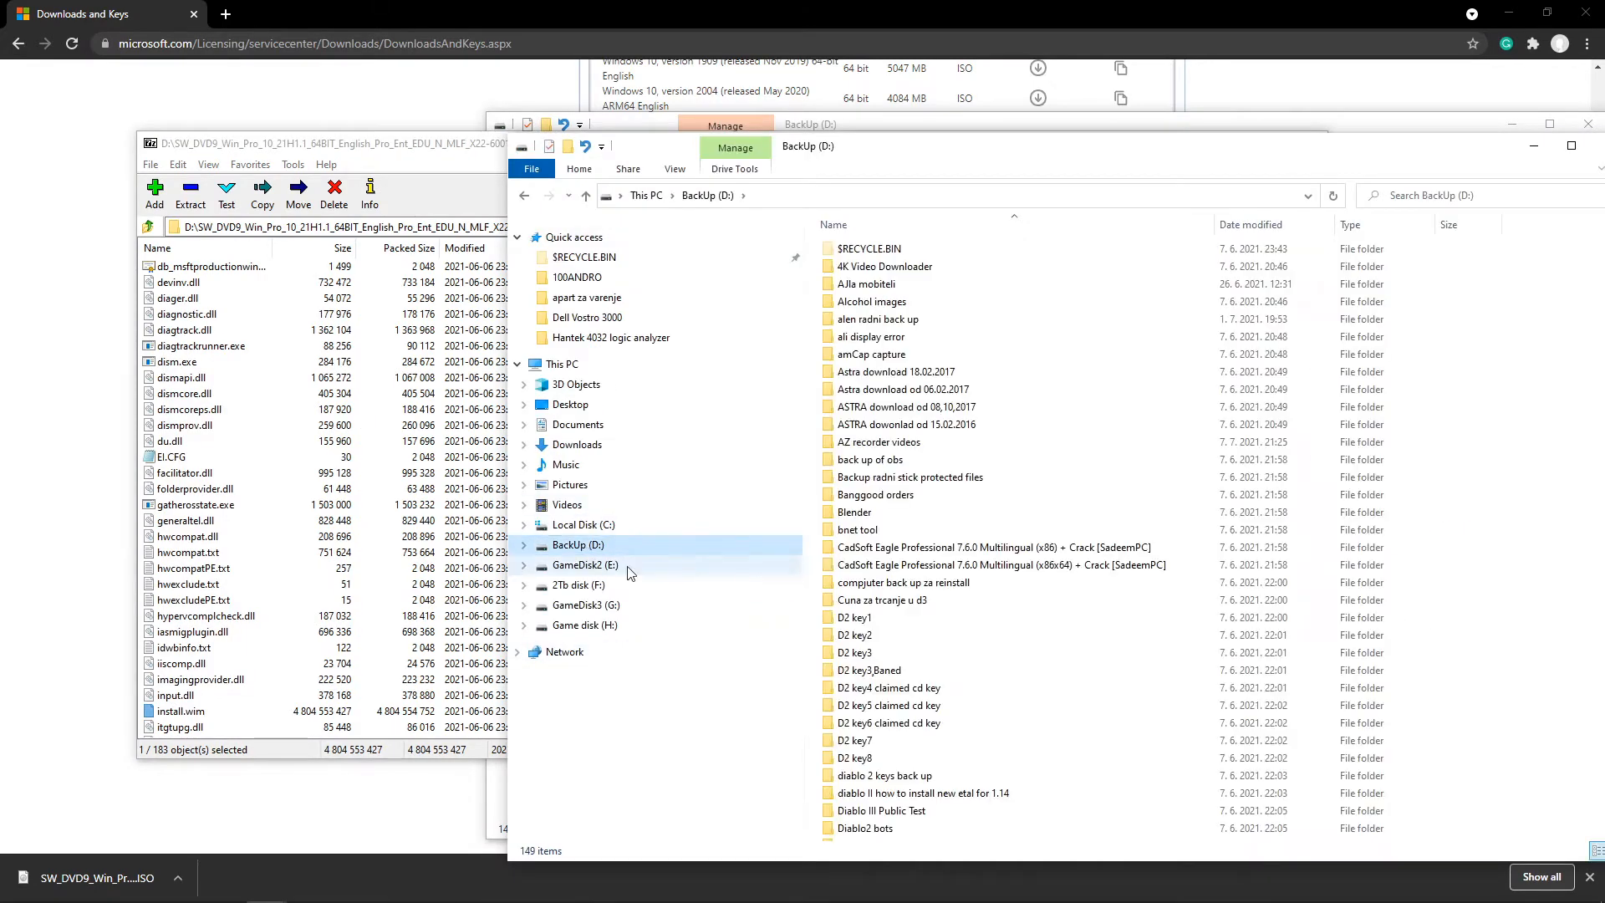
pyautogui.click(583, 524)
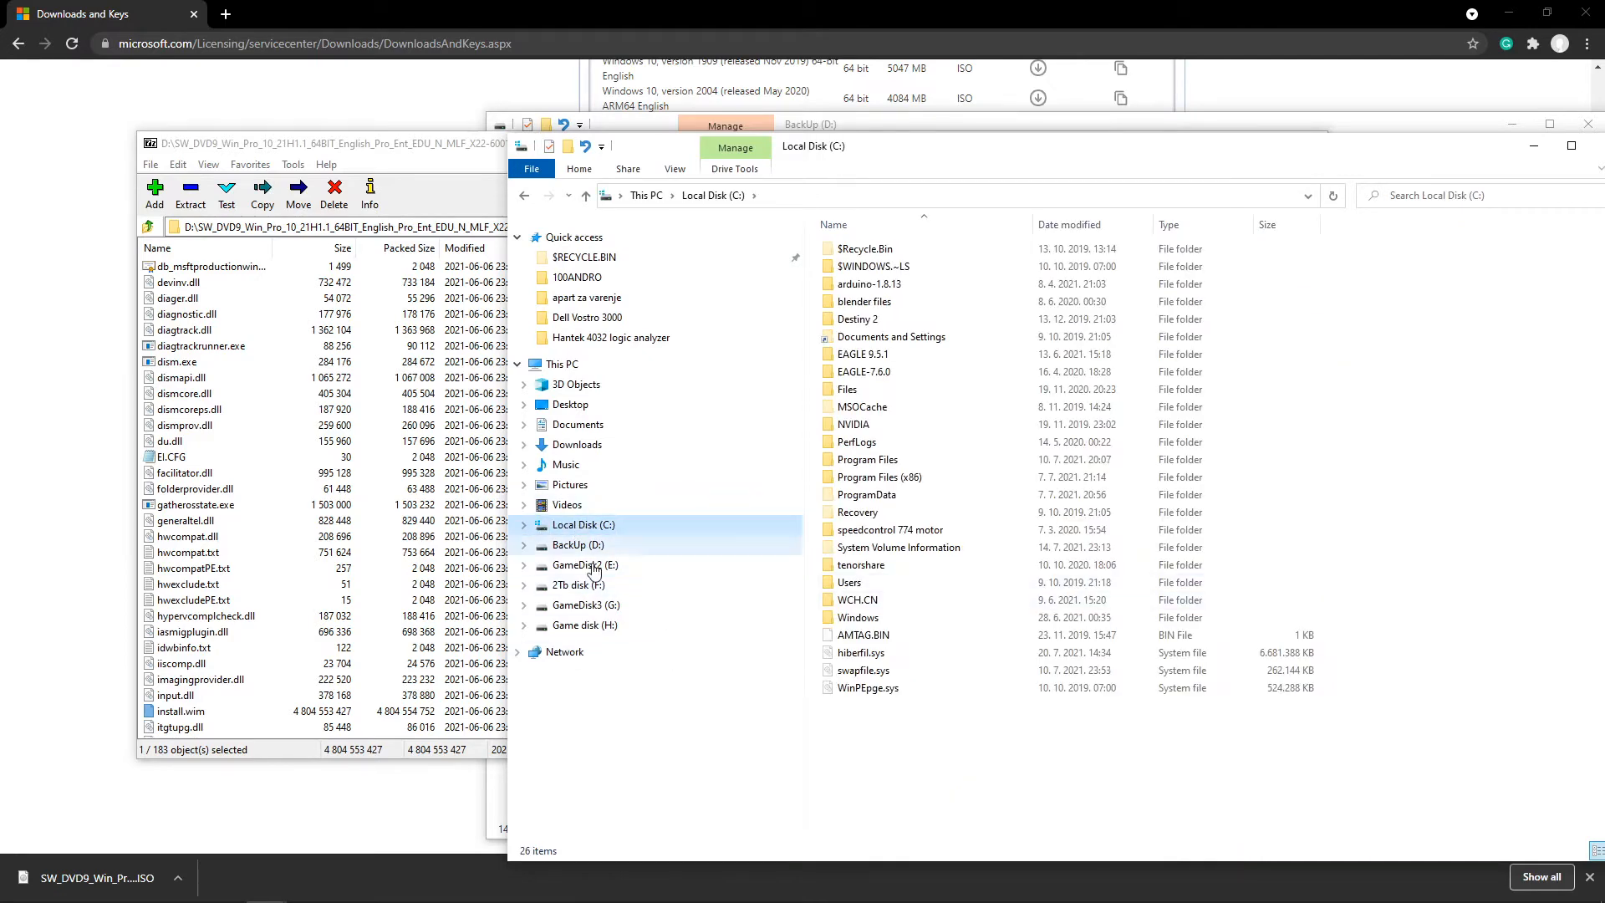
pyautogui.click(579, 584)
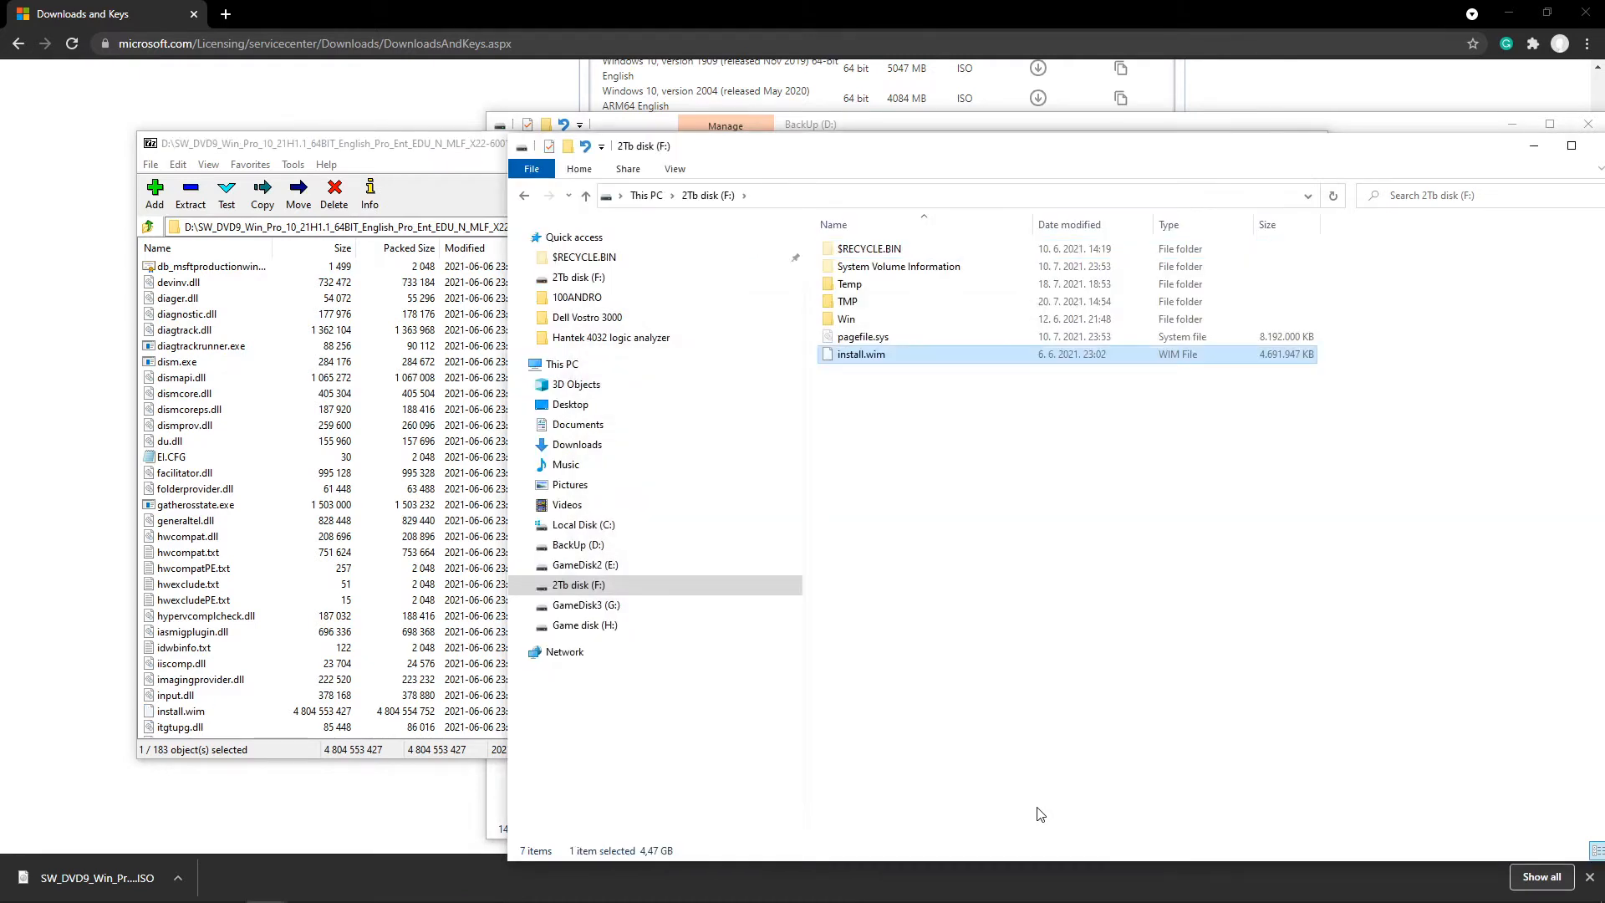
pyautogui.moveTo(1254, 354)
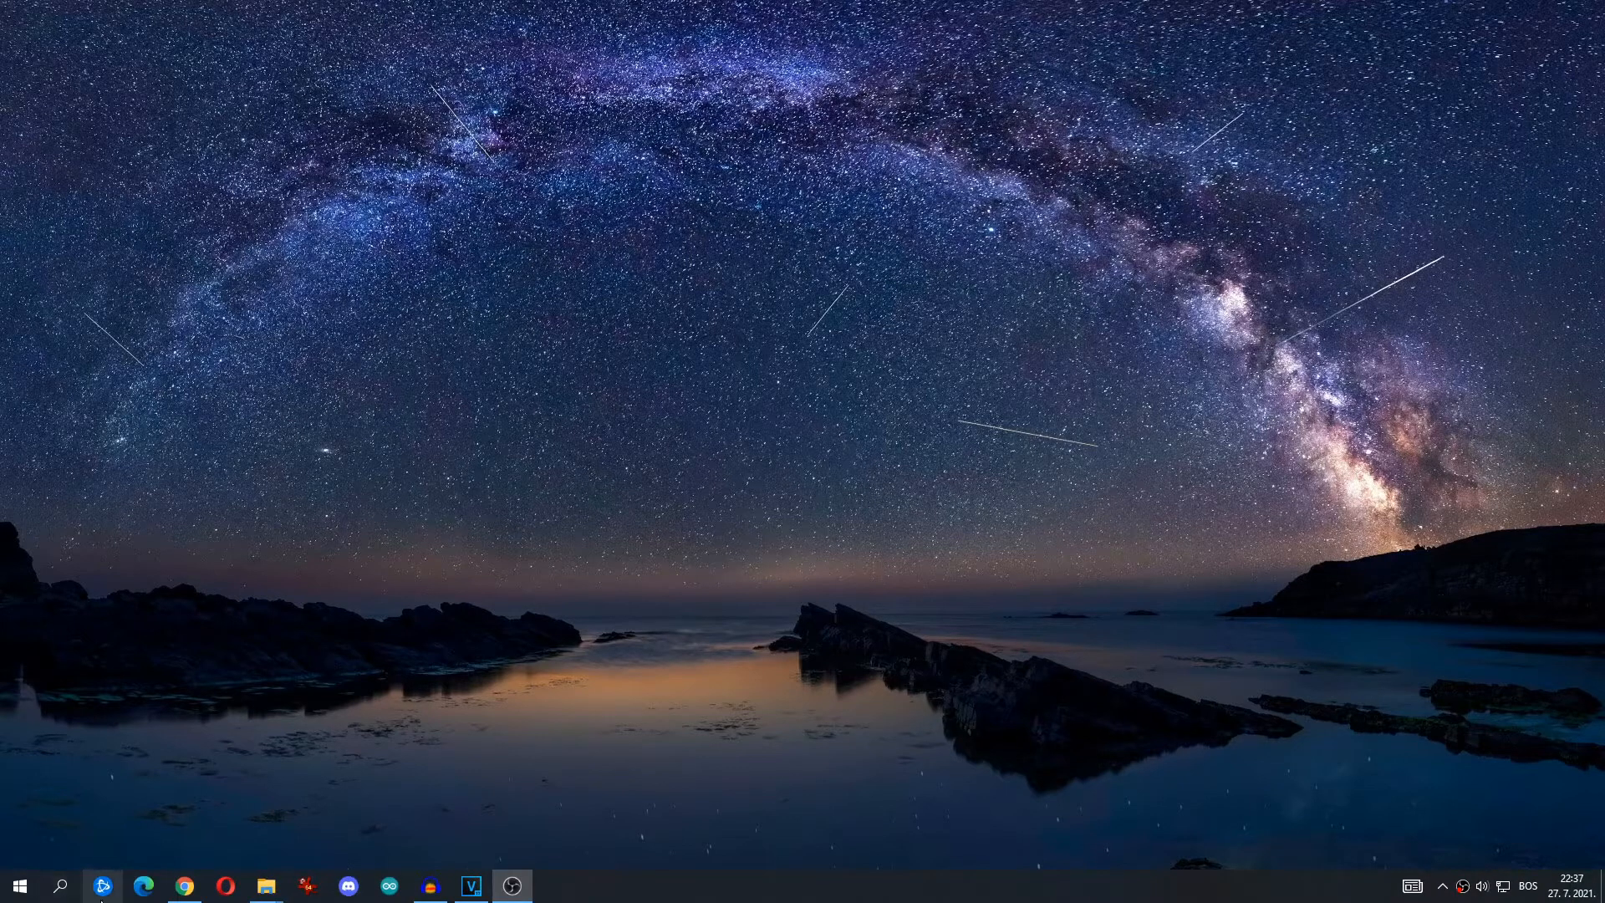
# Step: Search for cmd and launch Command Prompt as administrator
pyautogui.click(59, 885)
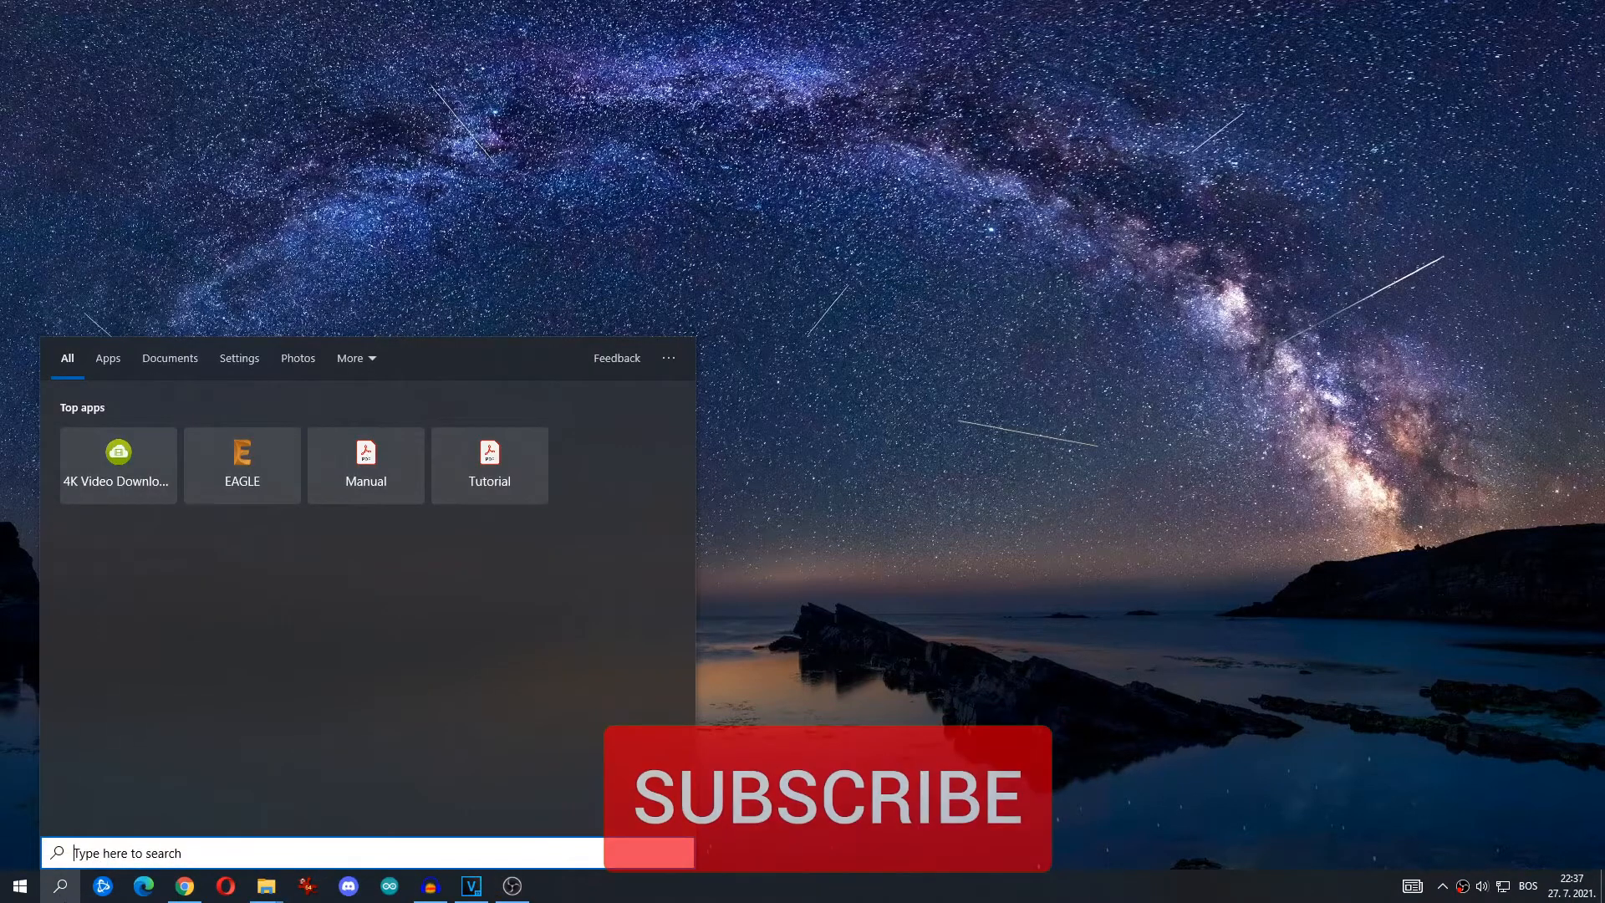
pyautogui.write('cmd')
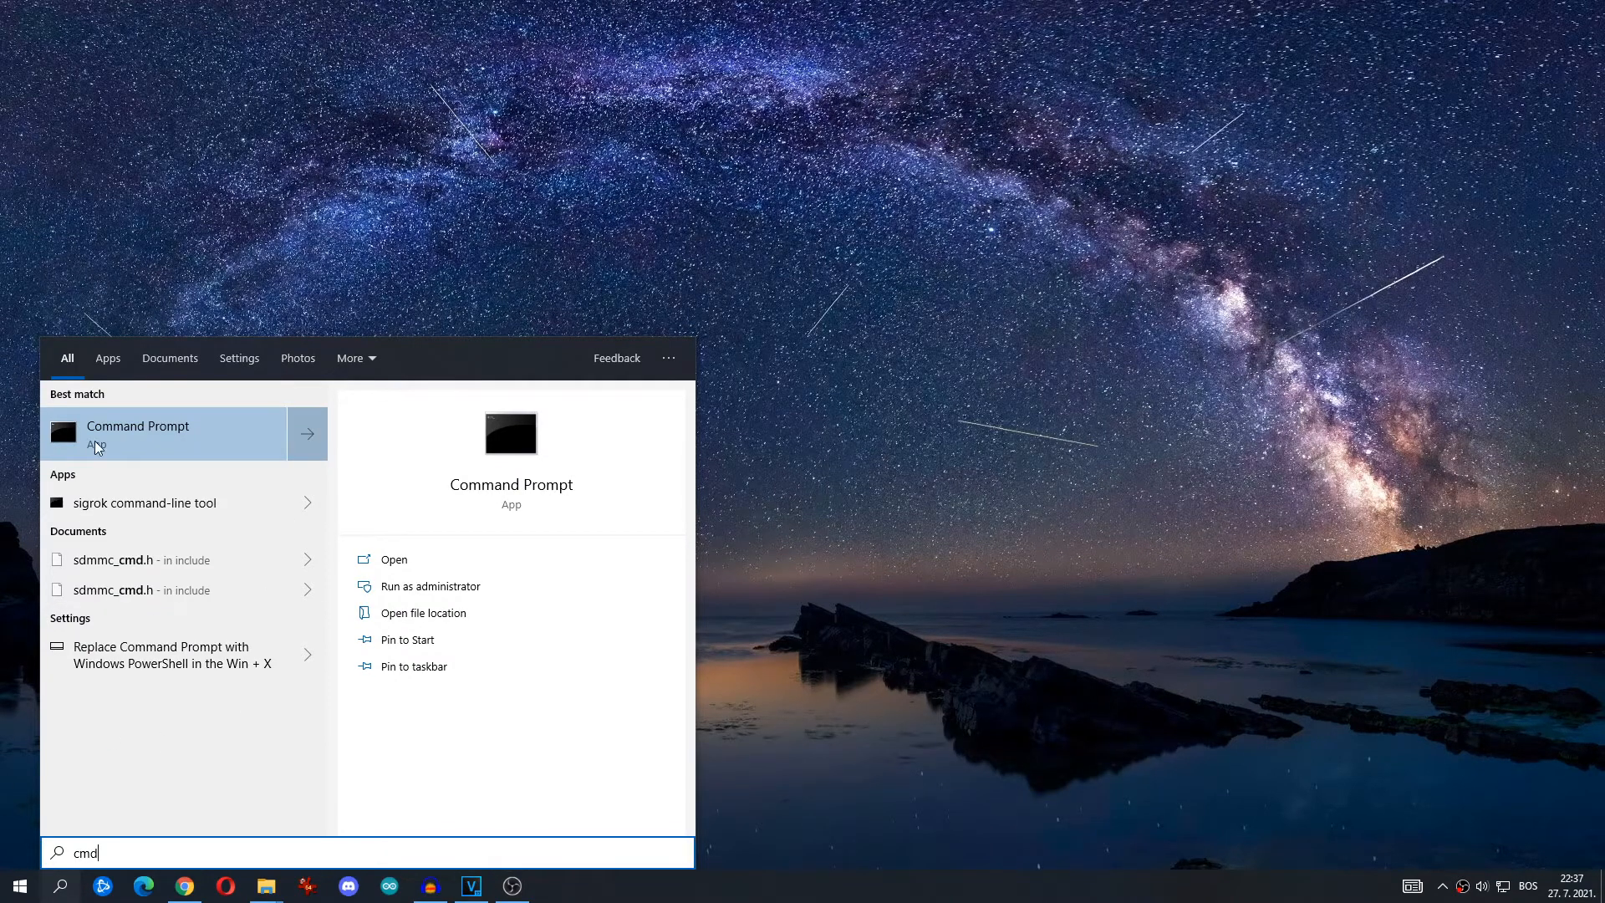
pyautogui.rightClick(137, 433)
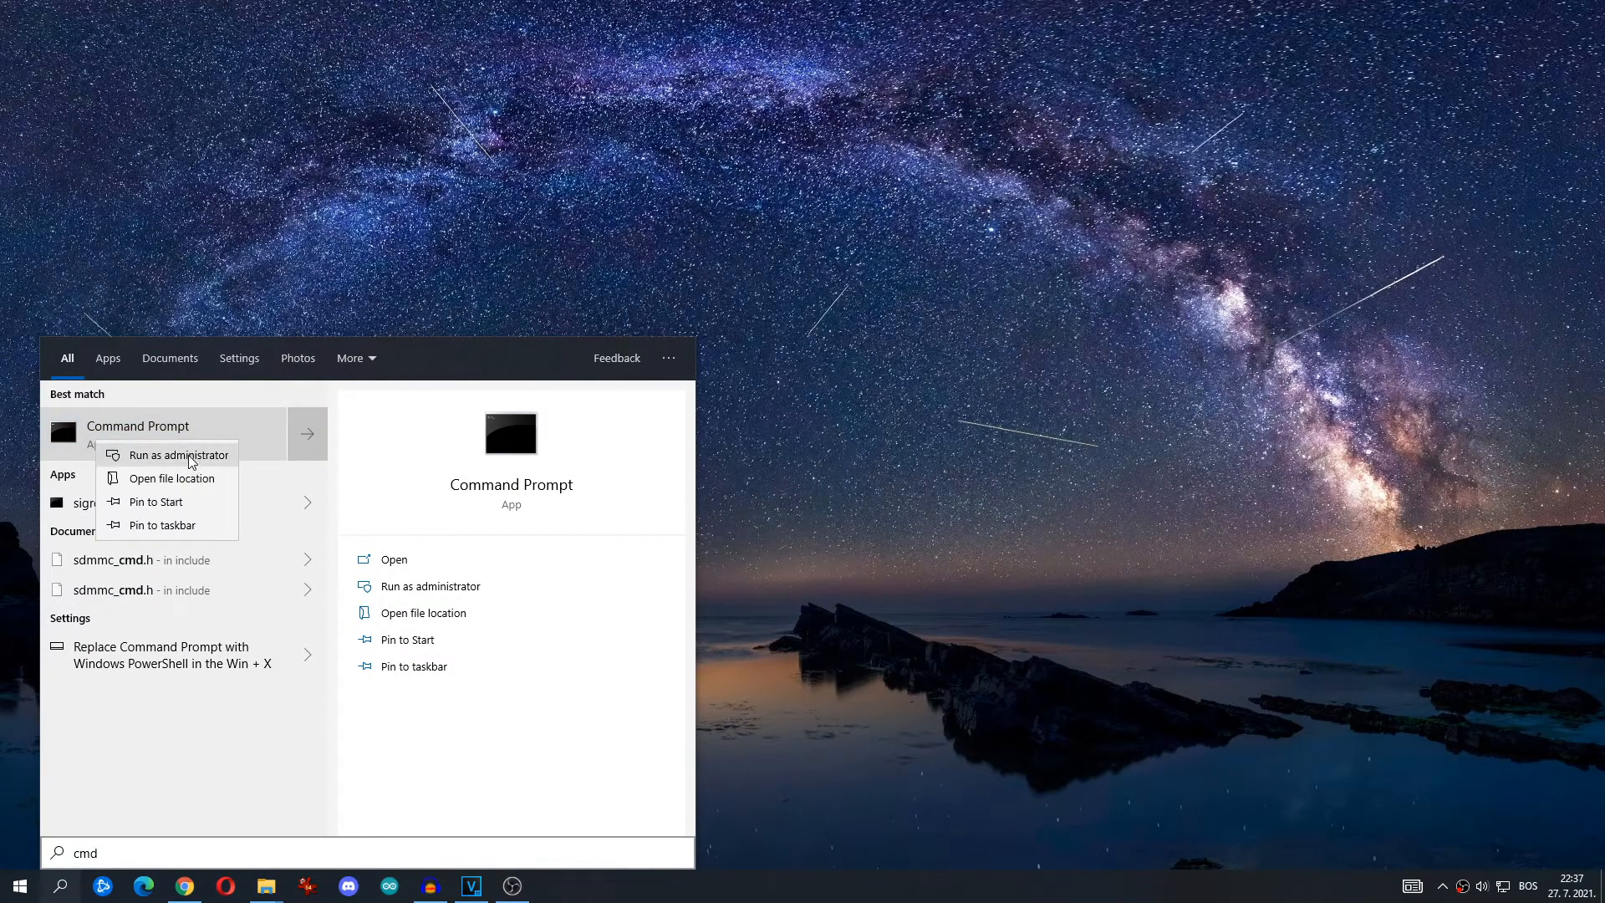
pyautogui.click(182, 455)
pyautogui.write('dism /Get-WimInfo /WimFile:f:\\install.wim')
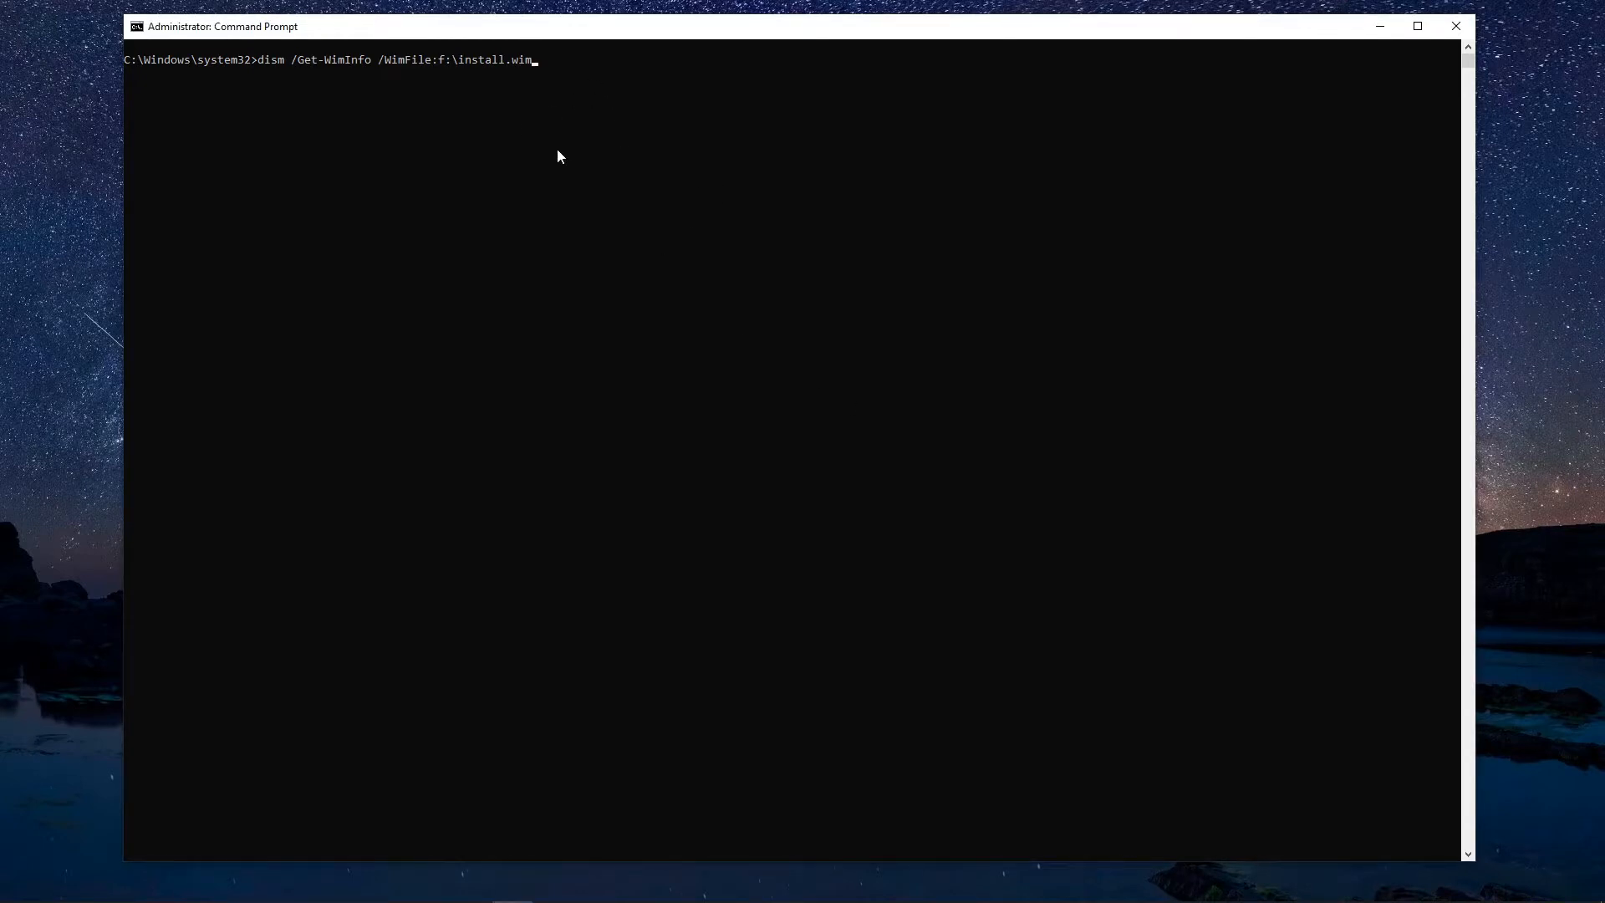
# Step: Run dism /Get-WimInfo on f:\install.wim to list its ten Windows 10 editions and indexes
pyautogui.press('Enter')
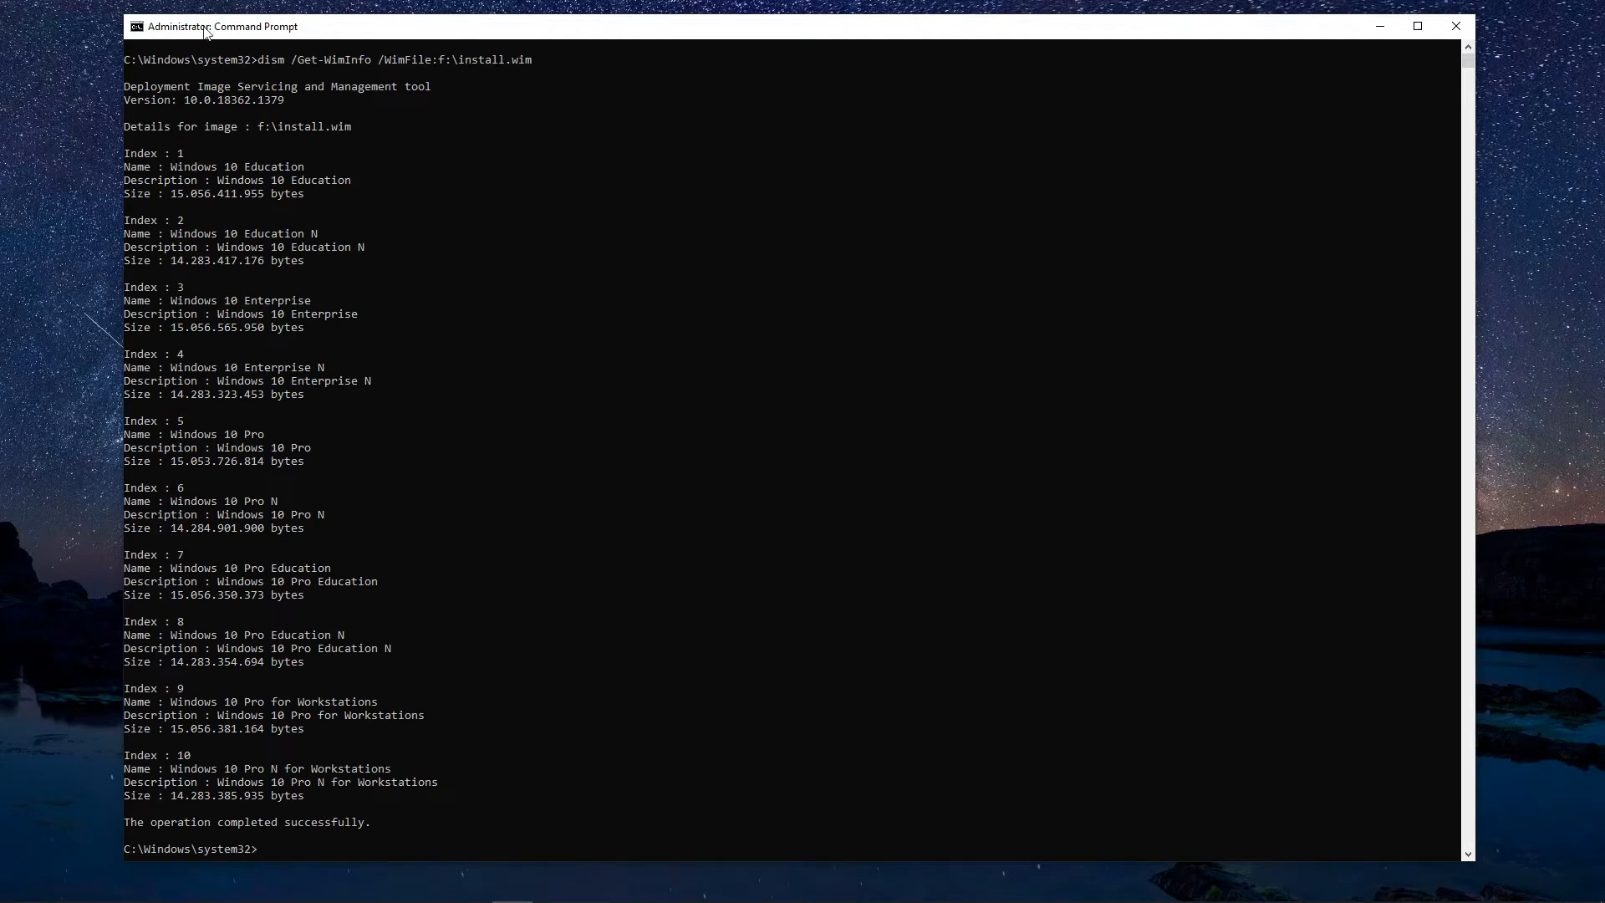
pyautogui.moveTo(744, 58)
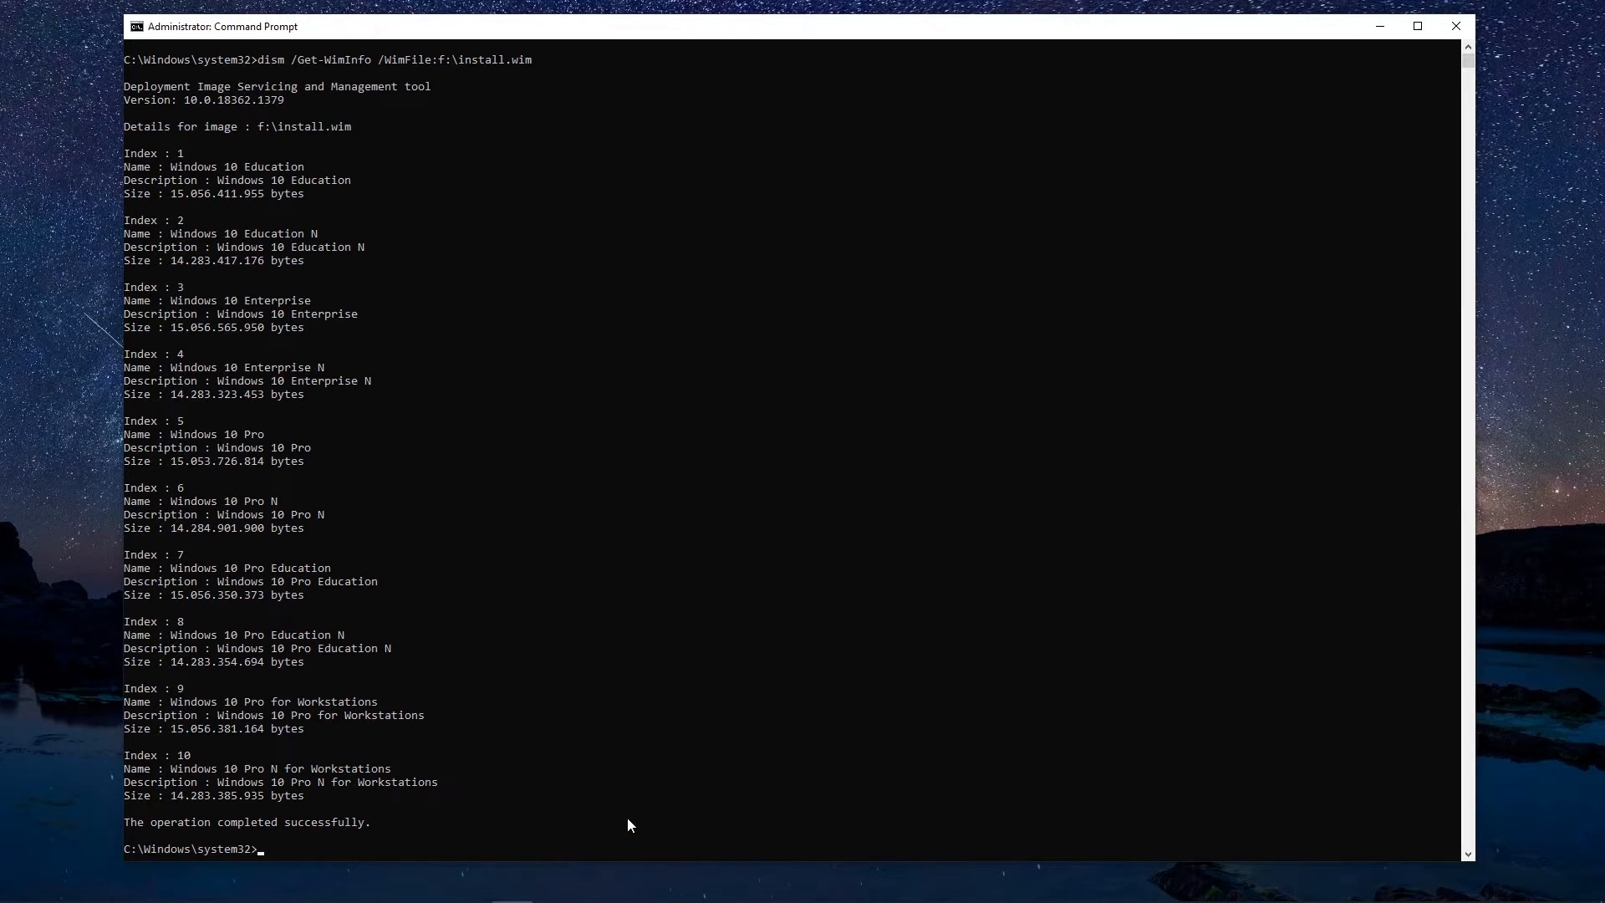
pyautogui.moveTo(410, 829)
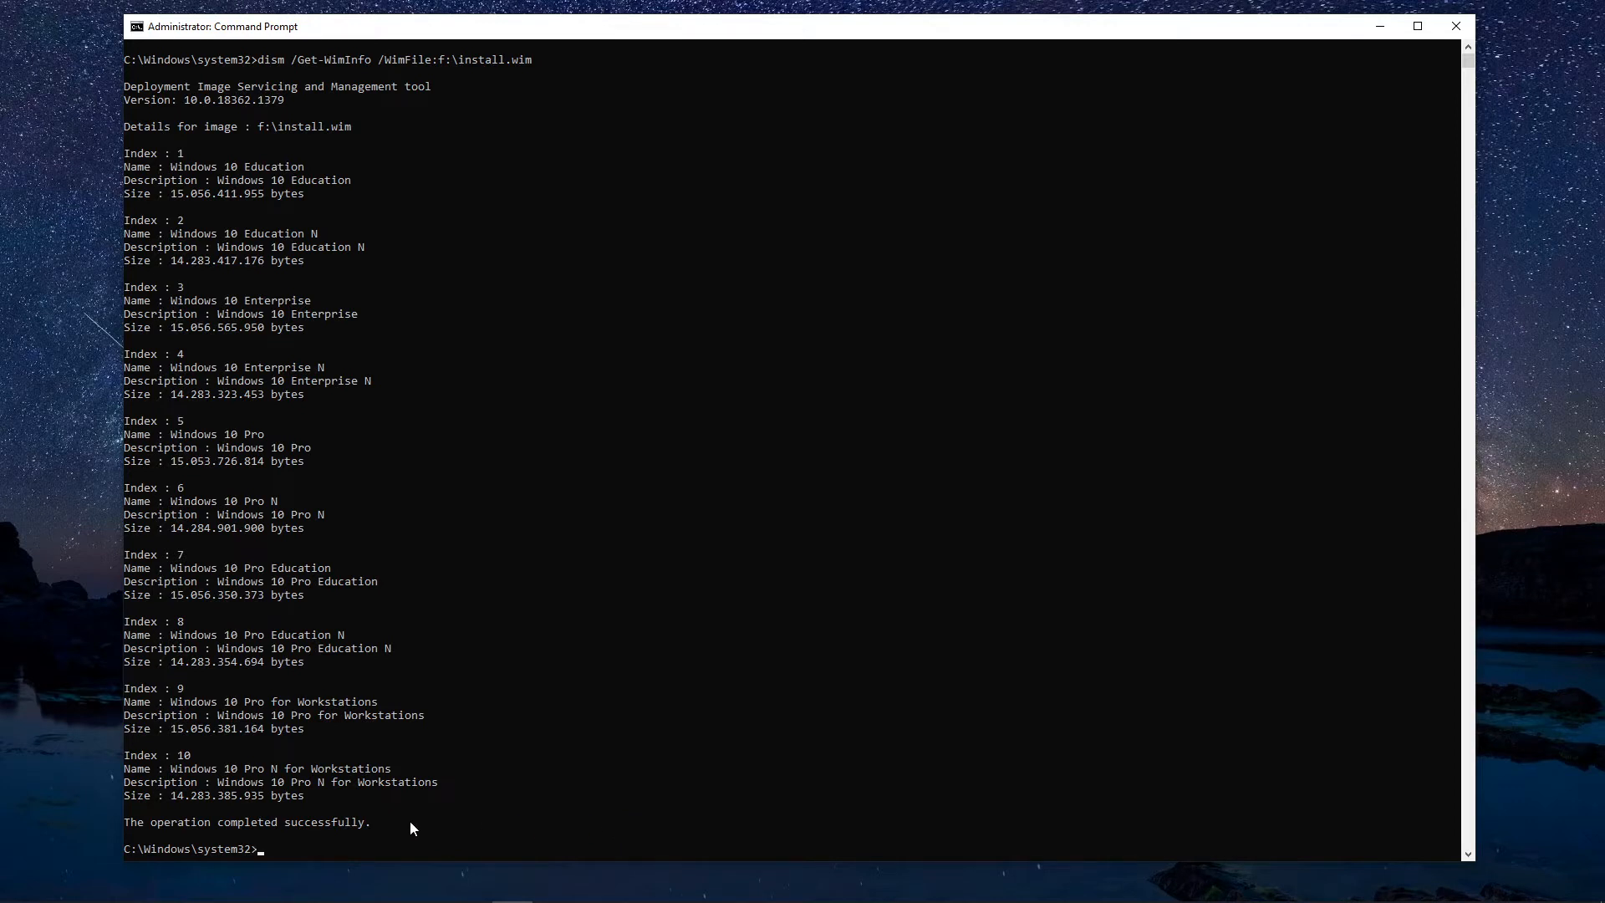
pyautogui.moveTo(159, 320)
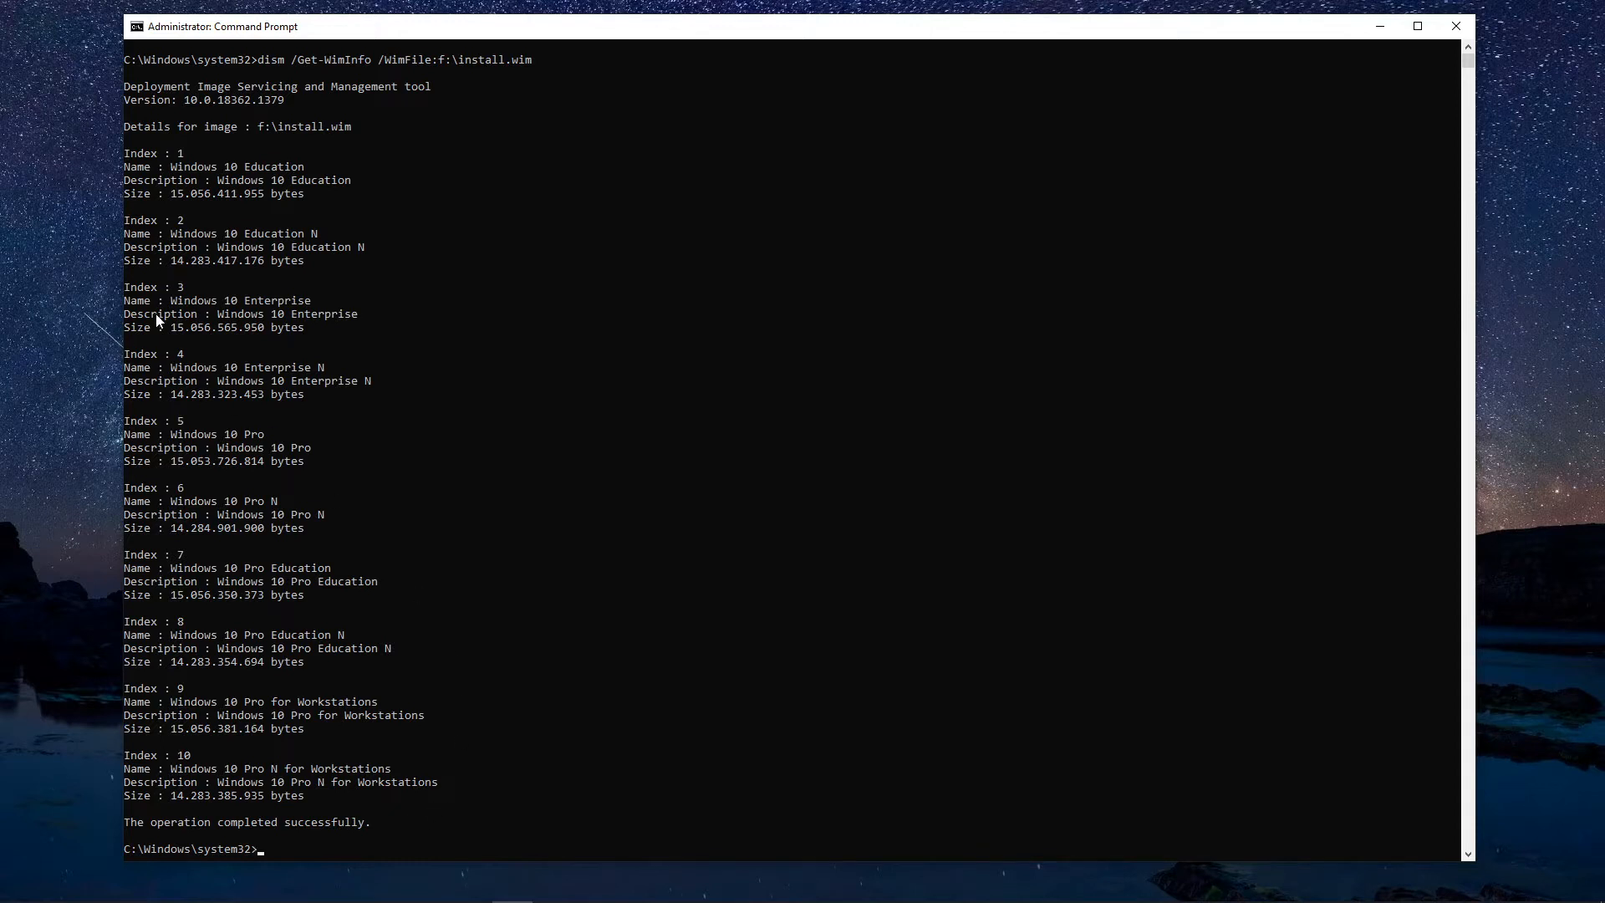
pyautogui.moveTo(196, 295)
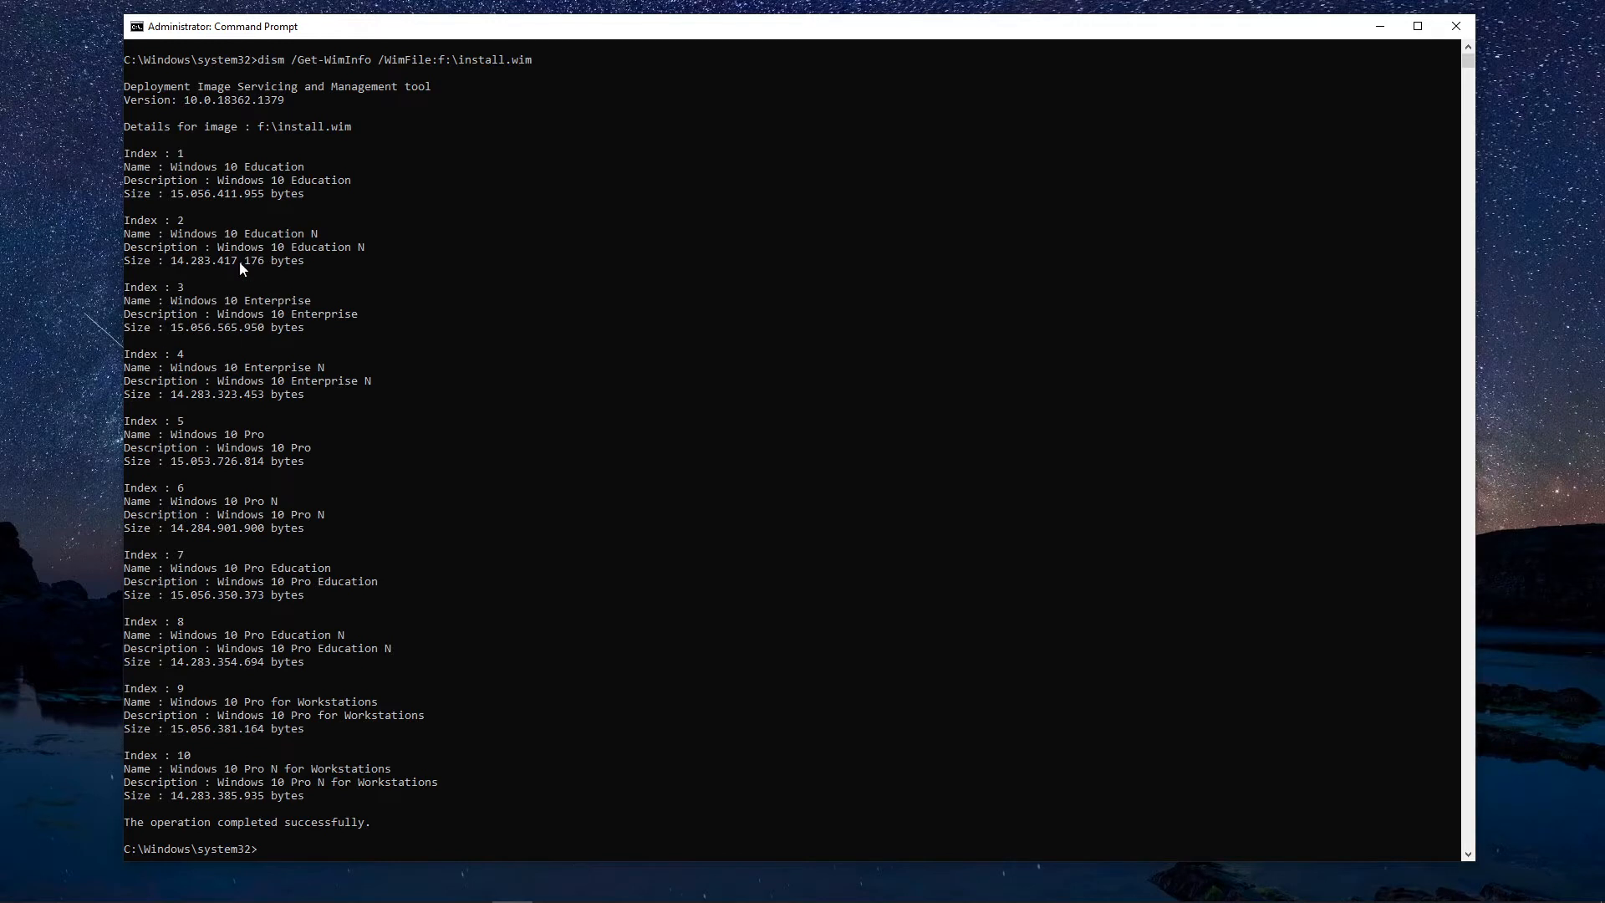
pyautogui.moveTo(242, 269)
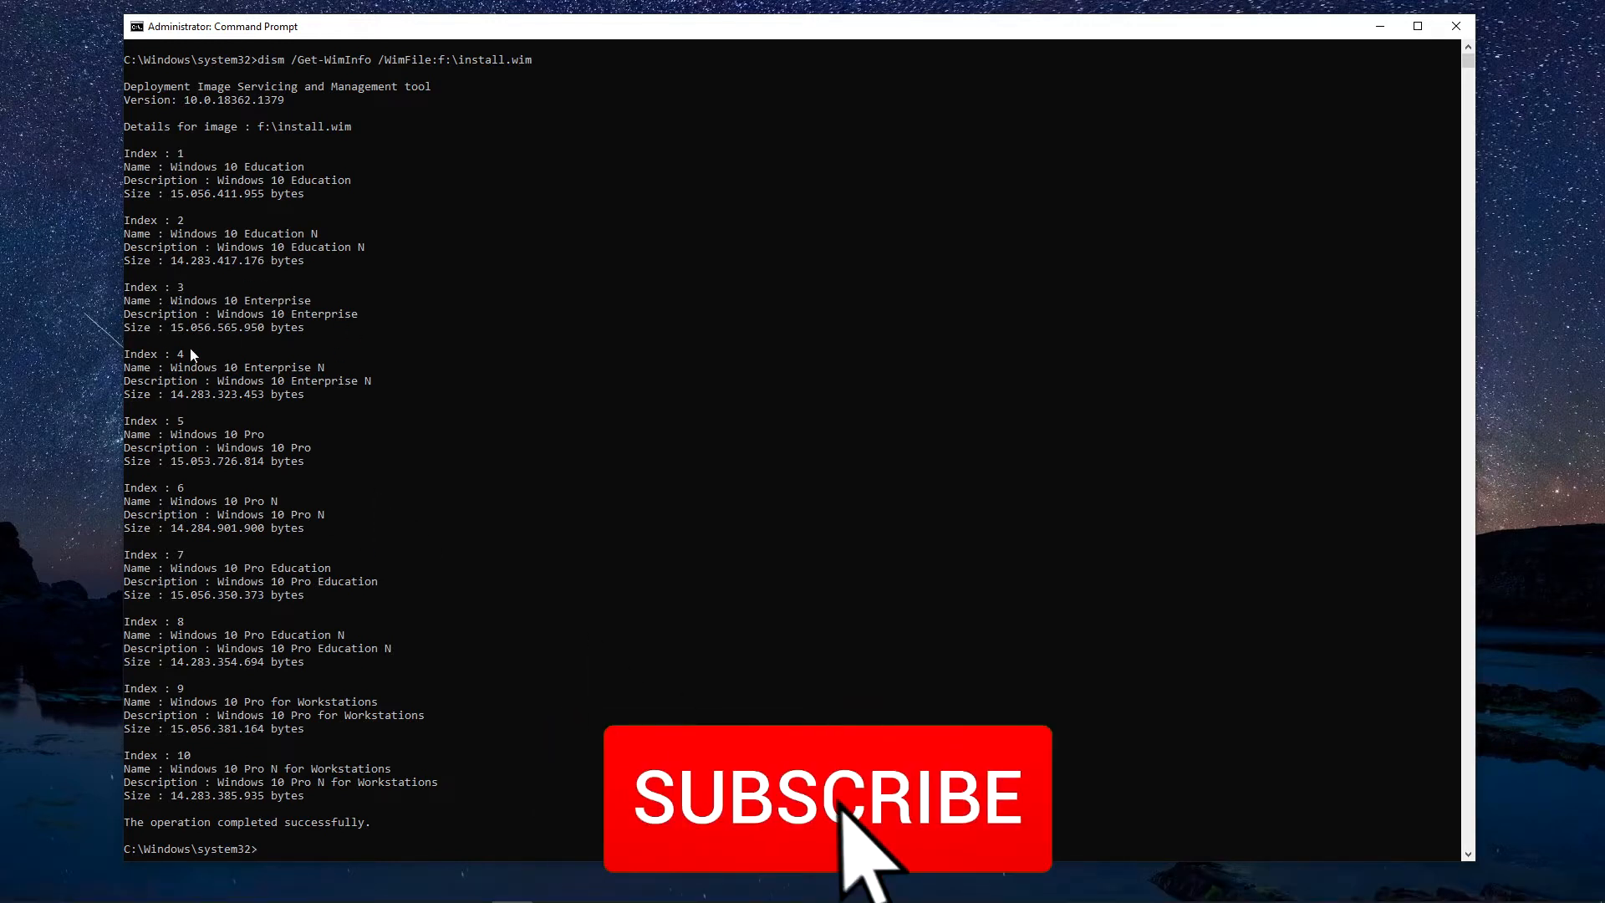
pyautogui.click(826, 799)
pyautogui.write('dism /Export-Image /SourceImageFile:f:\\install.wim /SourceIndex:3 /DestinationImageFile:f:\\install_3.wim')
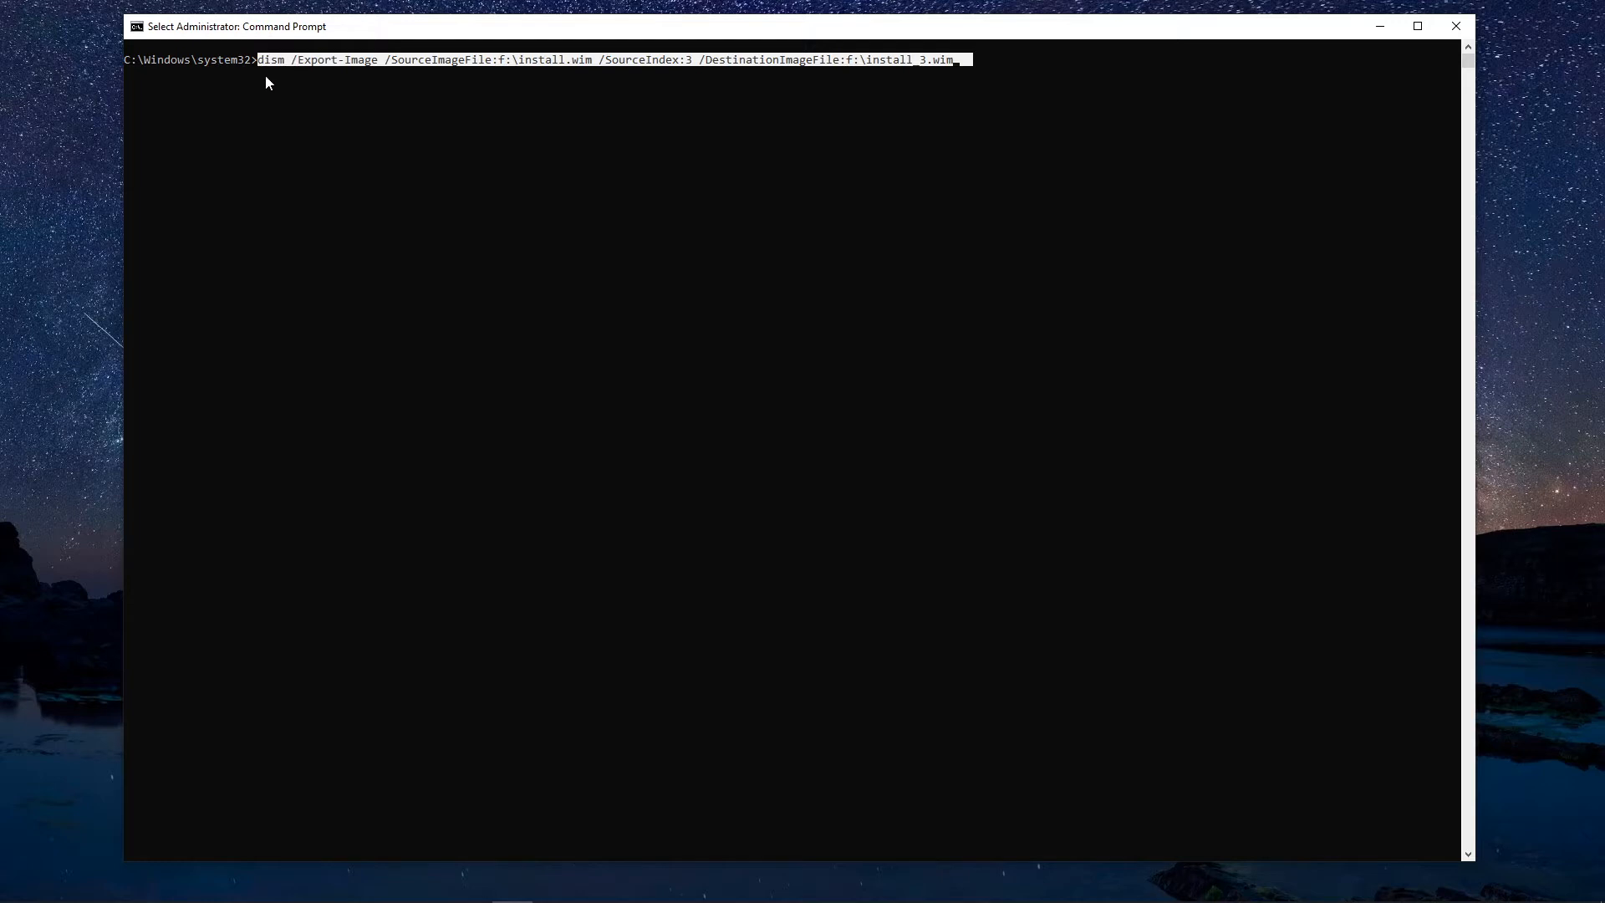
pyautogui.moveTo(799, 482)
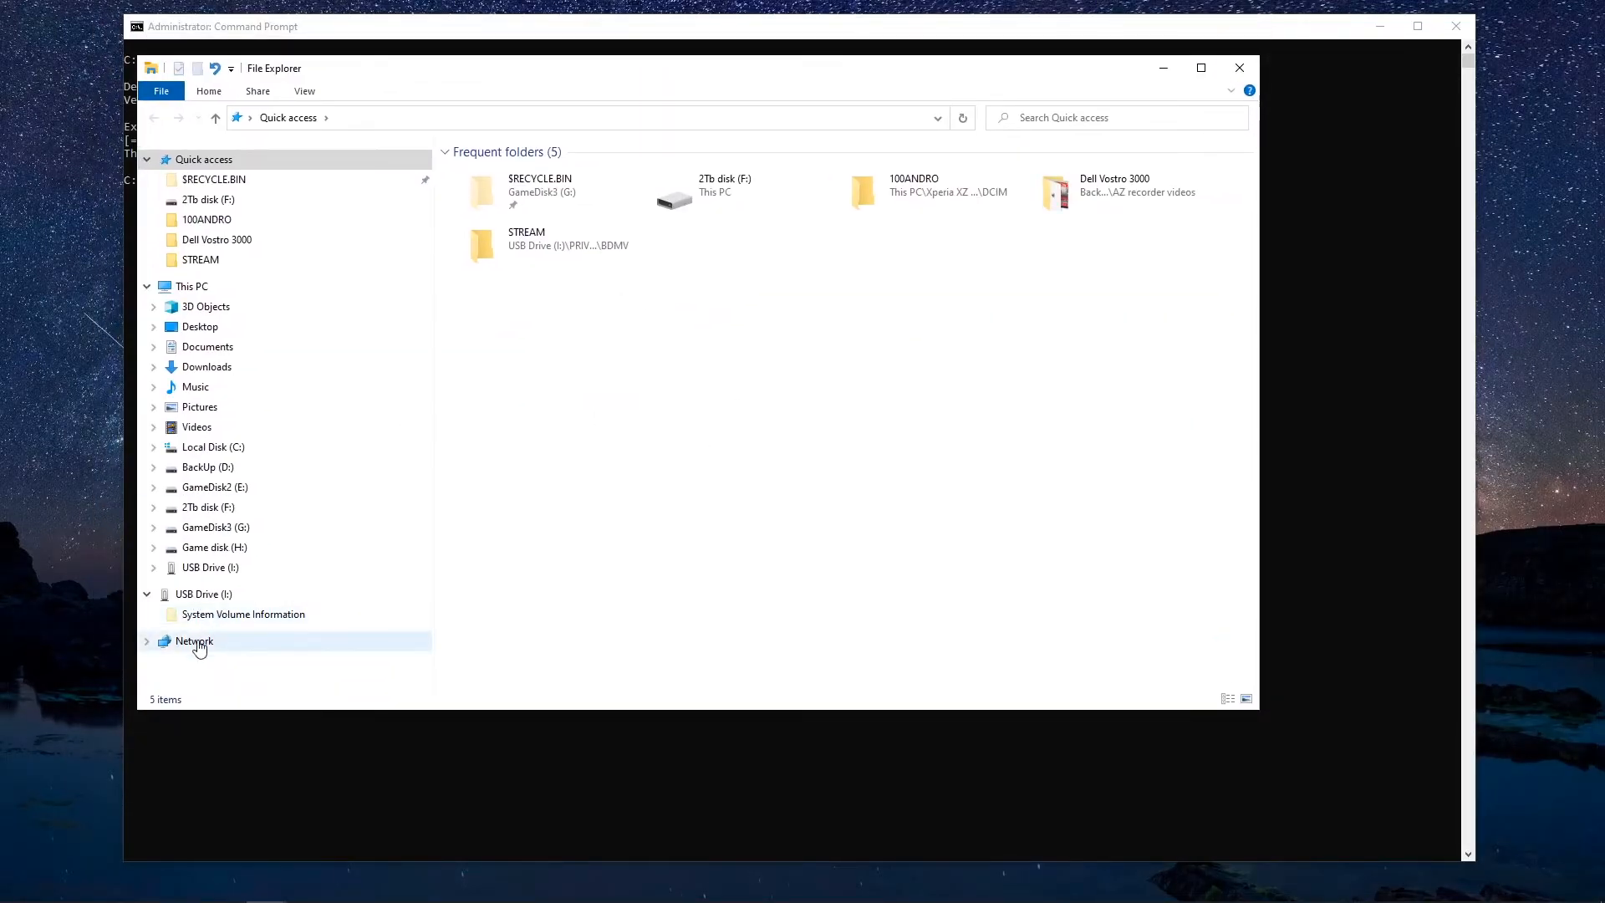
# Step: Select install_3.wim on drive F to confirm its size of about 4.1 GB
pyautogui.click(208, 507)
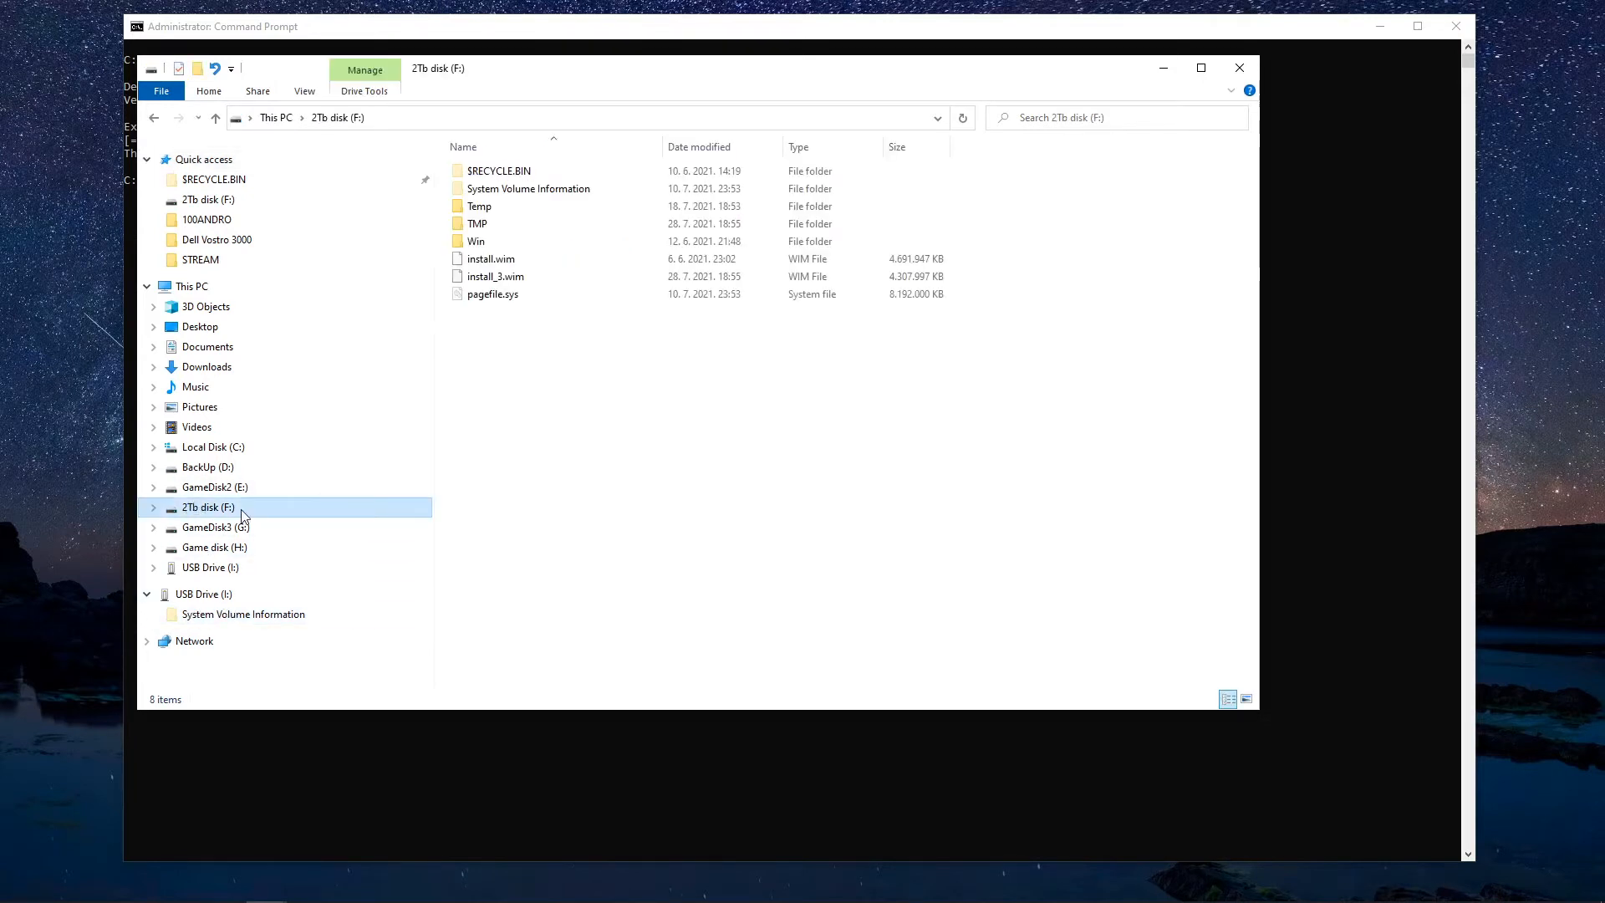
pyautogui.moveTo(496, 277)
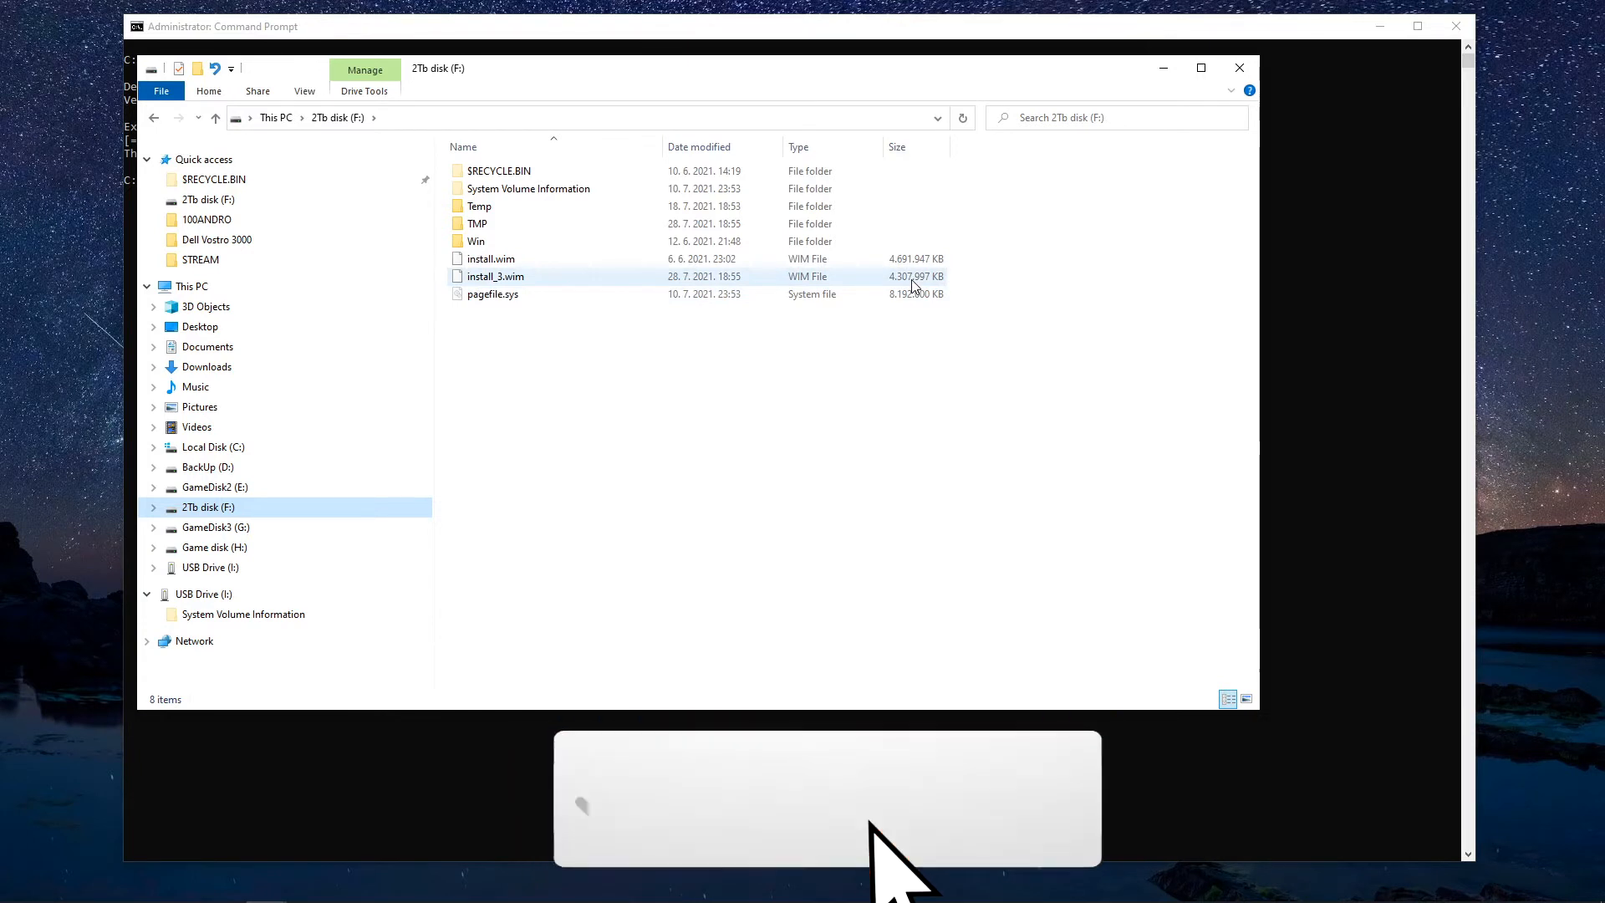
pyautogui.click(494, 277)
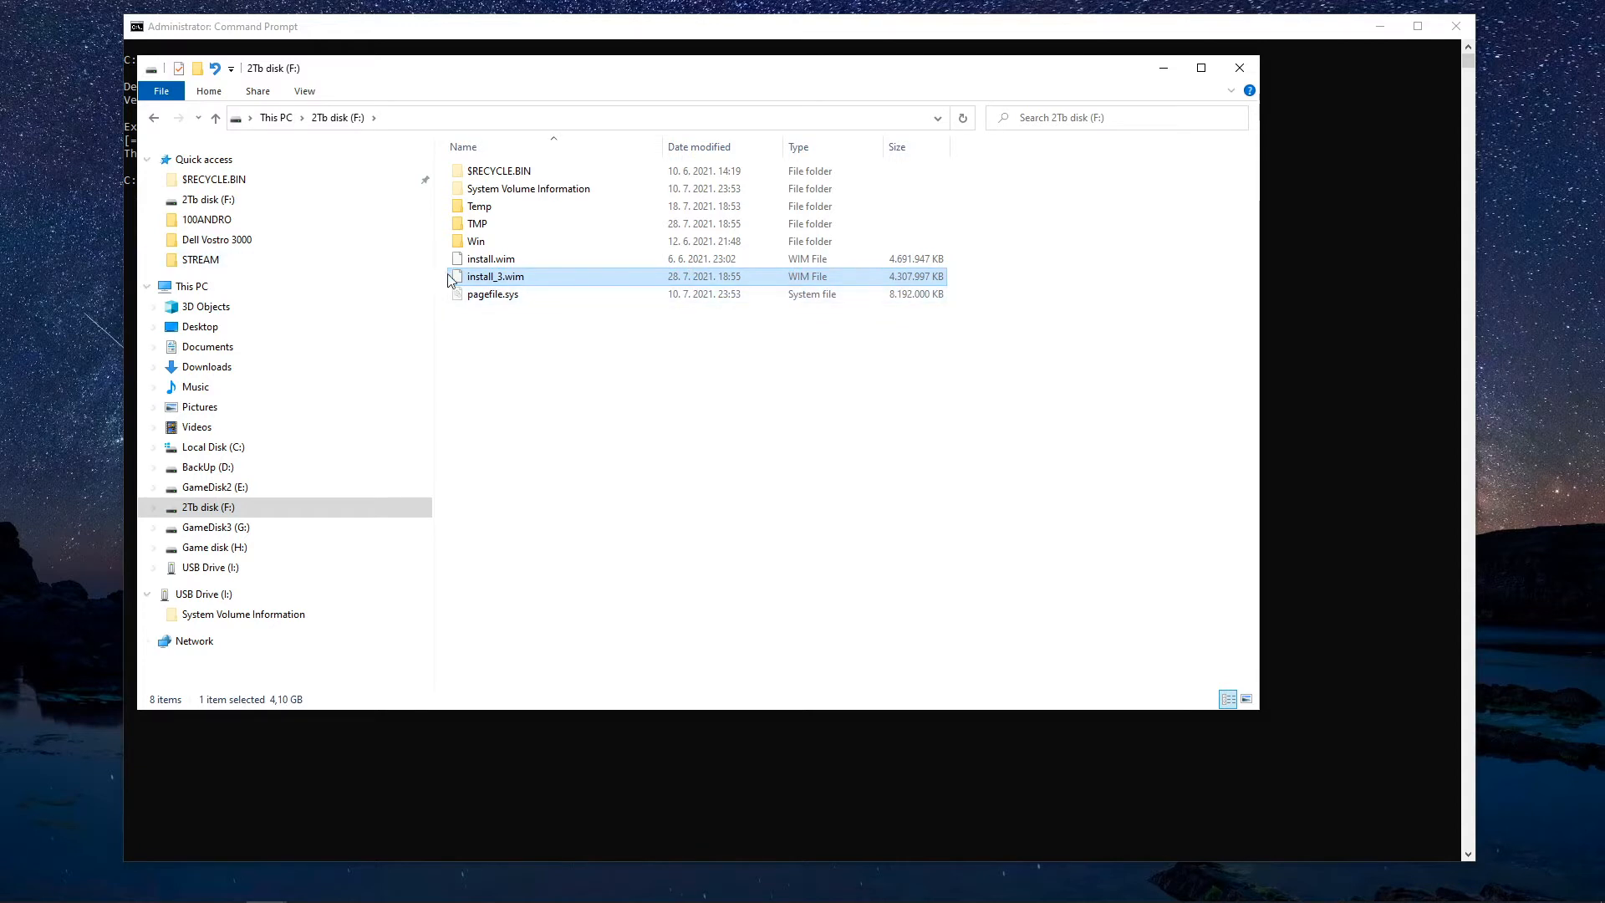
pyautogui.moveTo(496, 277)
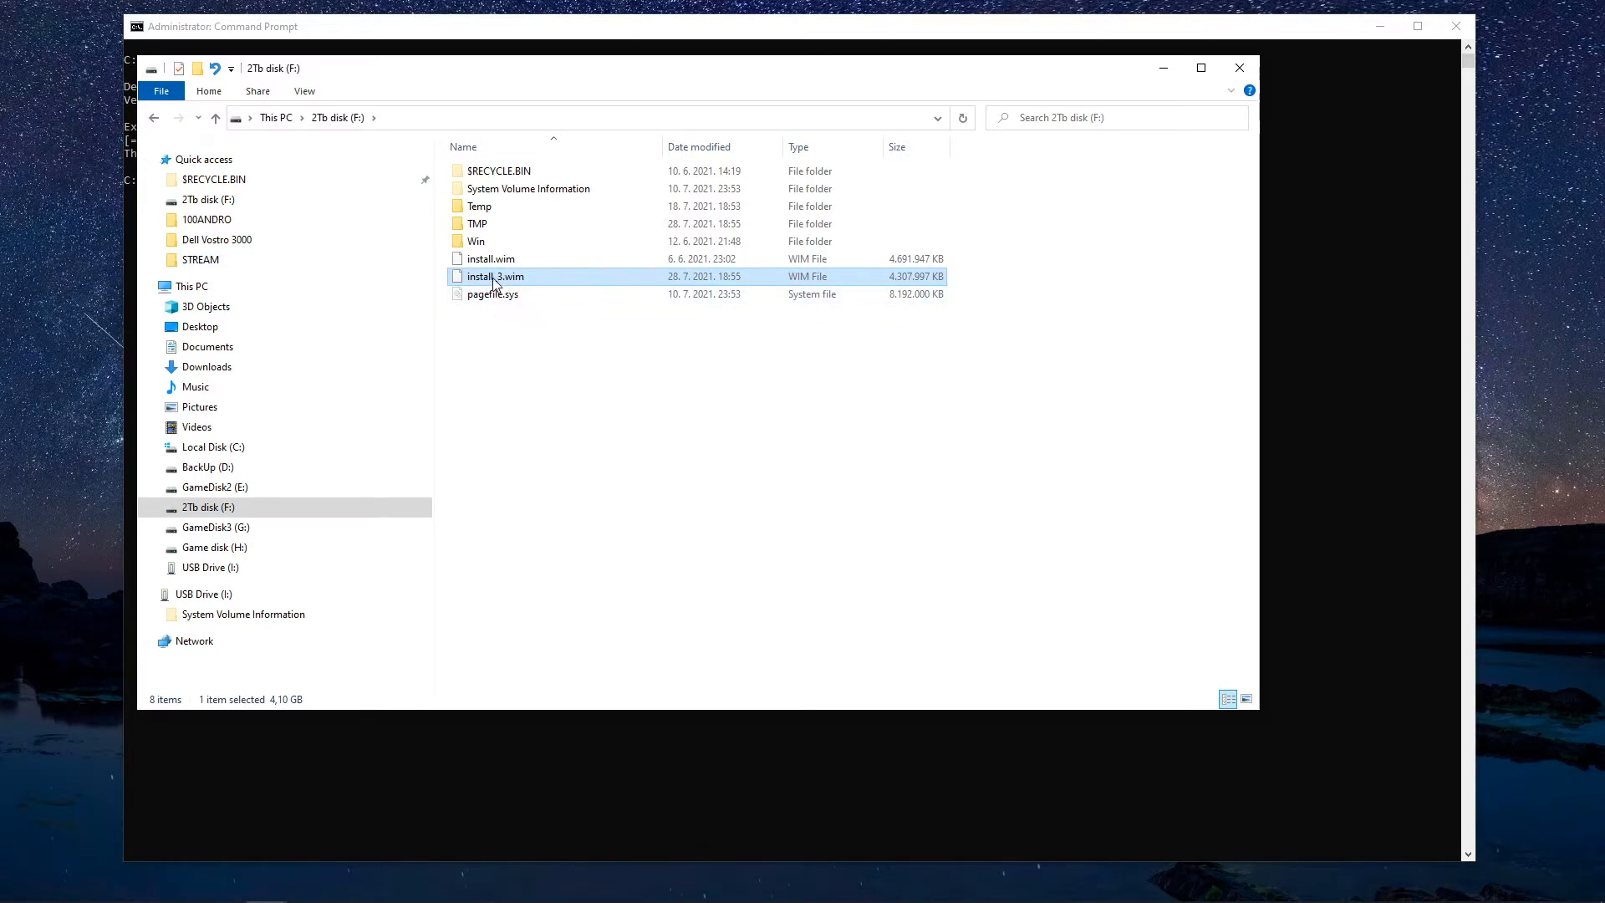
pyautogui.click(496, 277)
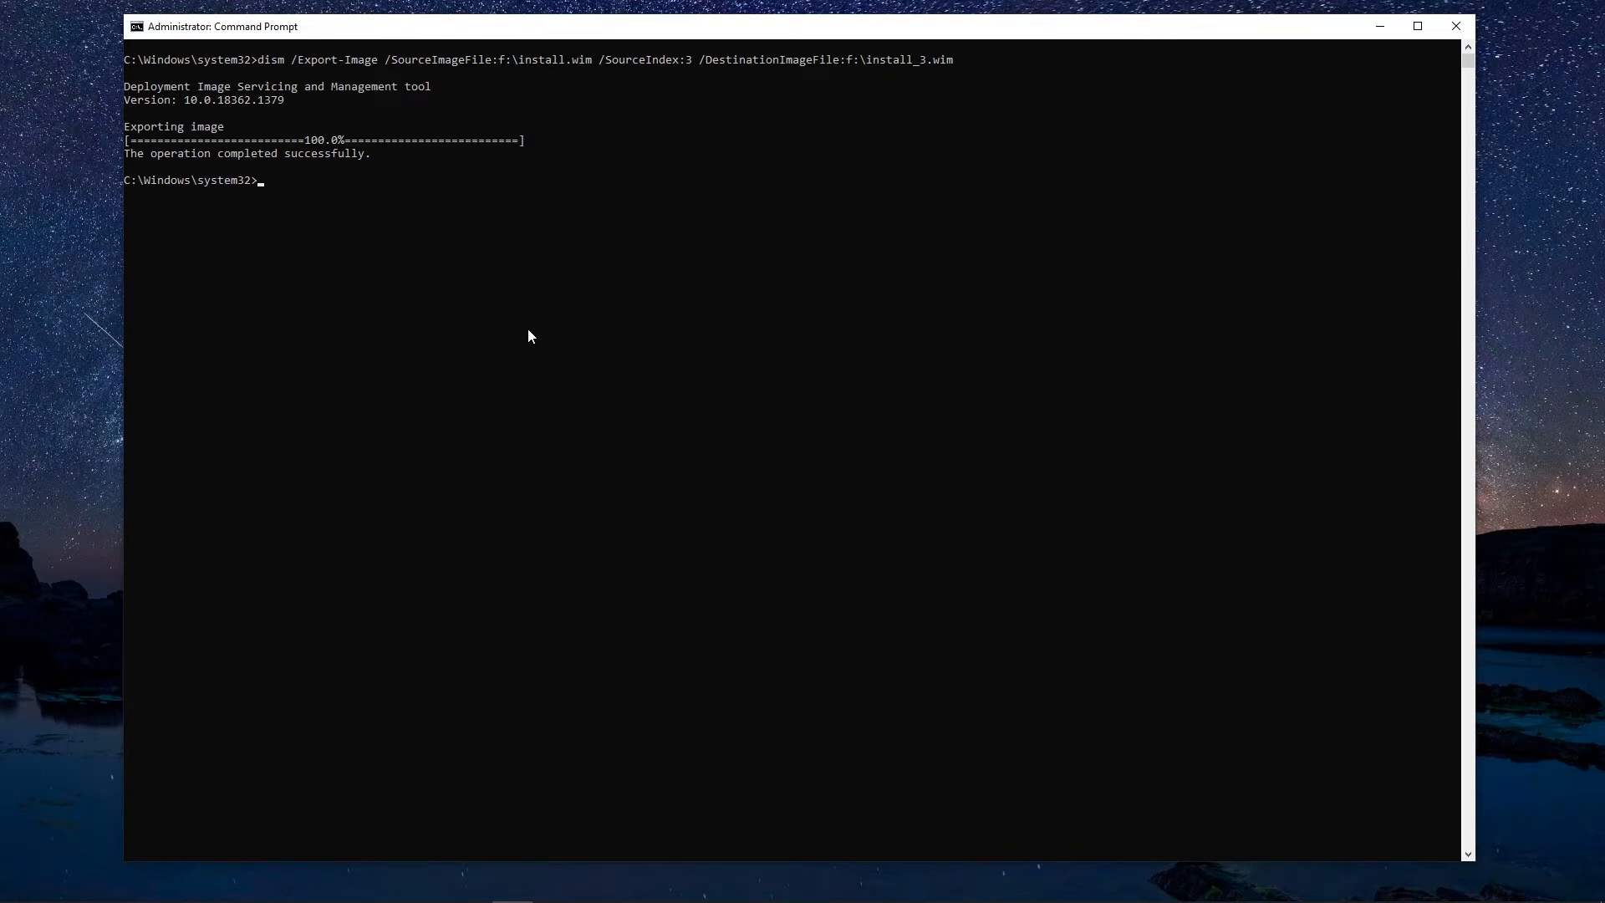
# Step: Run dism /Get-WimInfo on f:\install.wim, then /Split-Image to f:\install.swm with FileSize 4000
pyautogui.write('dism /Get-WimInfo /WimFile:f:\\install.wim')
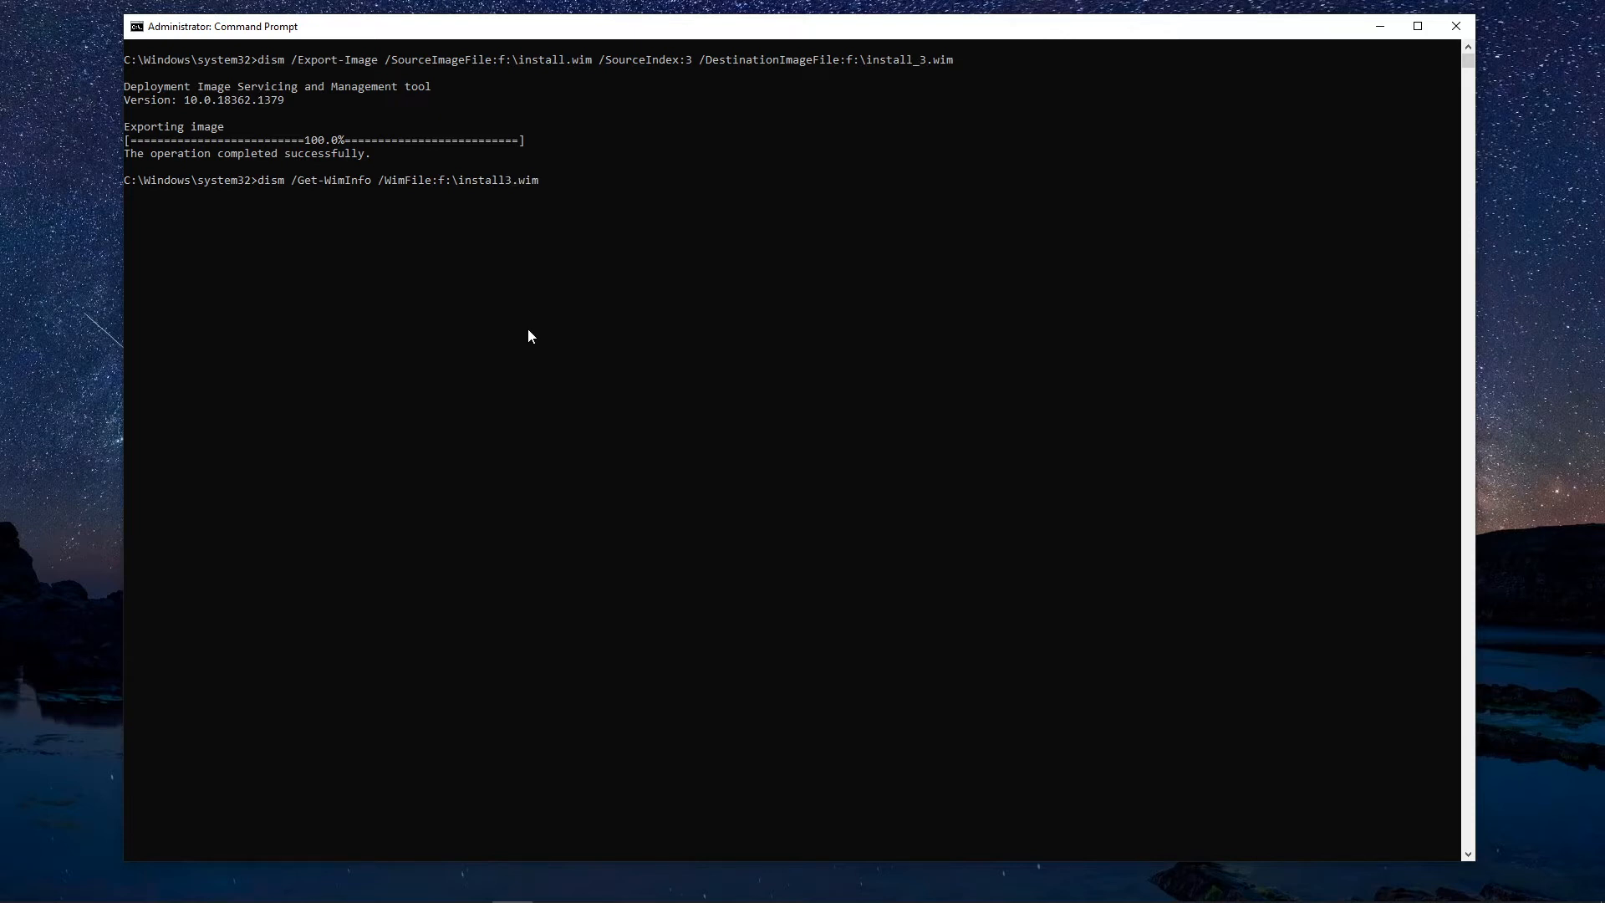
pyautogui.press('Enter')
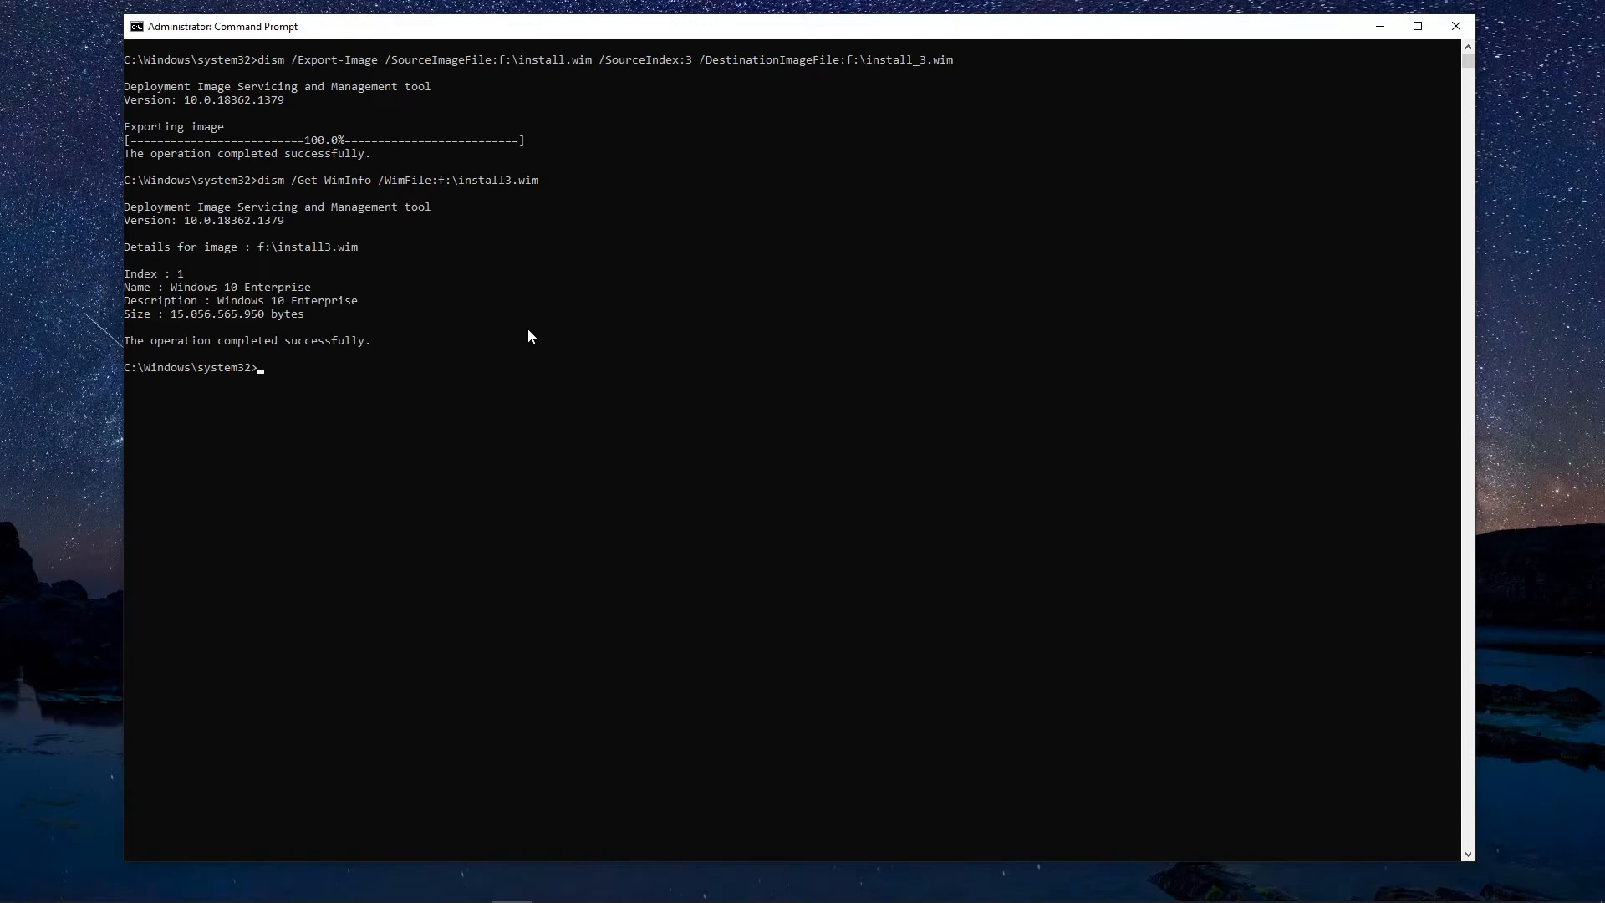
pyautogui.write('dism /Split-Image /ImageFile:f:\\install.wim /SWMFile:f:\\install.swm /FileSize:4000')
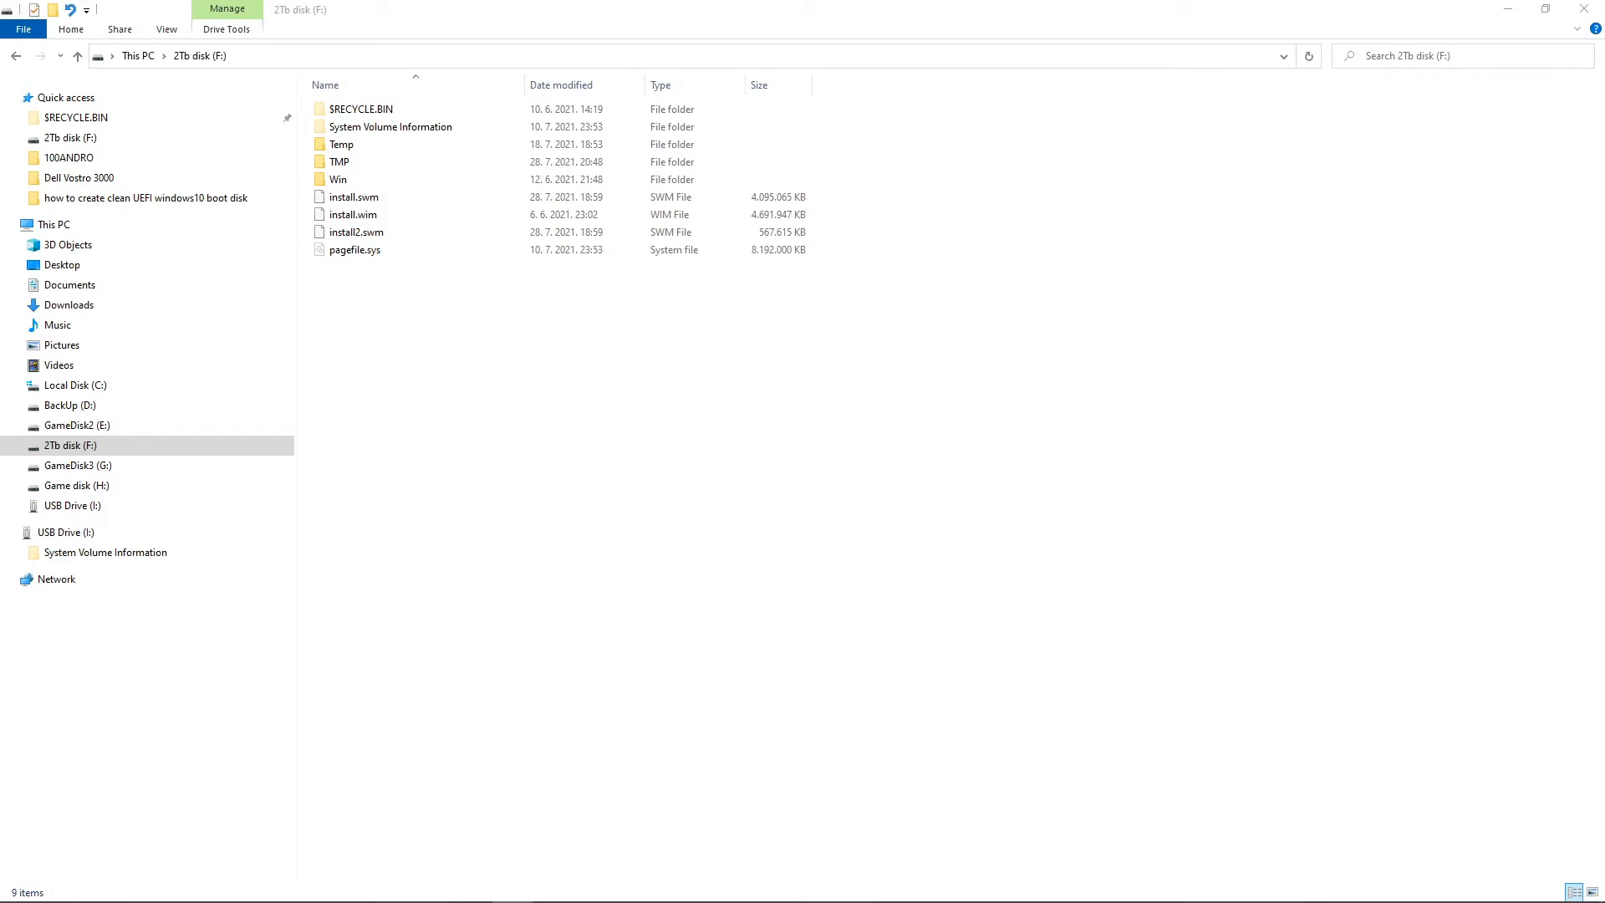
# Step: Select install2.swm on drive F to see its size of about 554 MB
pyautogui.click(354, 197)
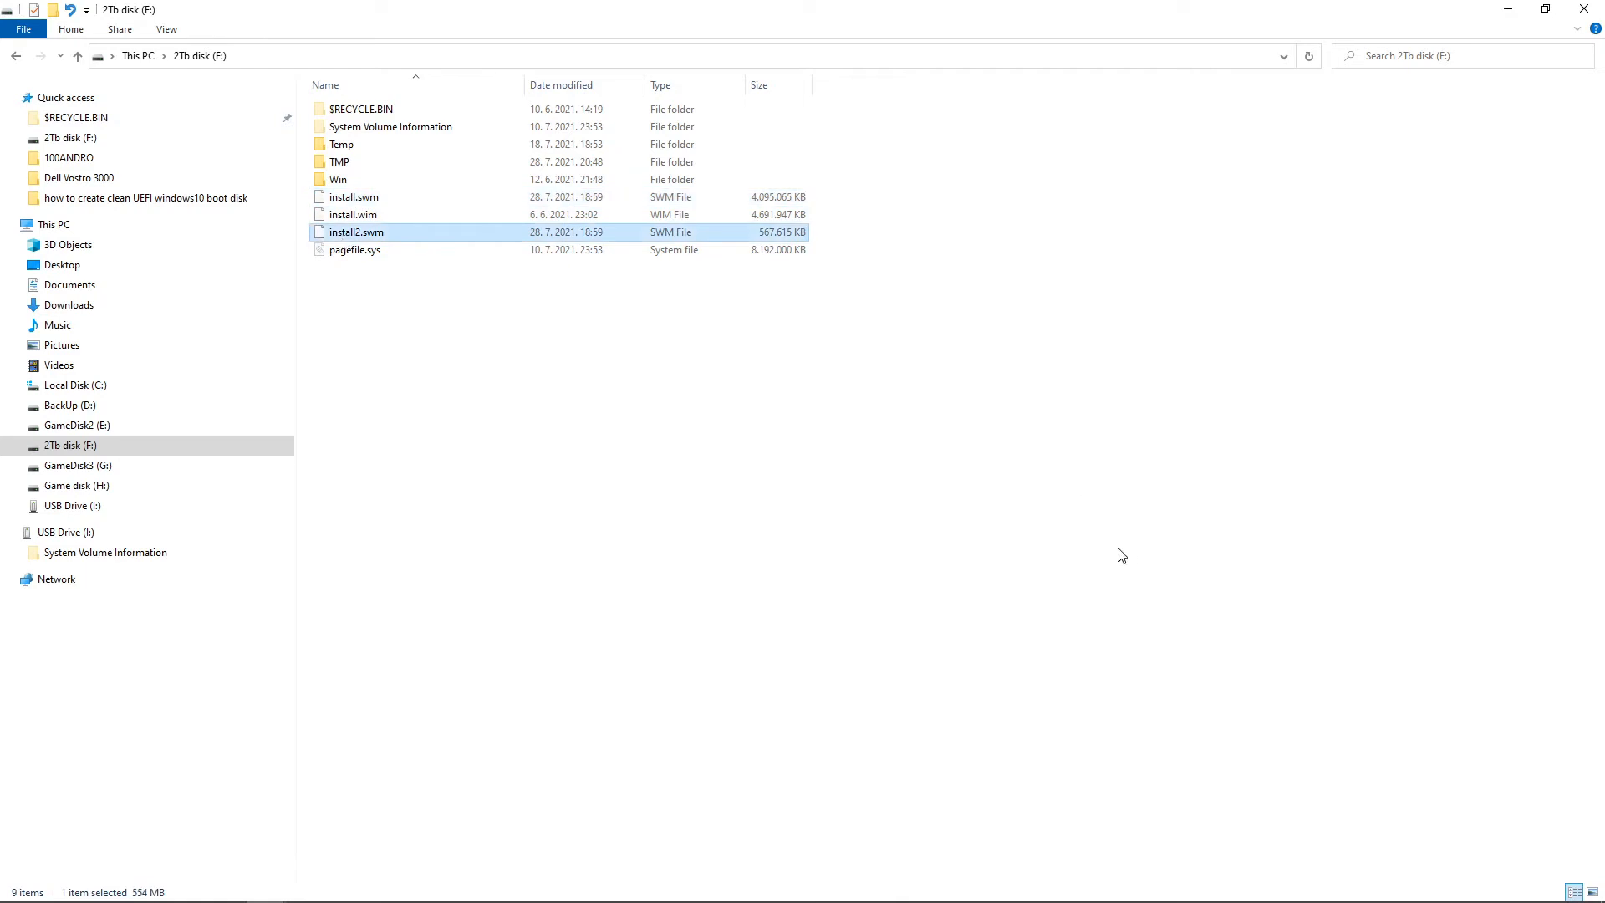
pyautogui.moveTo(321, 533)
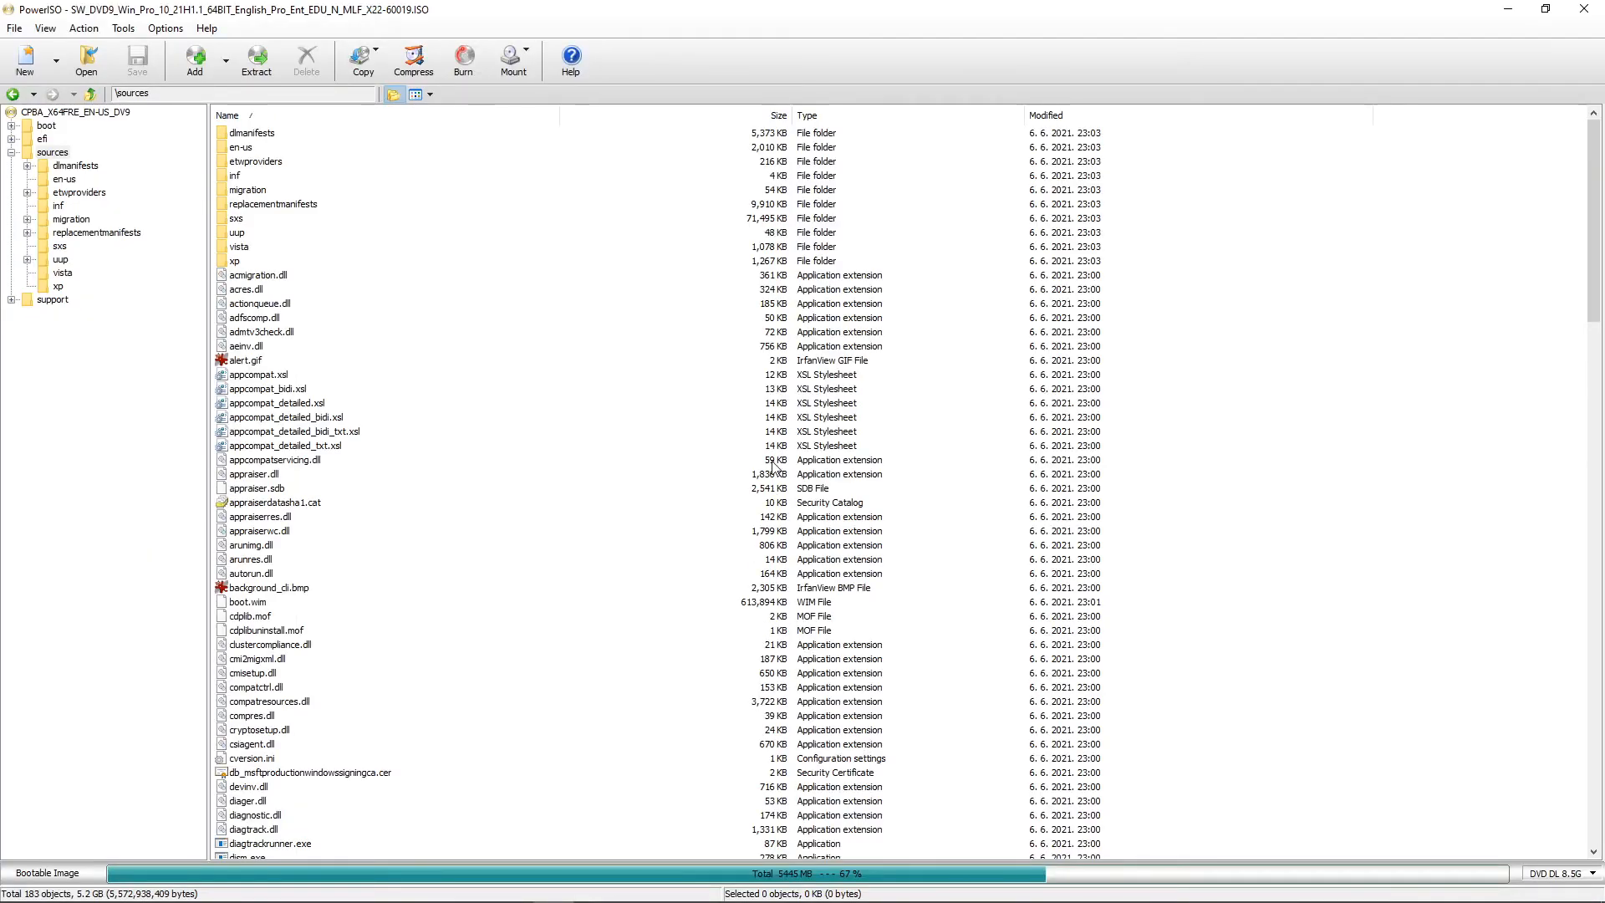
# Step: Delete install.wim from the ISO's sources folder and confirm the removal
pyautogui.scroll(-3)
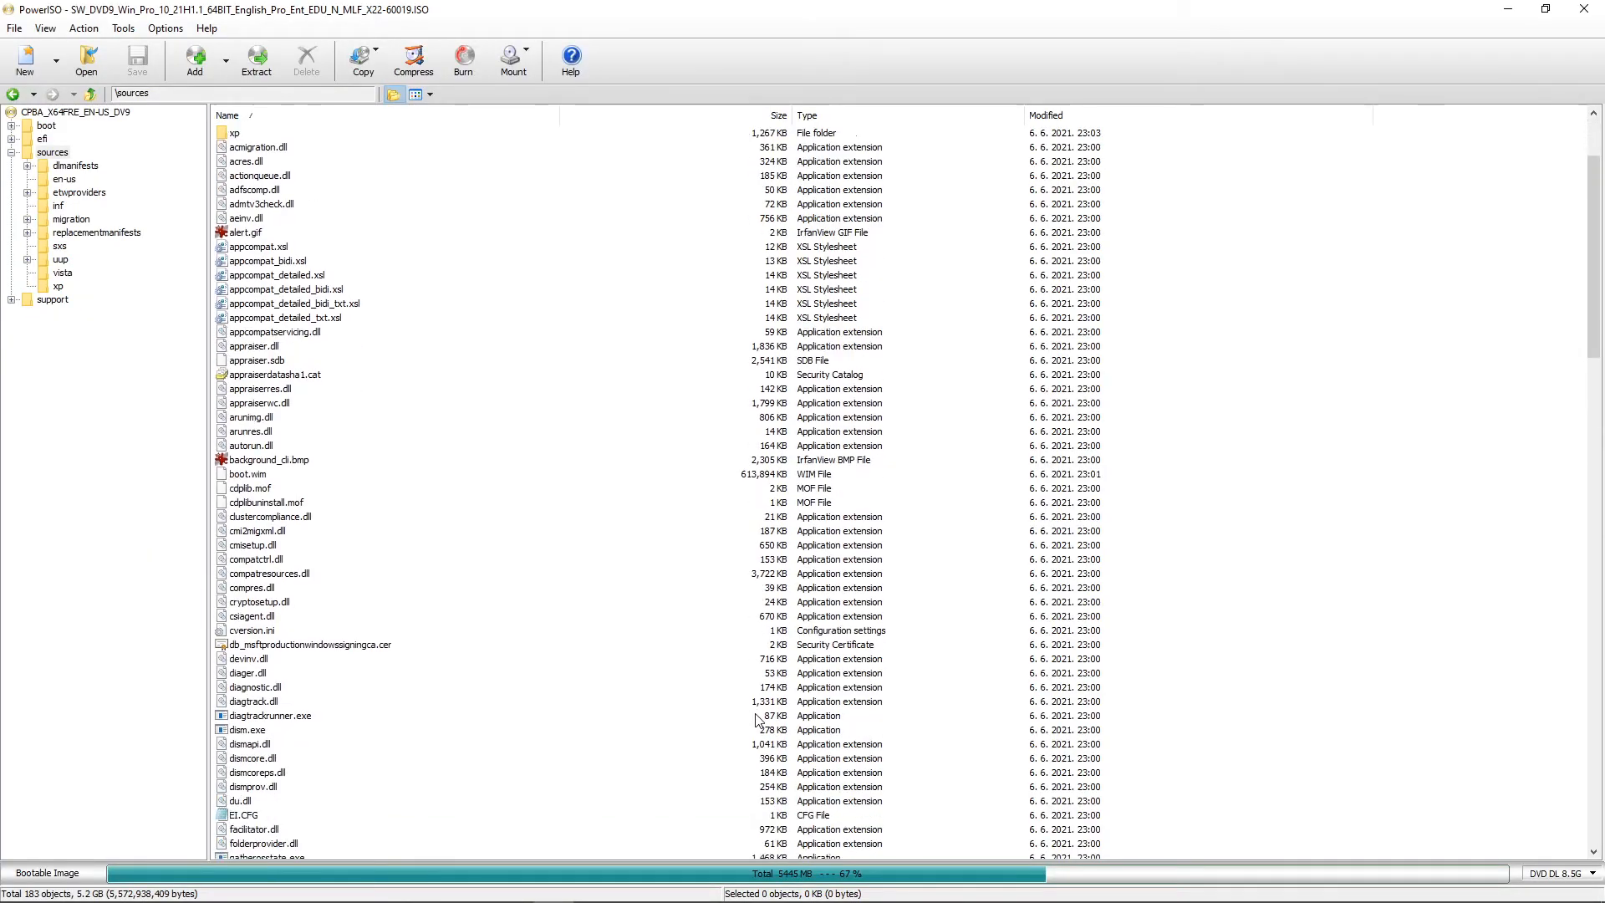
pyautogui.scroll(-3)
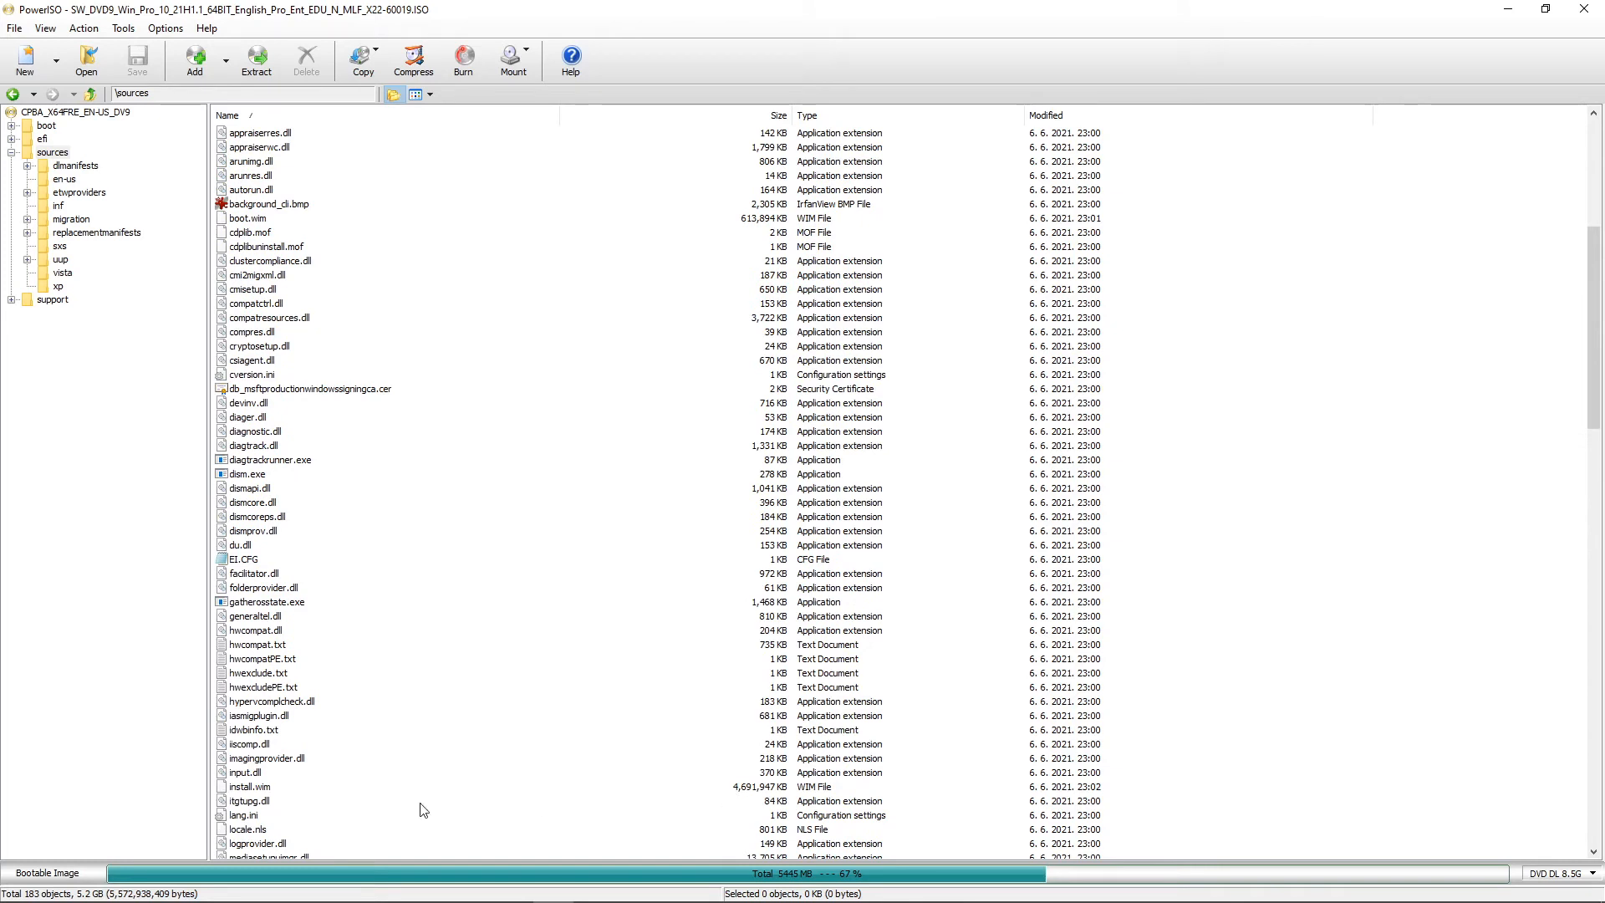
pyautogui.click(246, 785)
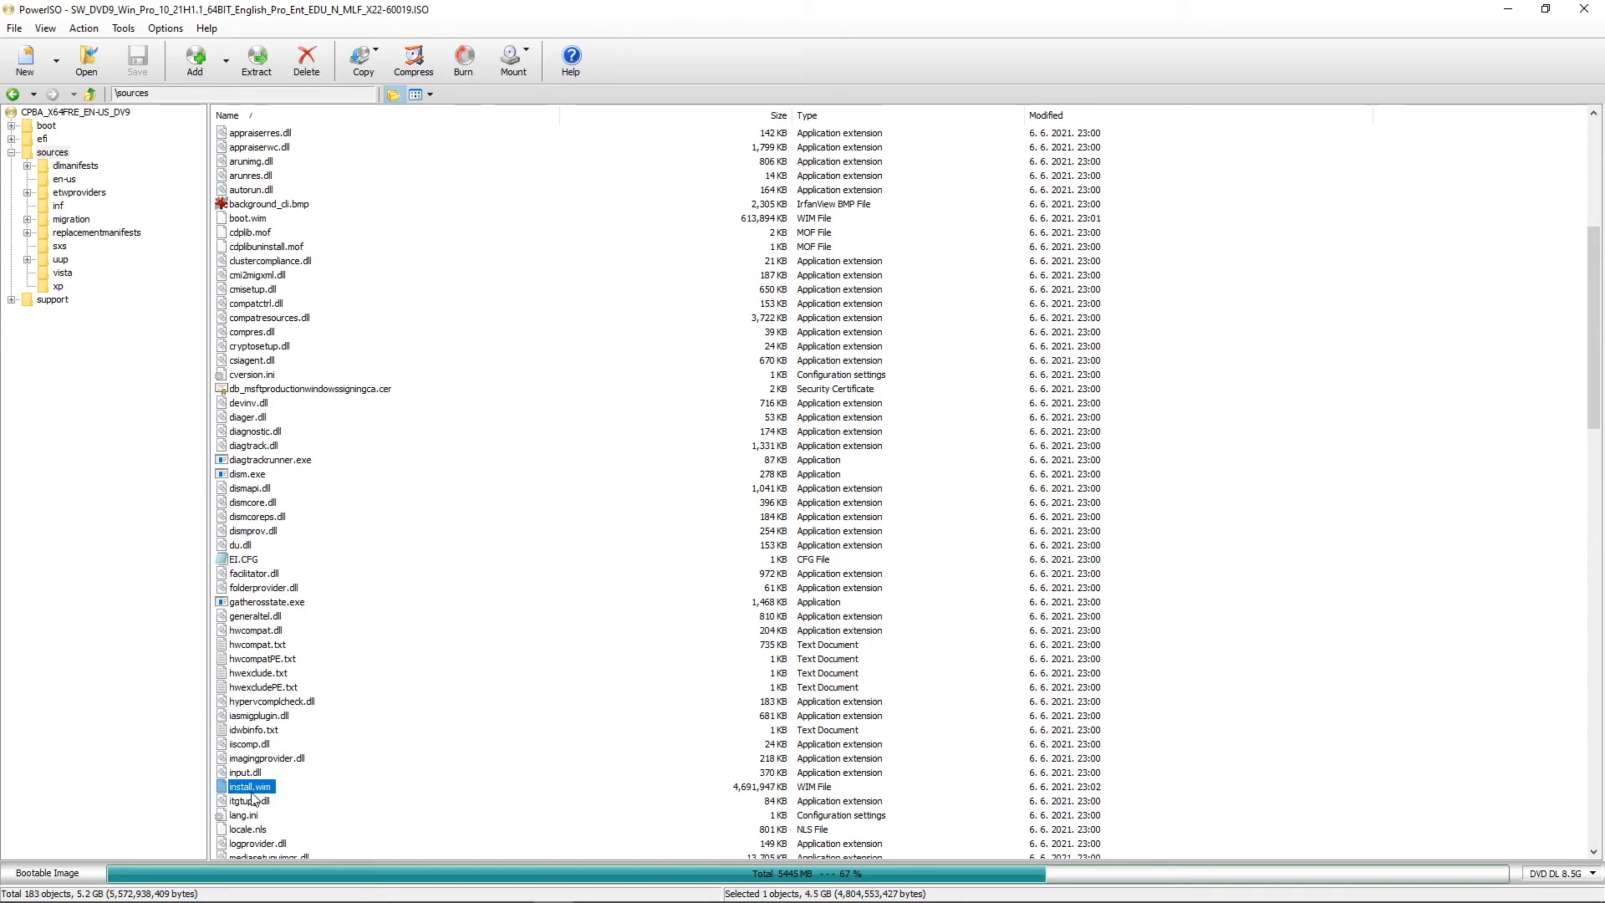
pyautogui.scroll(-3)
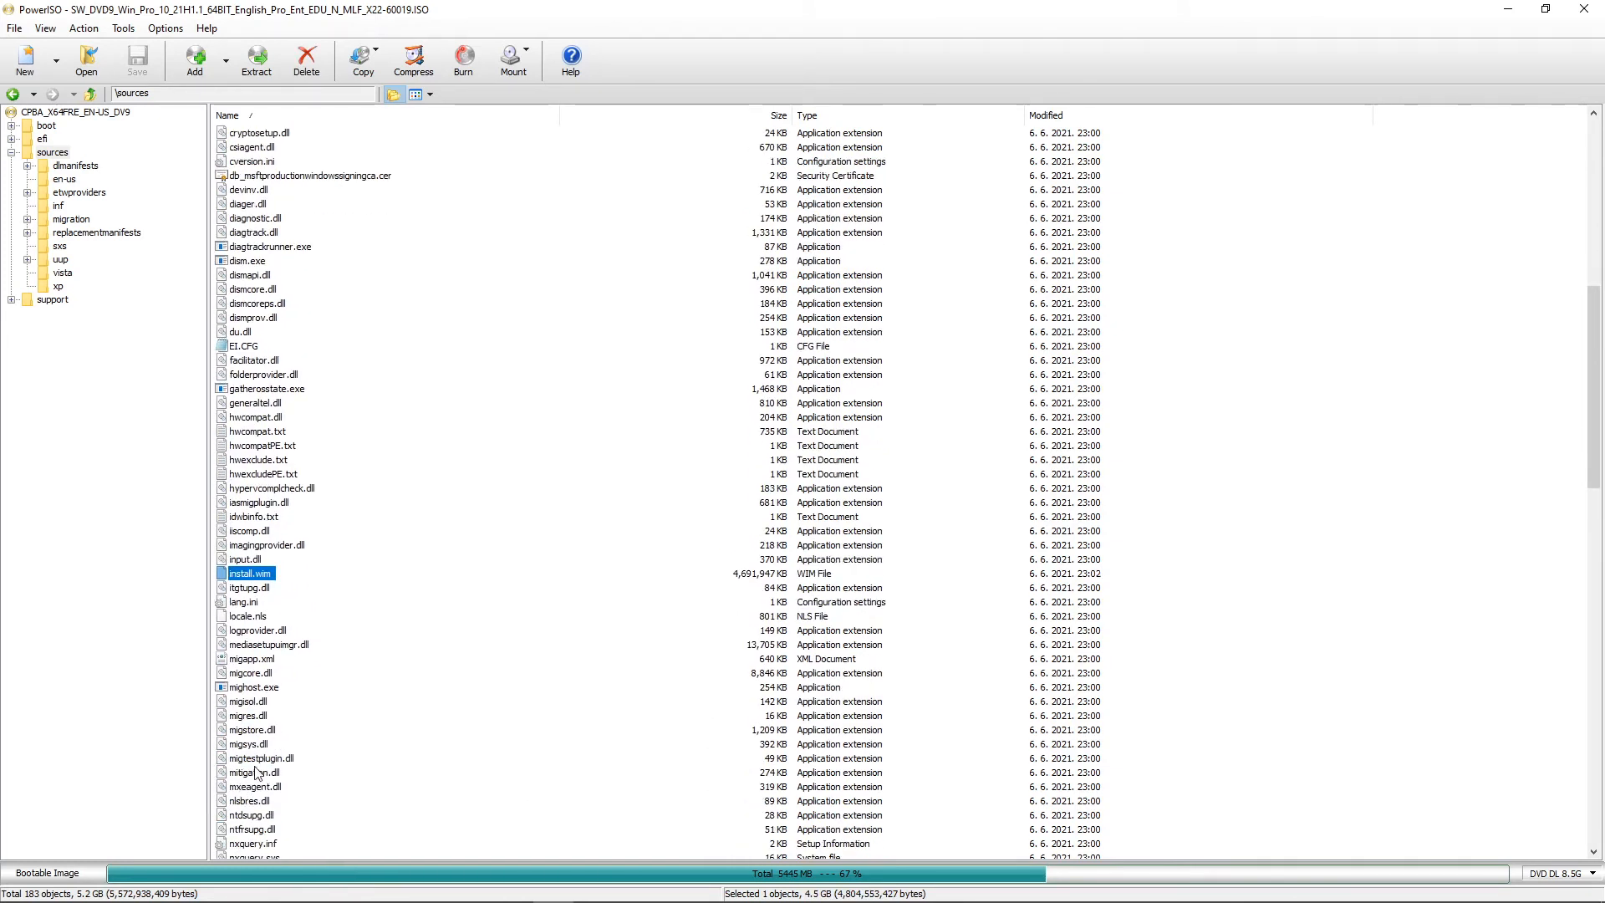
pyautogui.rightClick(249, 571)
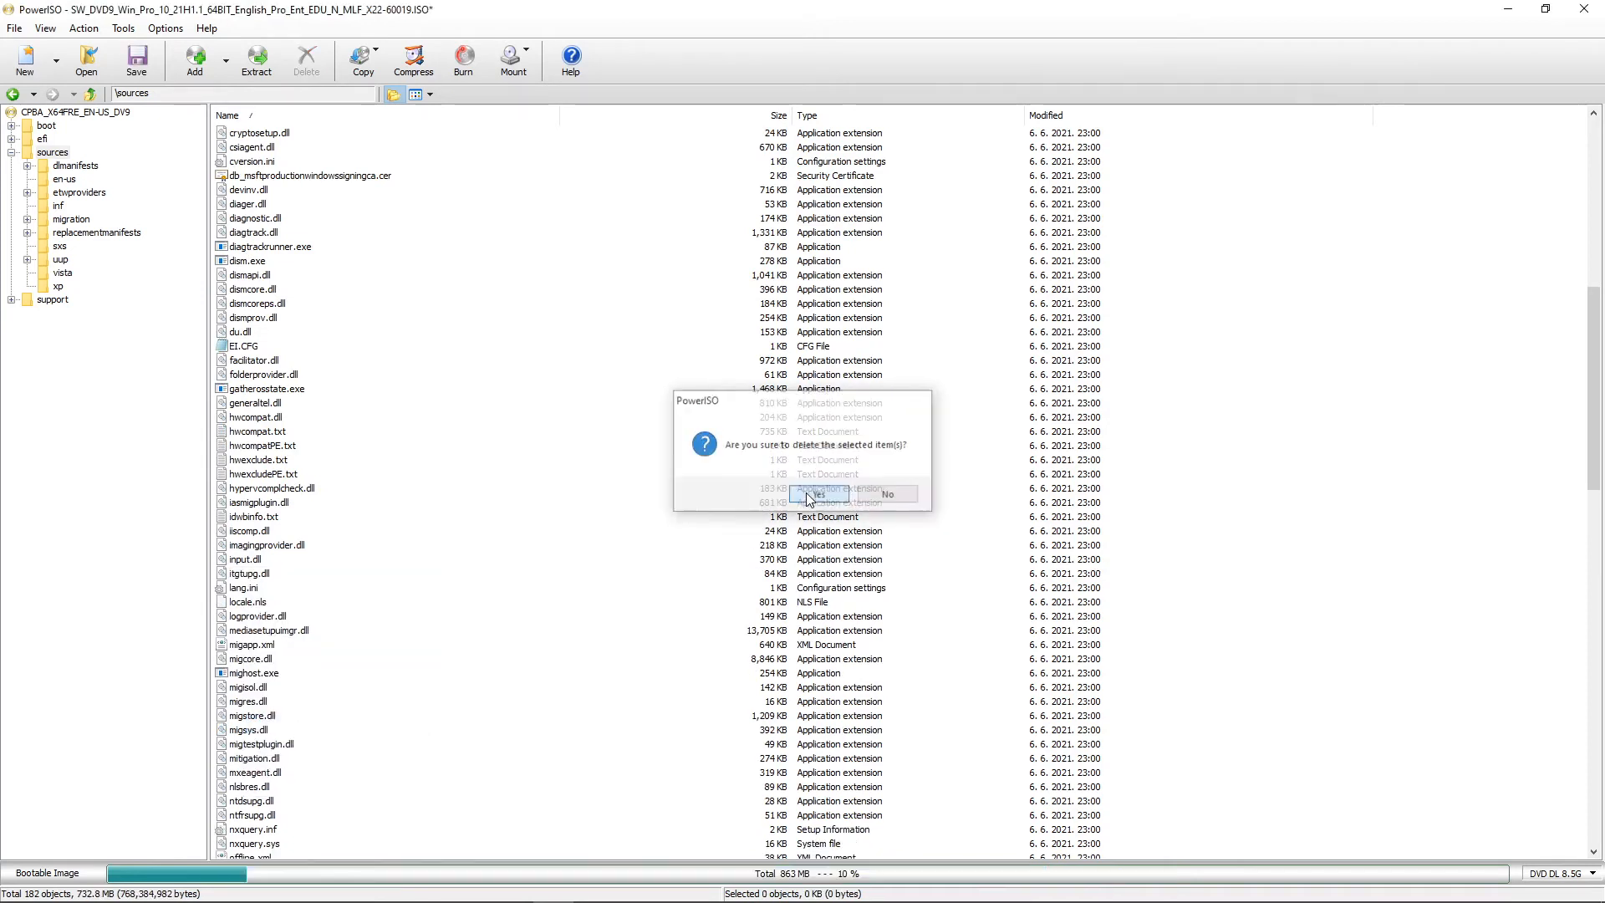
pyautogui.click(811, 494)
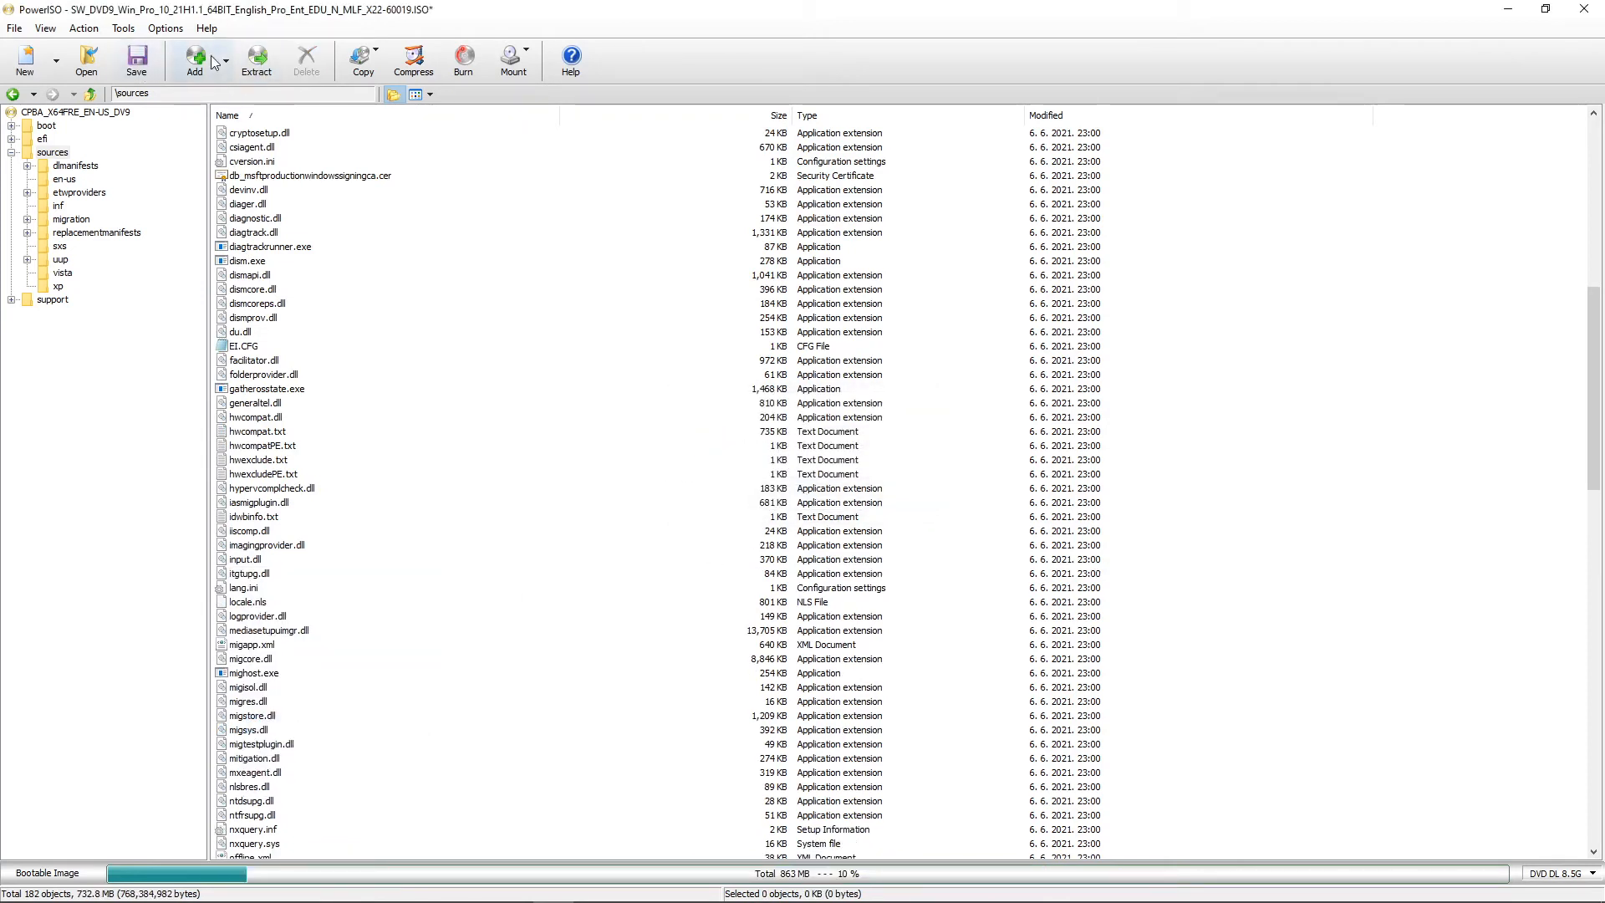
# Step: Add install.swm from the 2Tb disk (F:) into the image
pyautogui.click(192, 59)
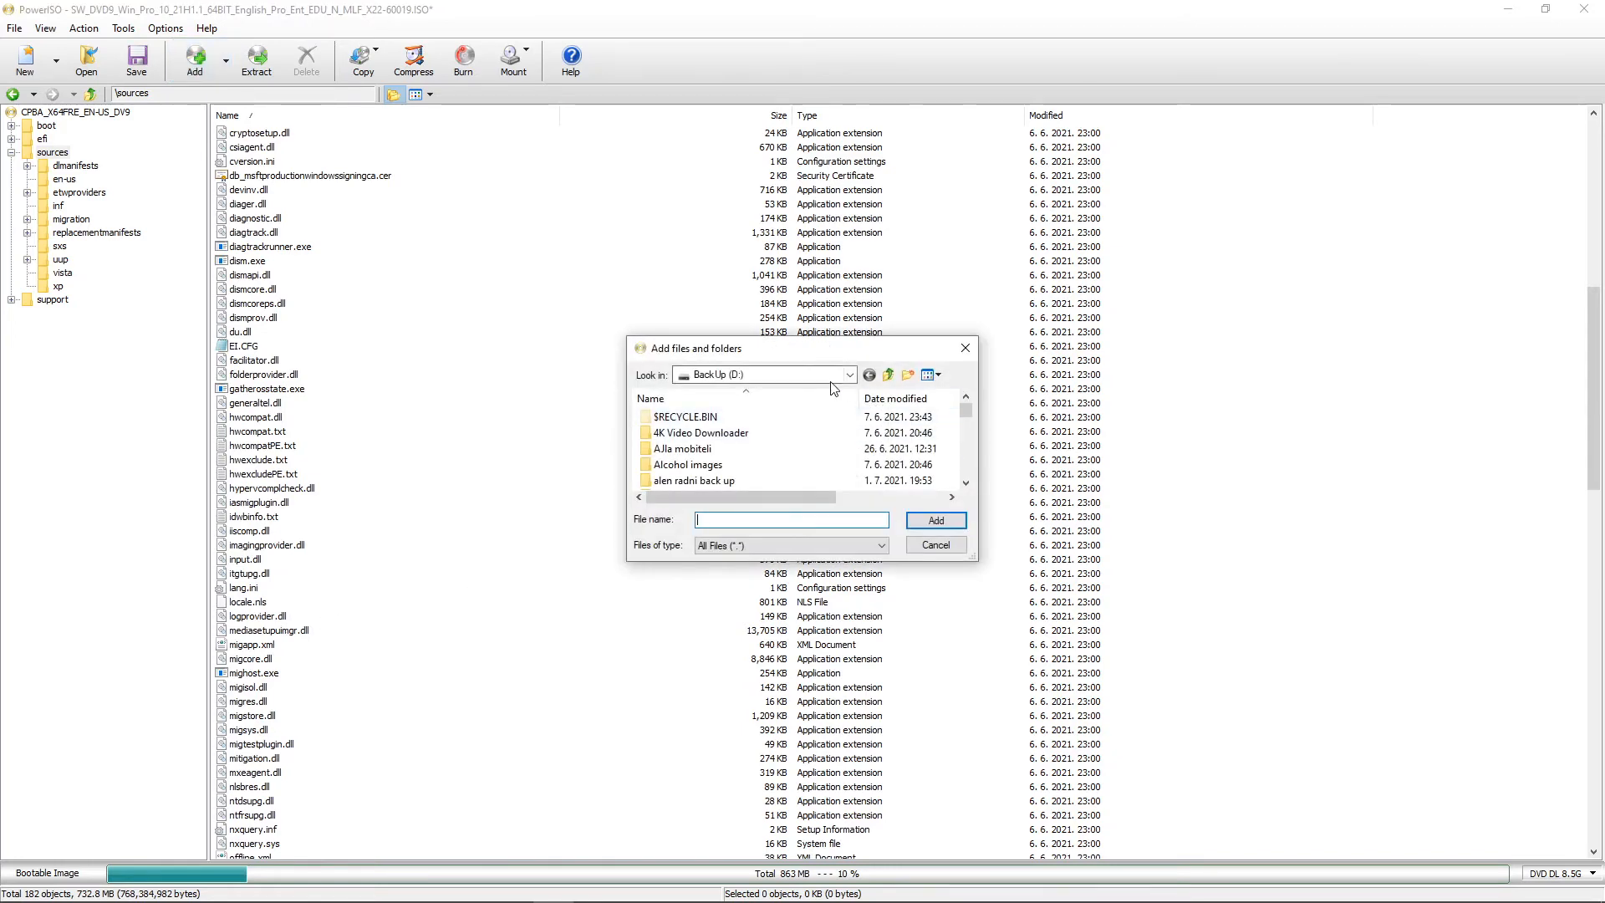
pyautogui.click(847, 374)
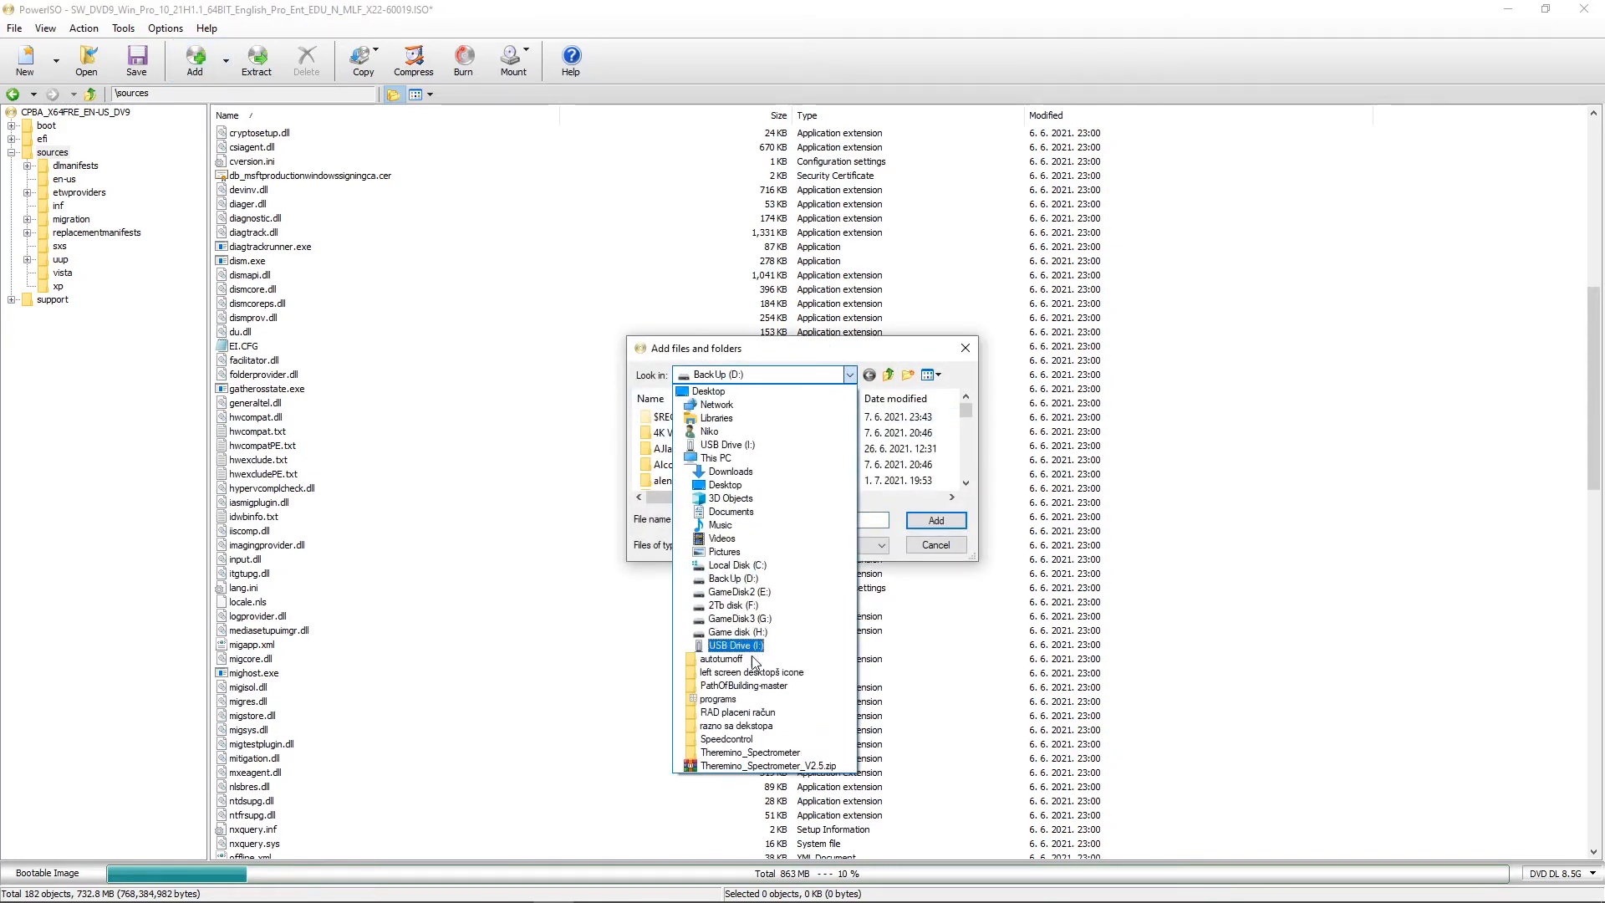
pyautogui.click(735, 606)
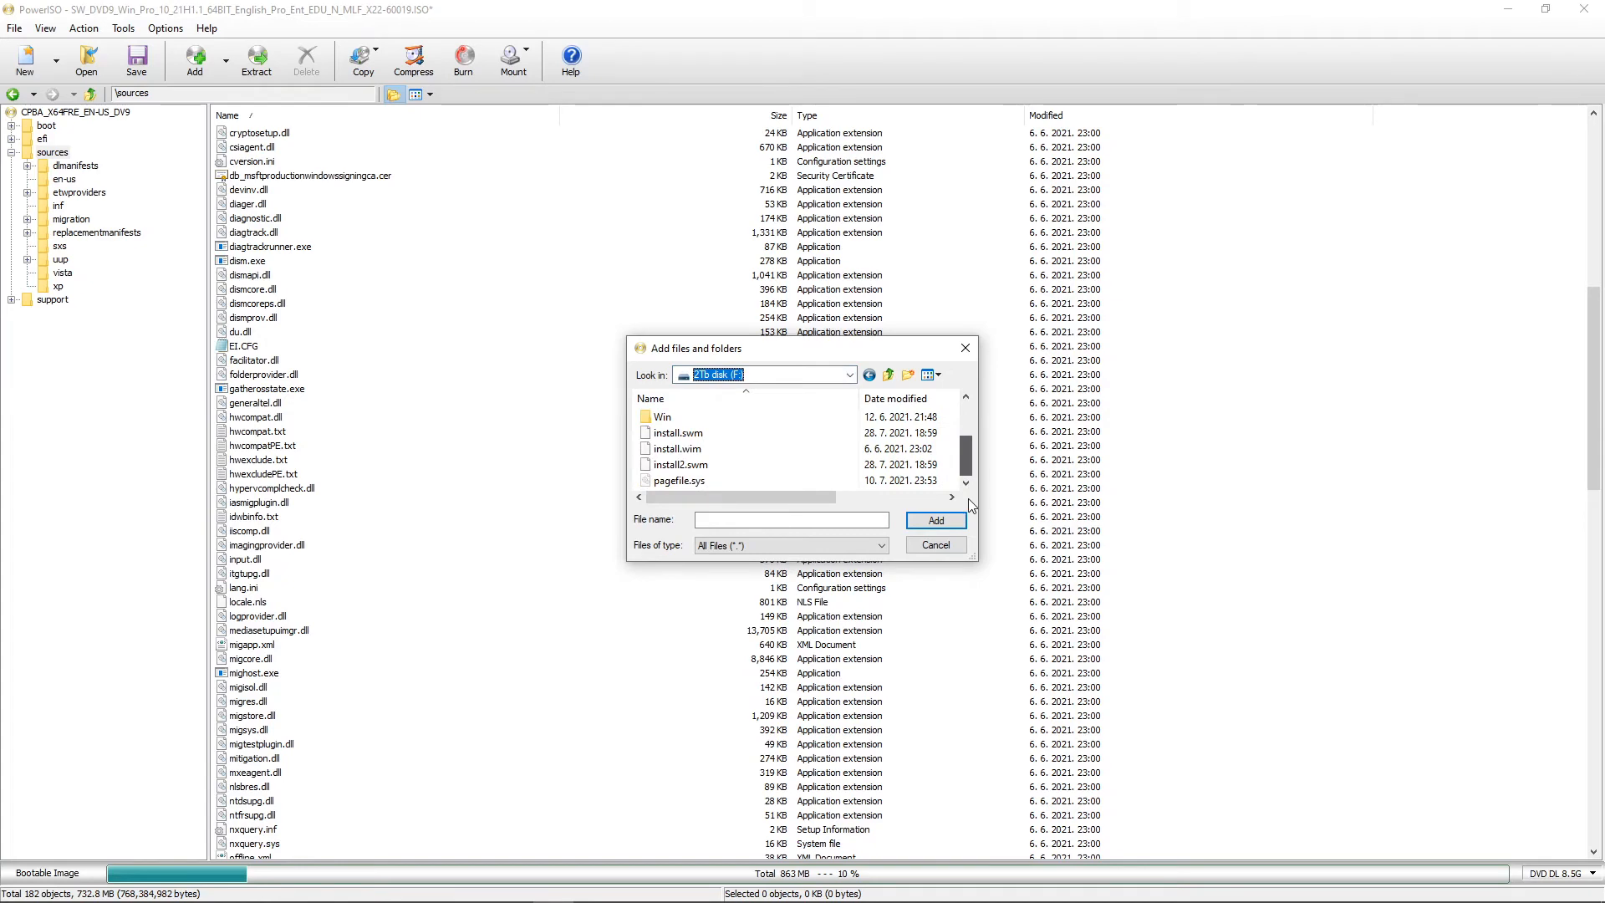
pyautogui.click(676, 432)
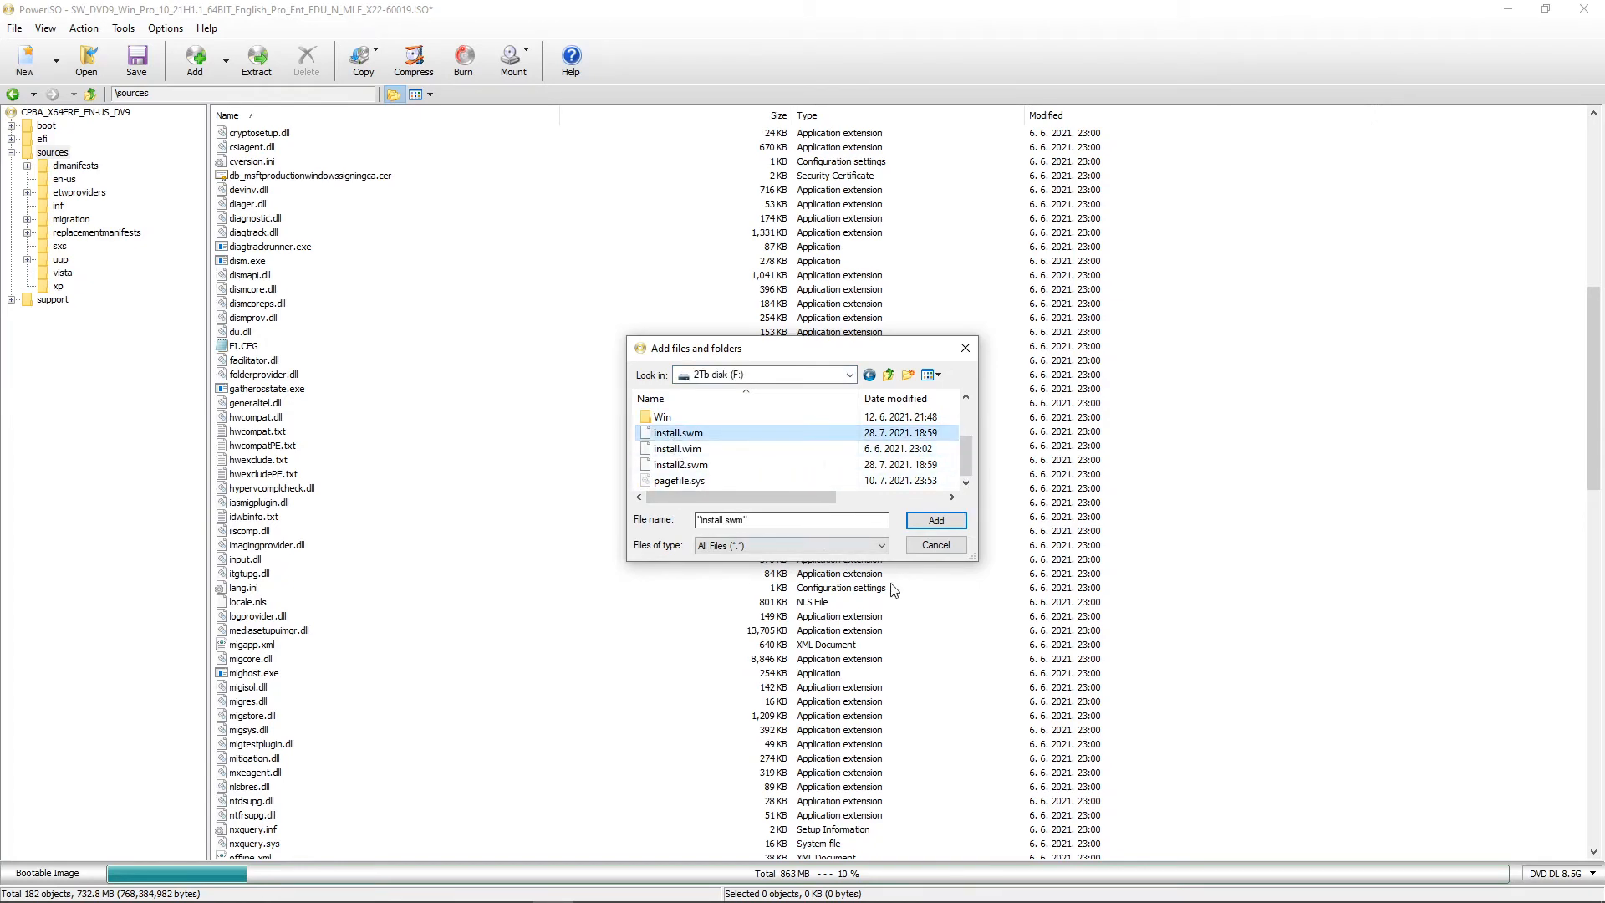
pyautogui.click(934, 520)
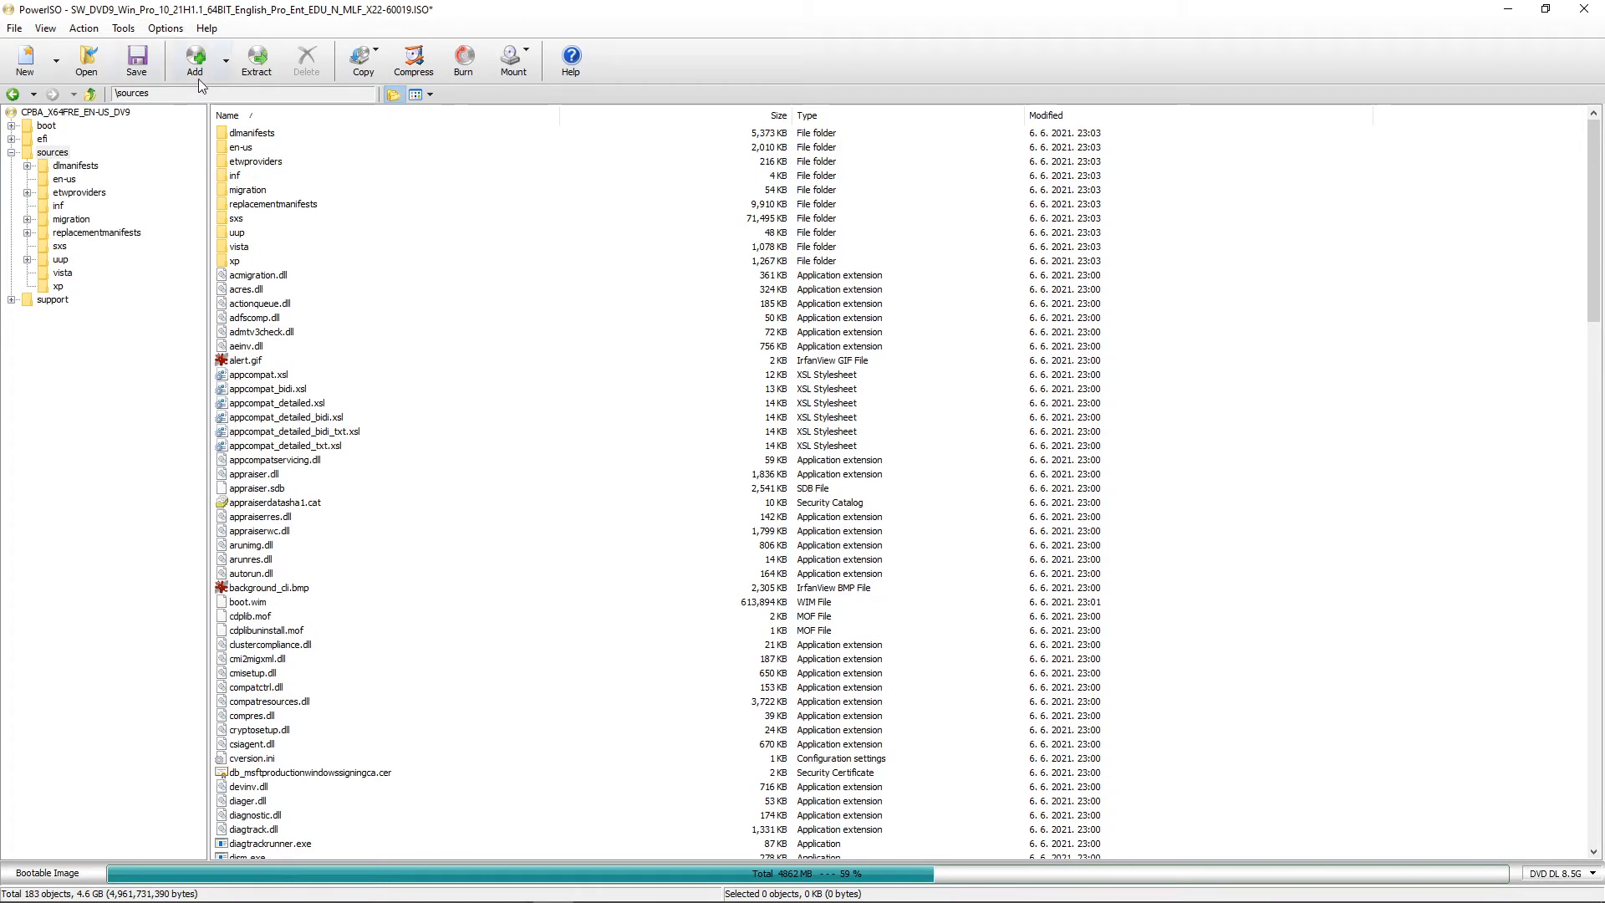
# Step: Add install2.swm as well and verify both .swm files sit in the sources folder
pyautogui.click(194, 59)
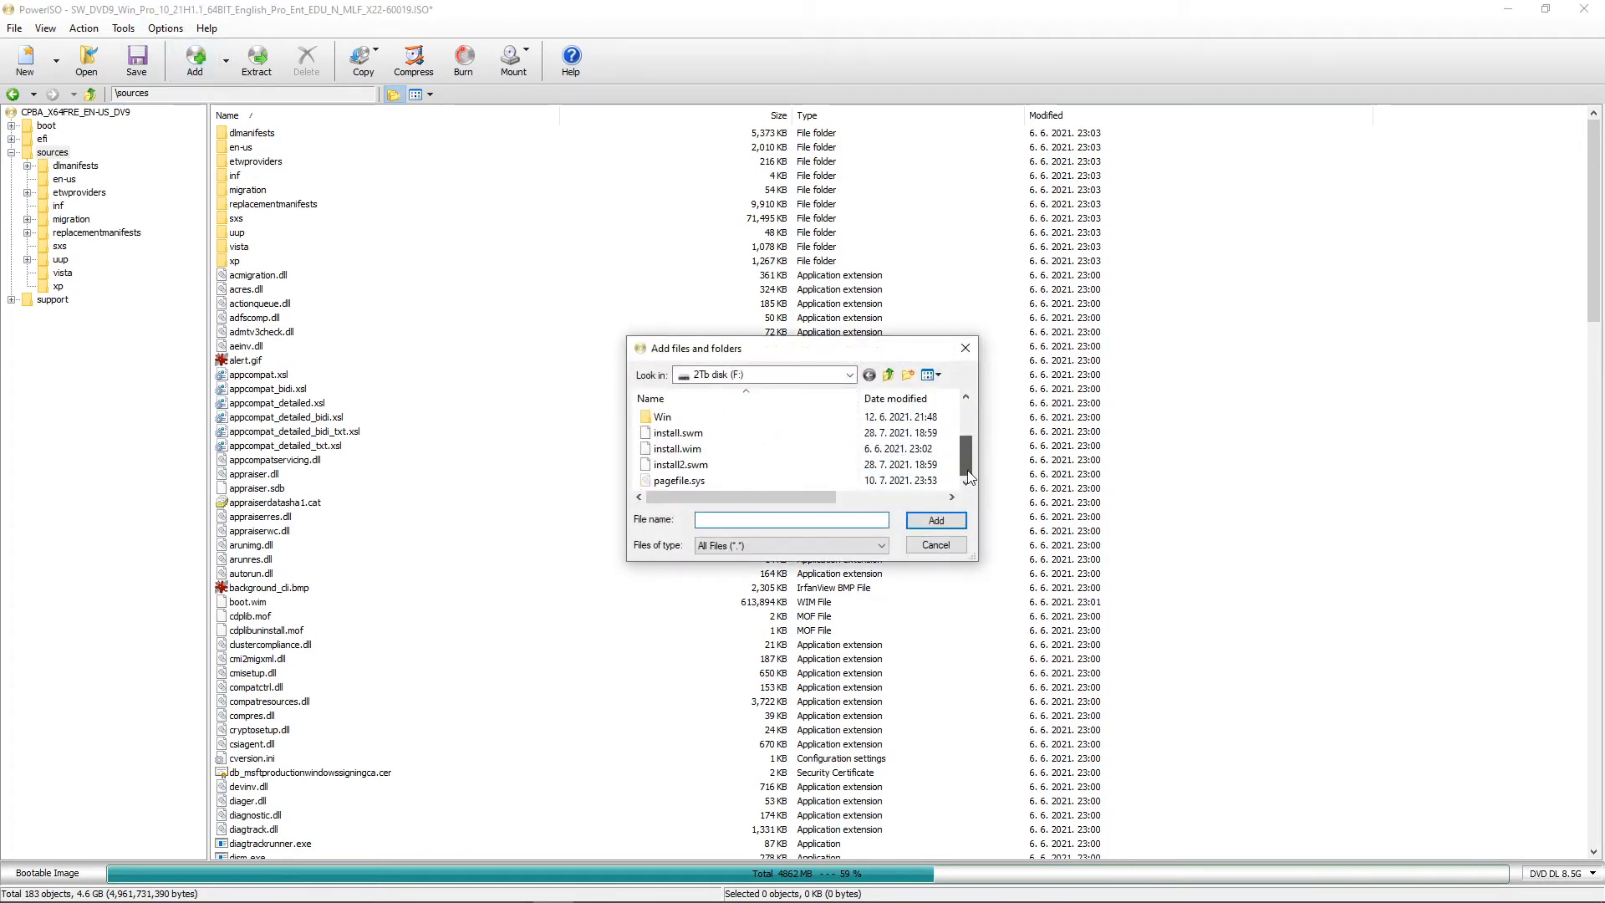
pyautogui.click(680, 464)
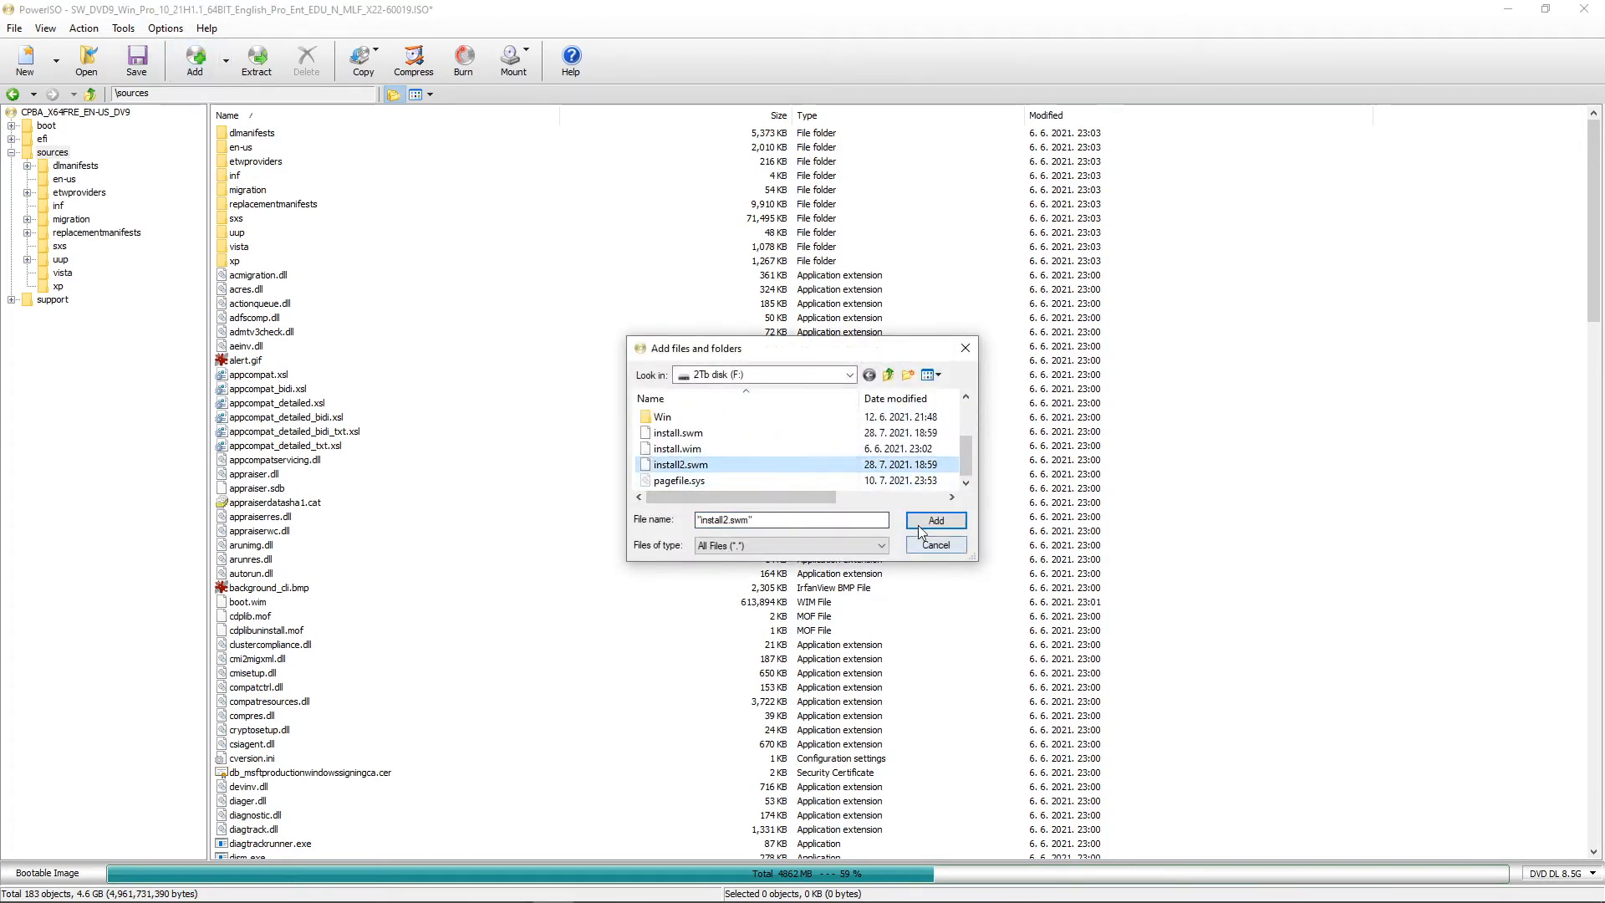
pyautogui.click(934, 520)
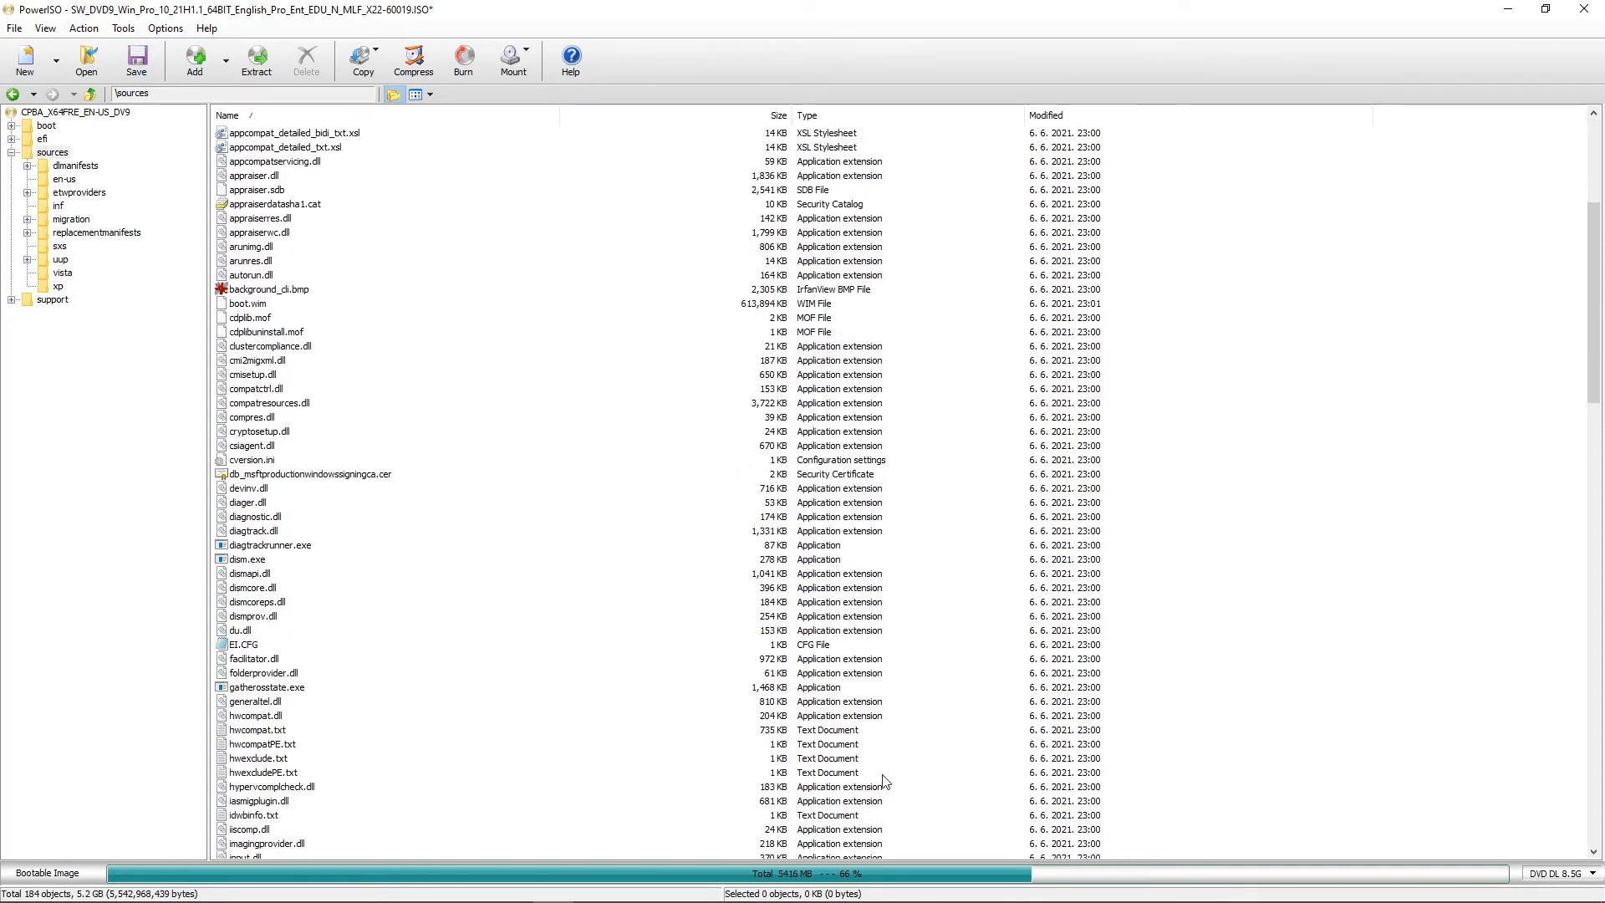
pyautogui.scroll(-3)
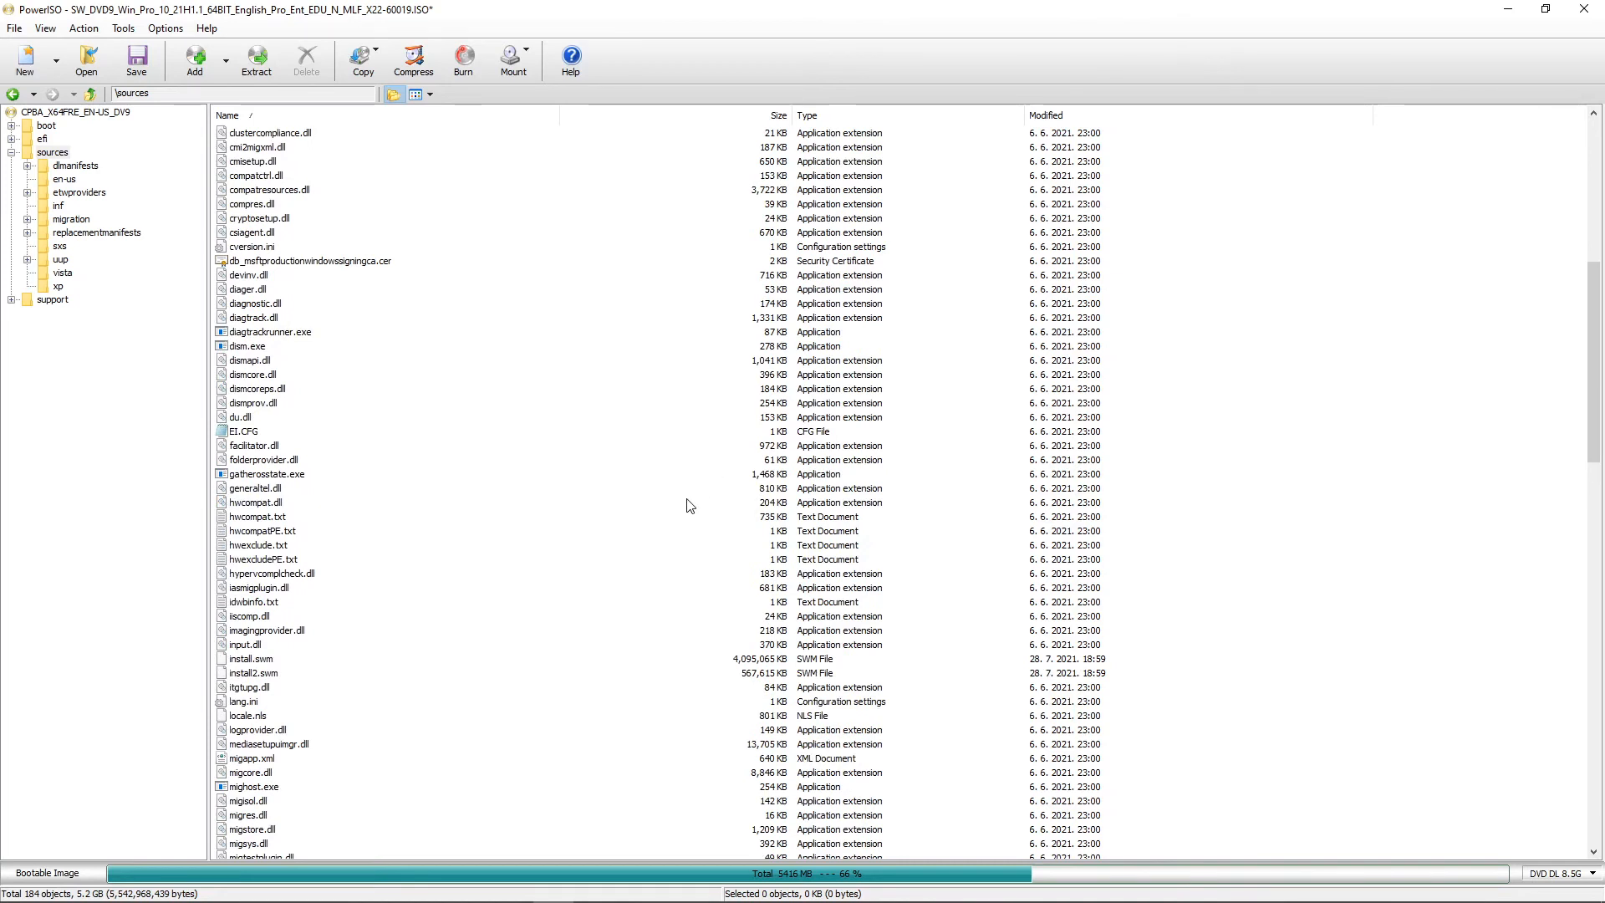
pyautogui.scroll(-3)
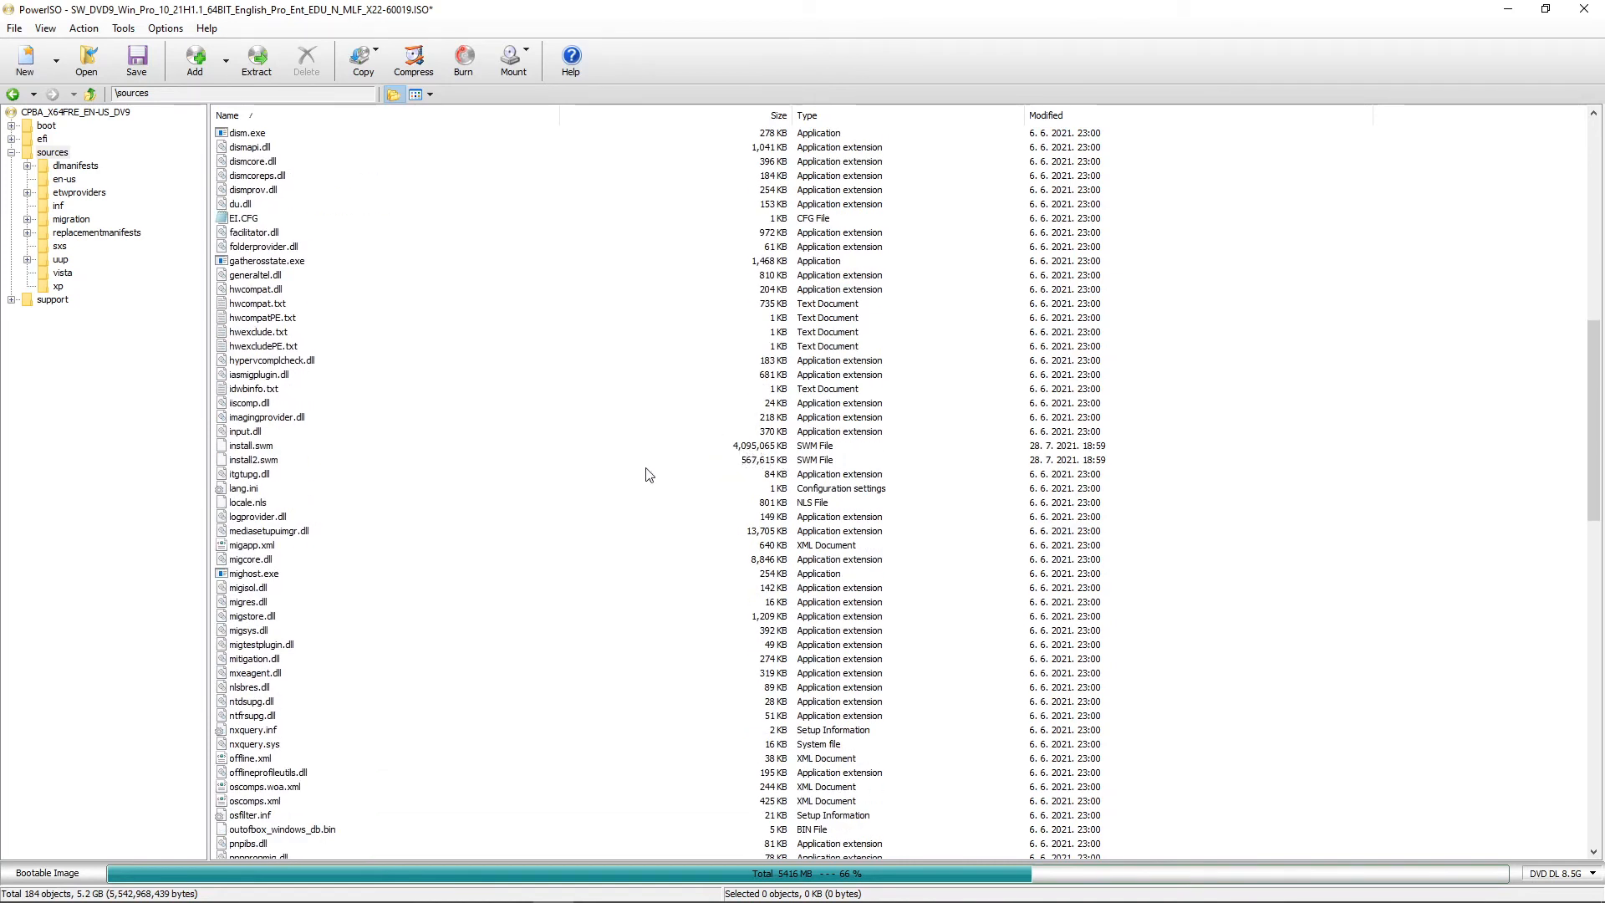
pyautogui.click(248, 446)
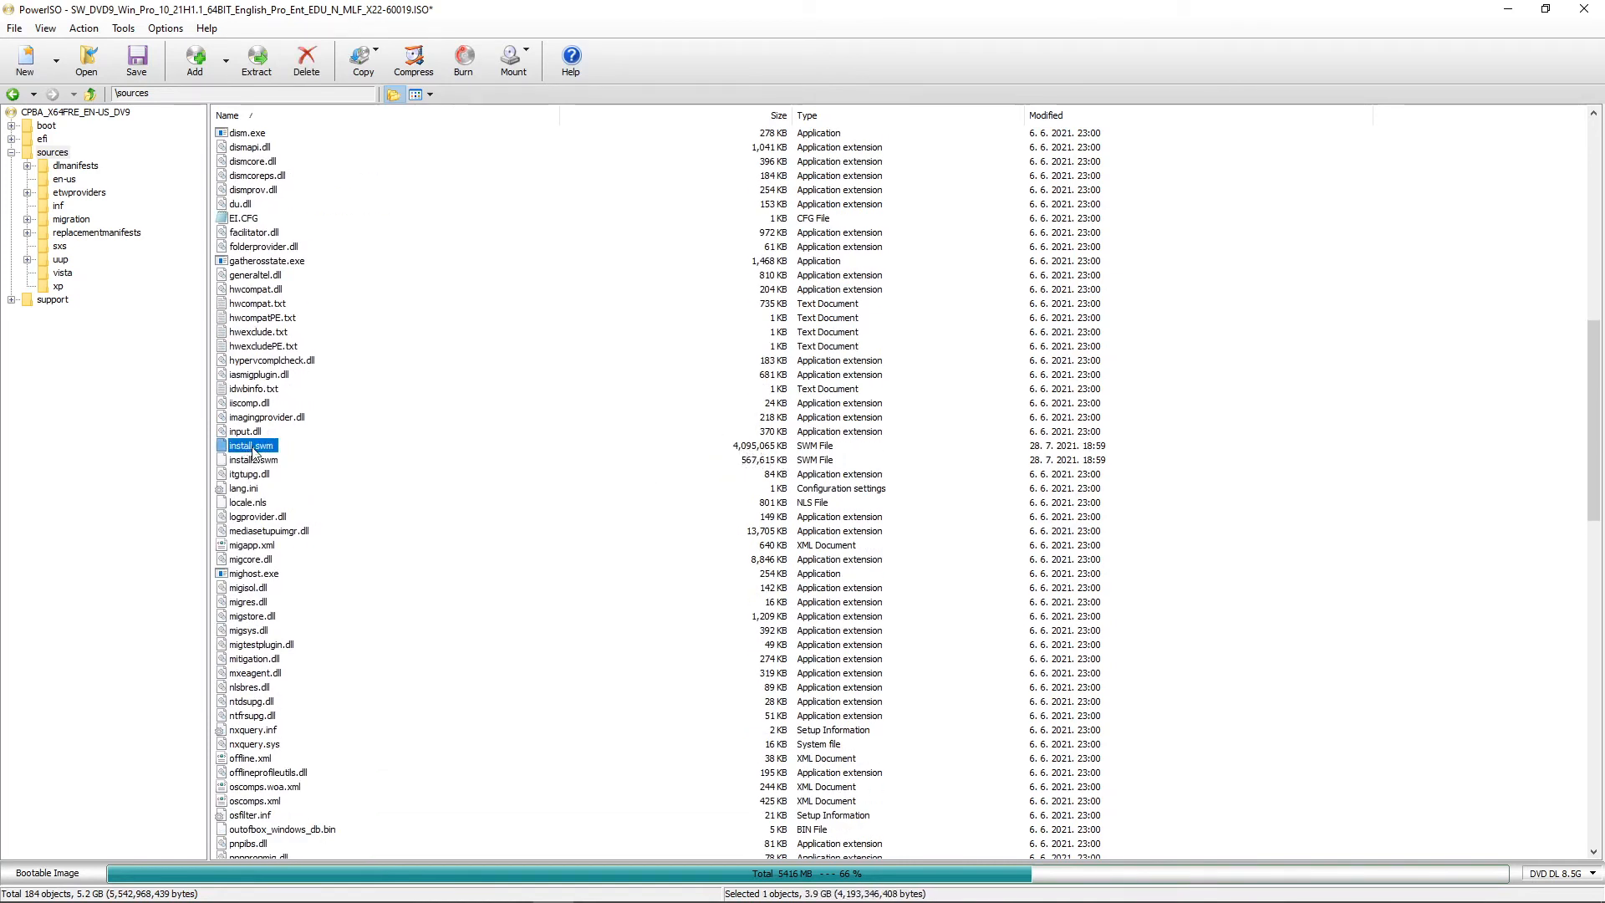
pyautogui.click(252, 459)
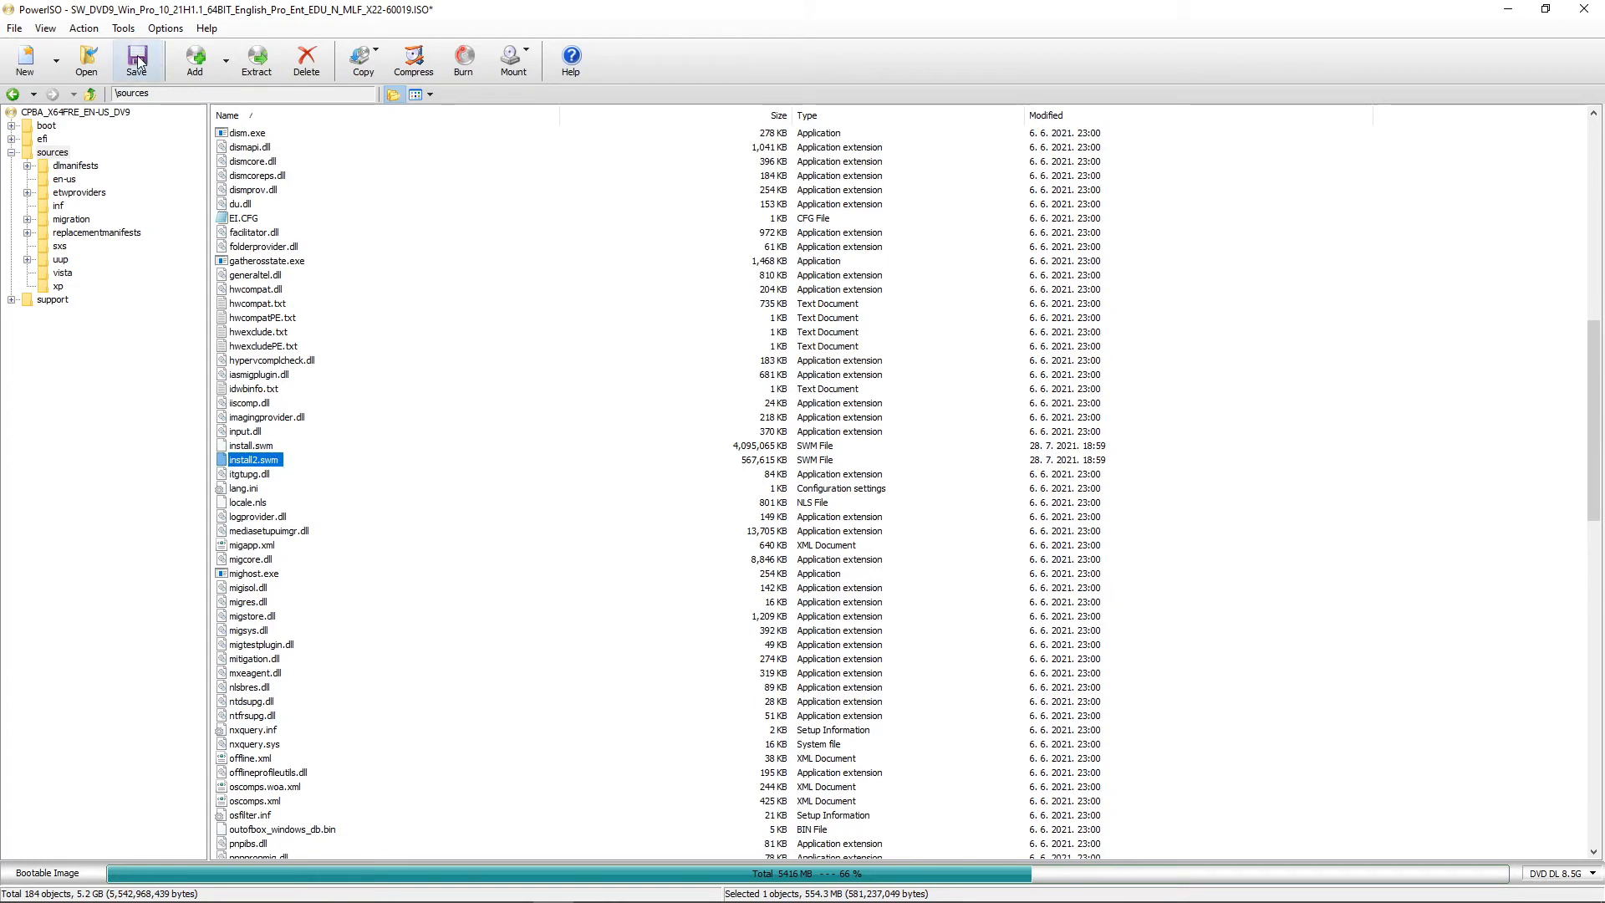
pyautogui.click(135, 59)
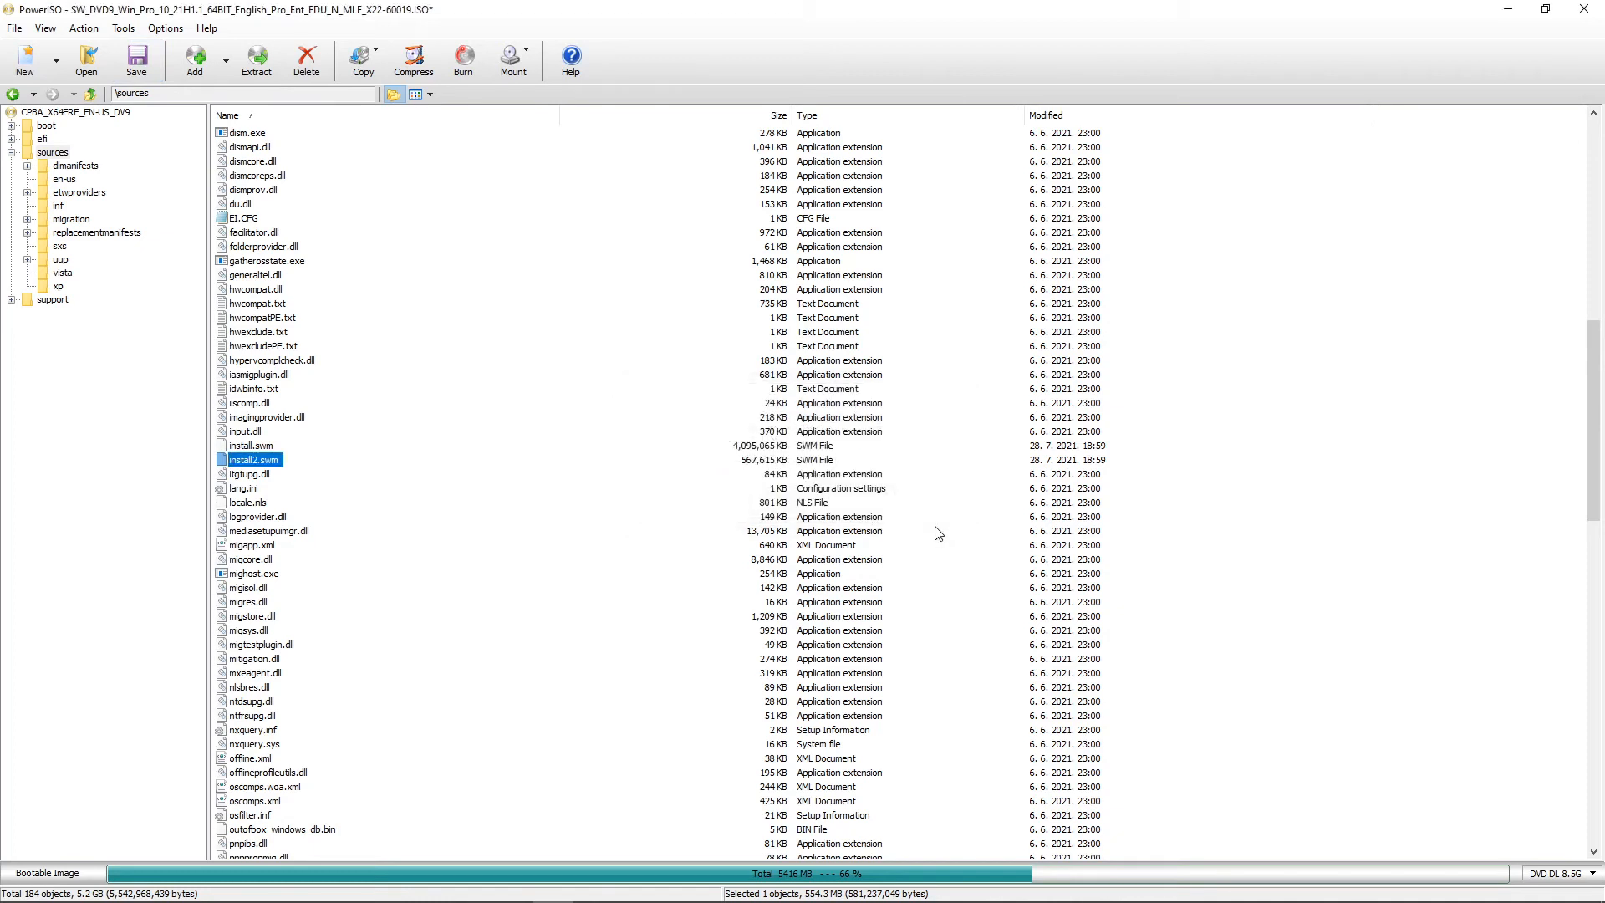
# Step: Save the image as a new ISO with 'edited' appended to its name on the 2Tb disk (F:)
pyautogui.click(14, 28)
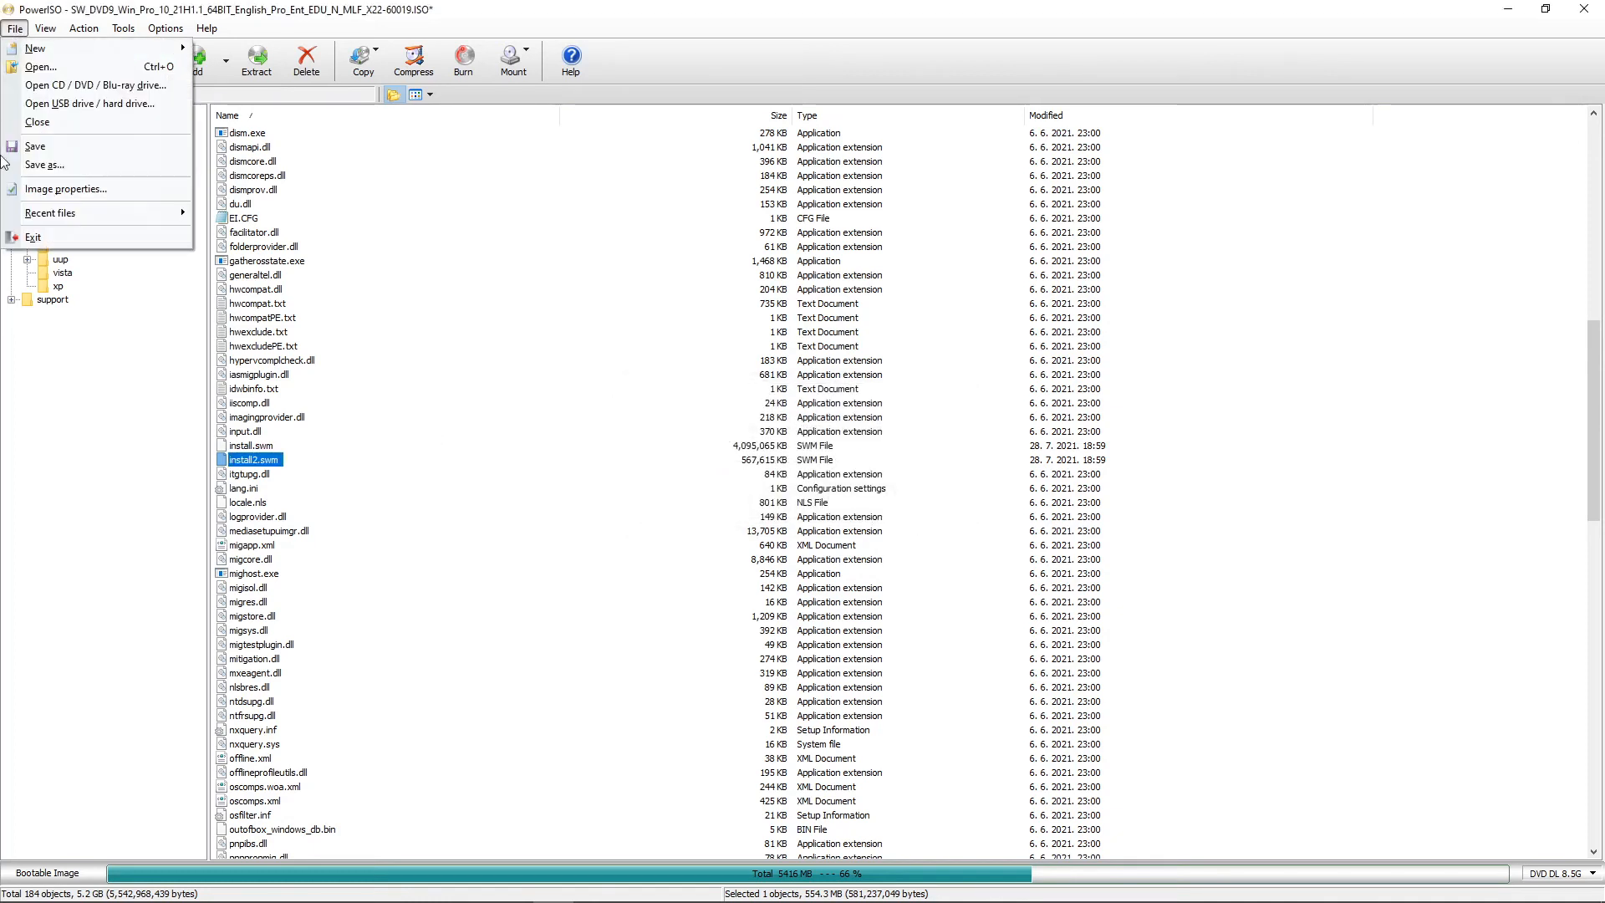
pyautogui.click(44, 165)
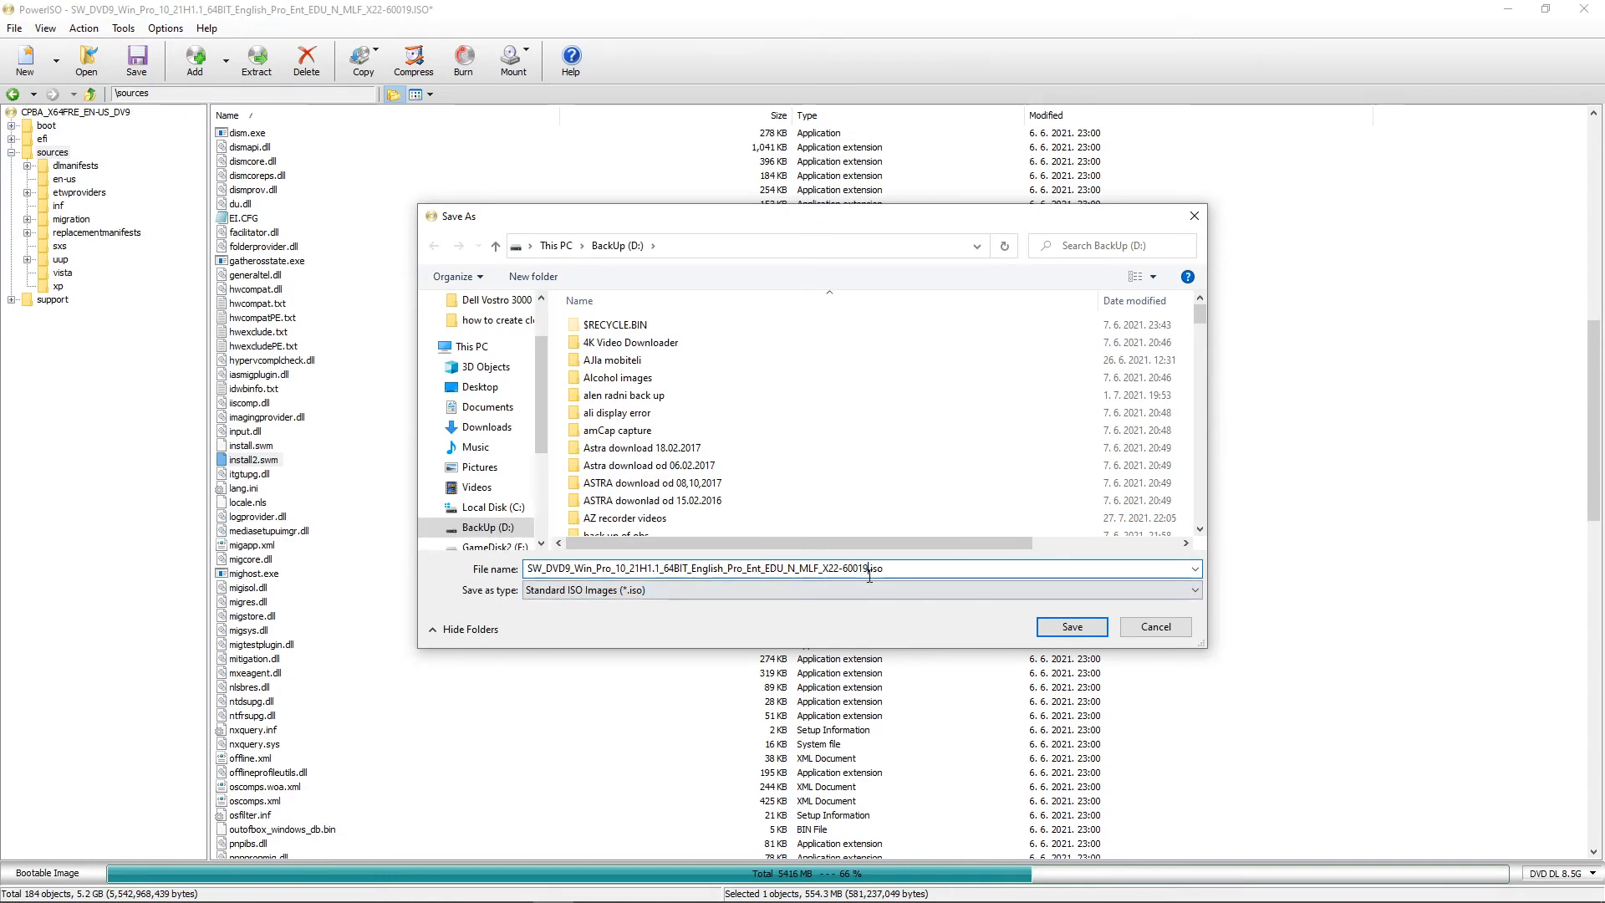
pyautogui.write('edit')
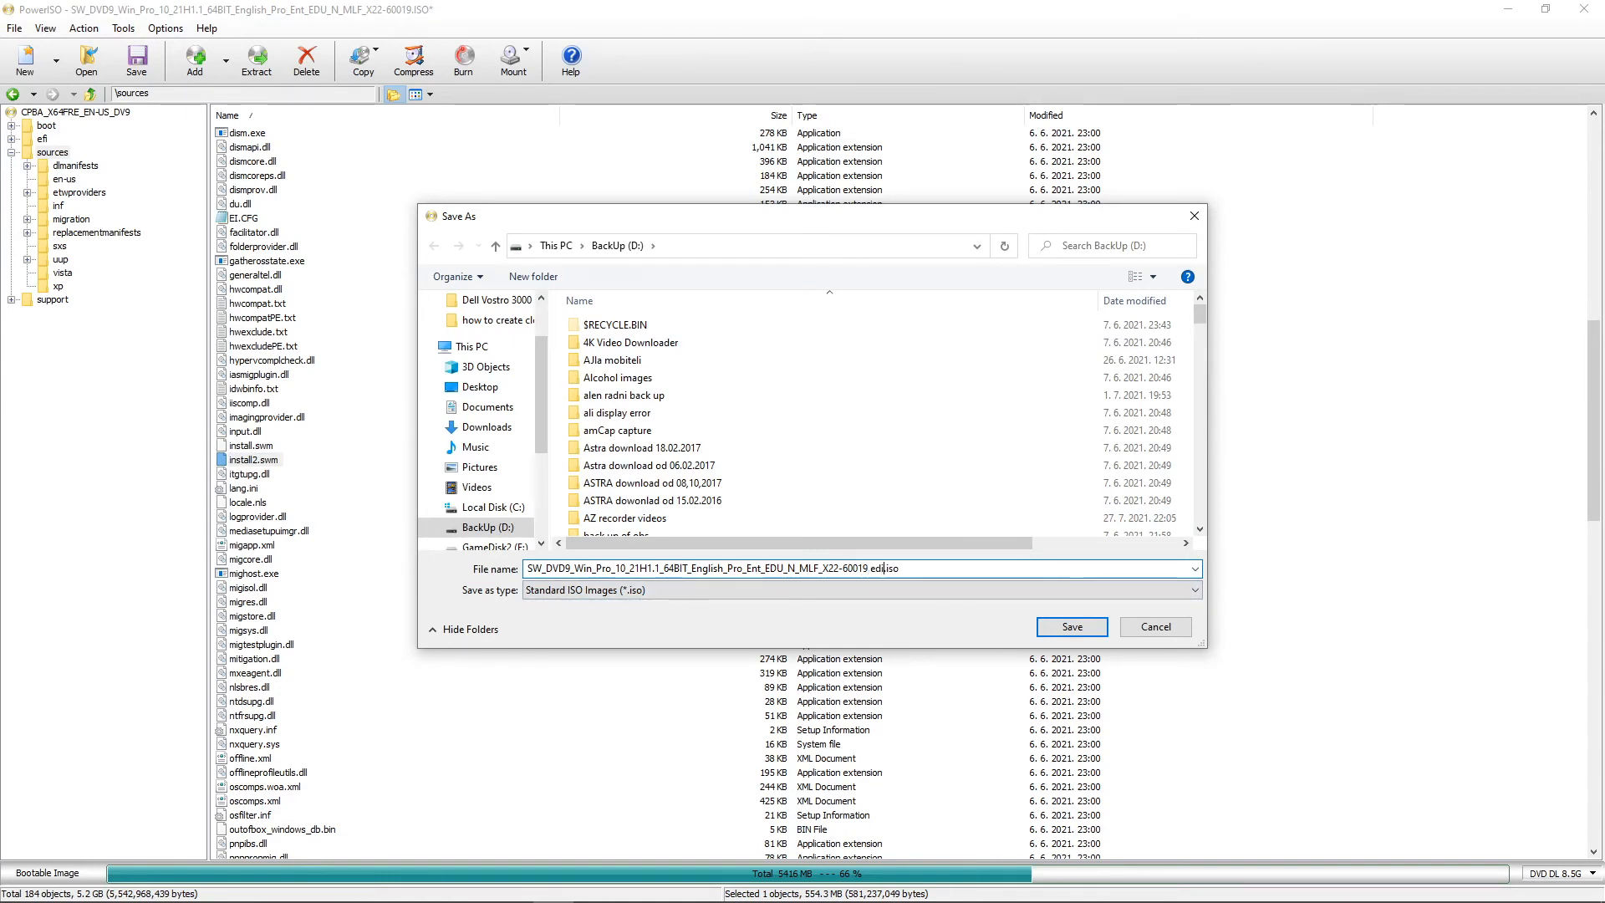
pyautogui.write('ted')
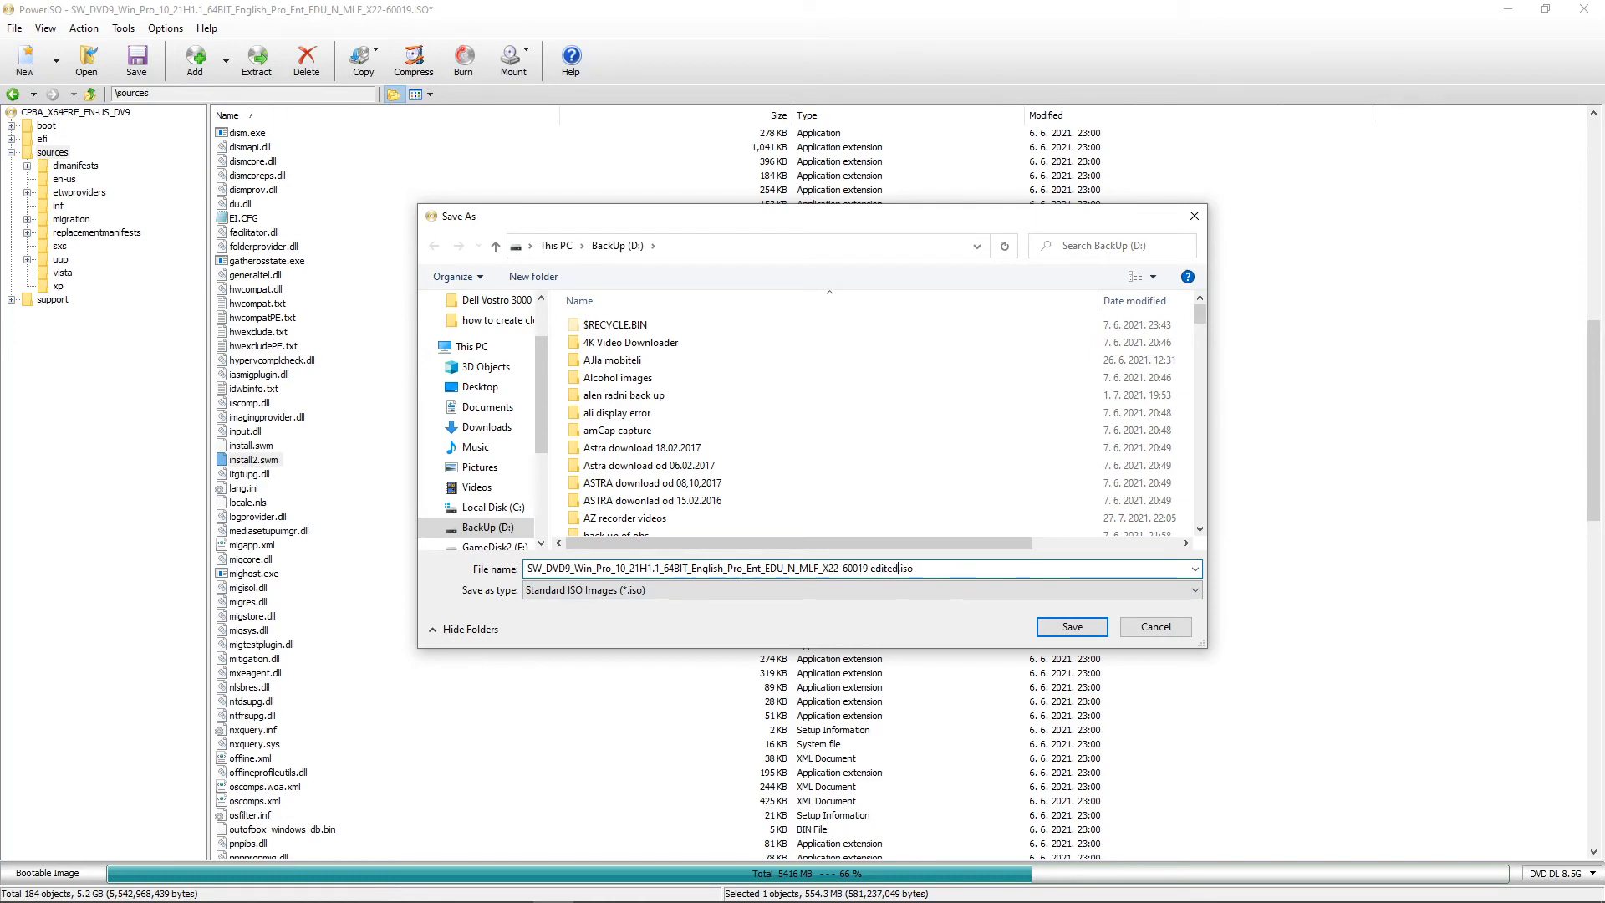
pyautogui.click(482, 528)
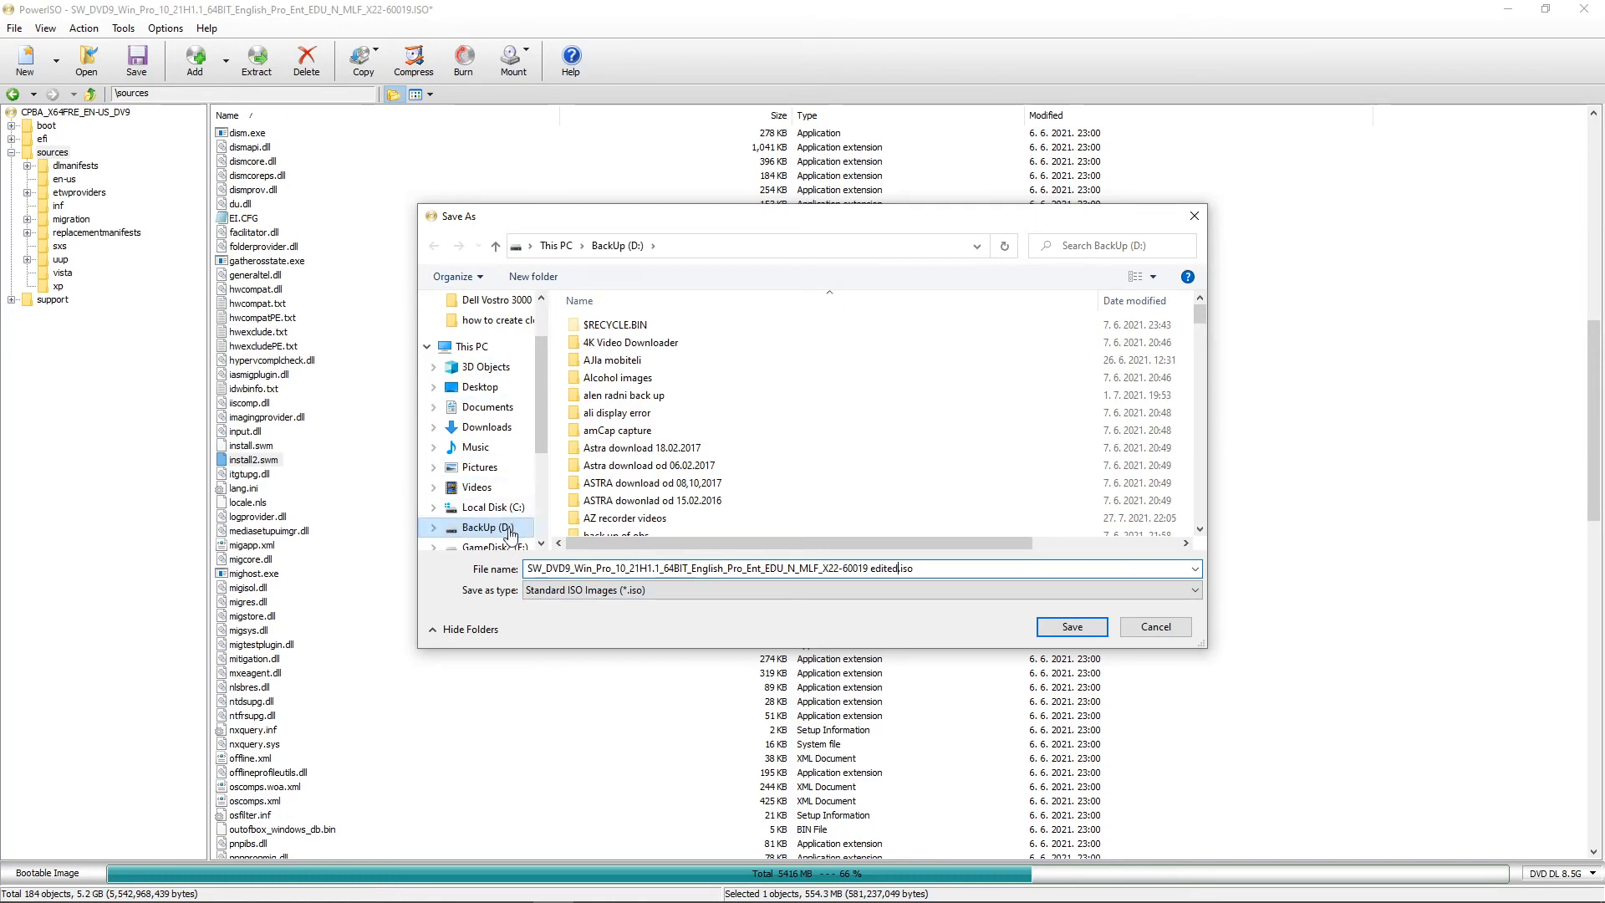
pyautogui.scroll(-3)
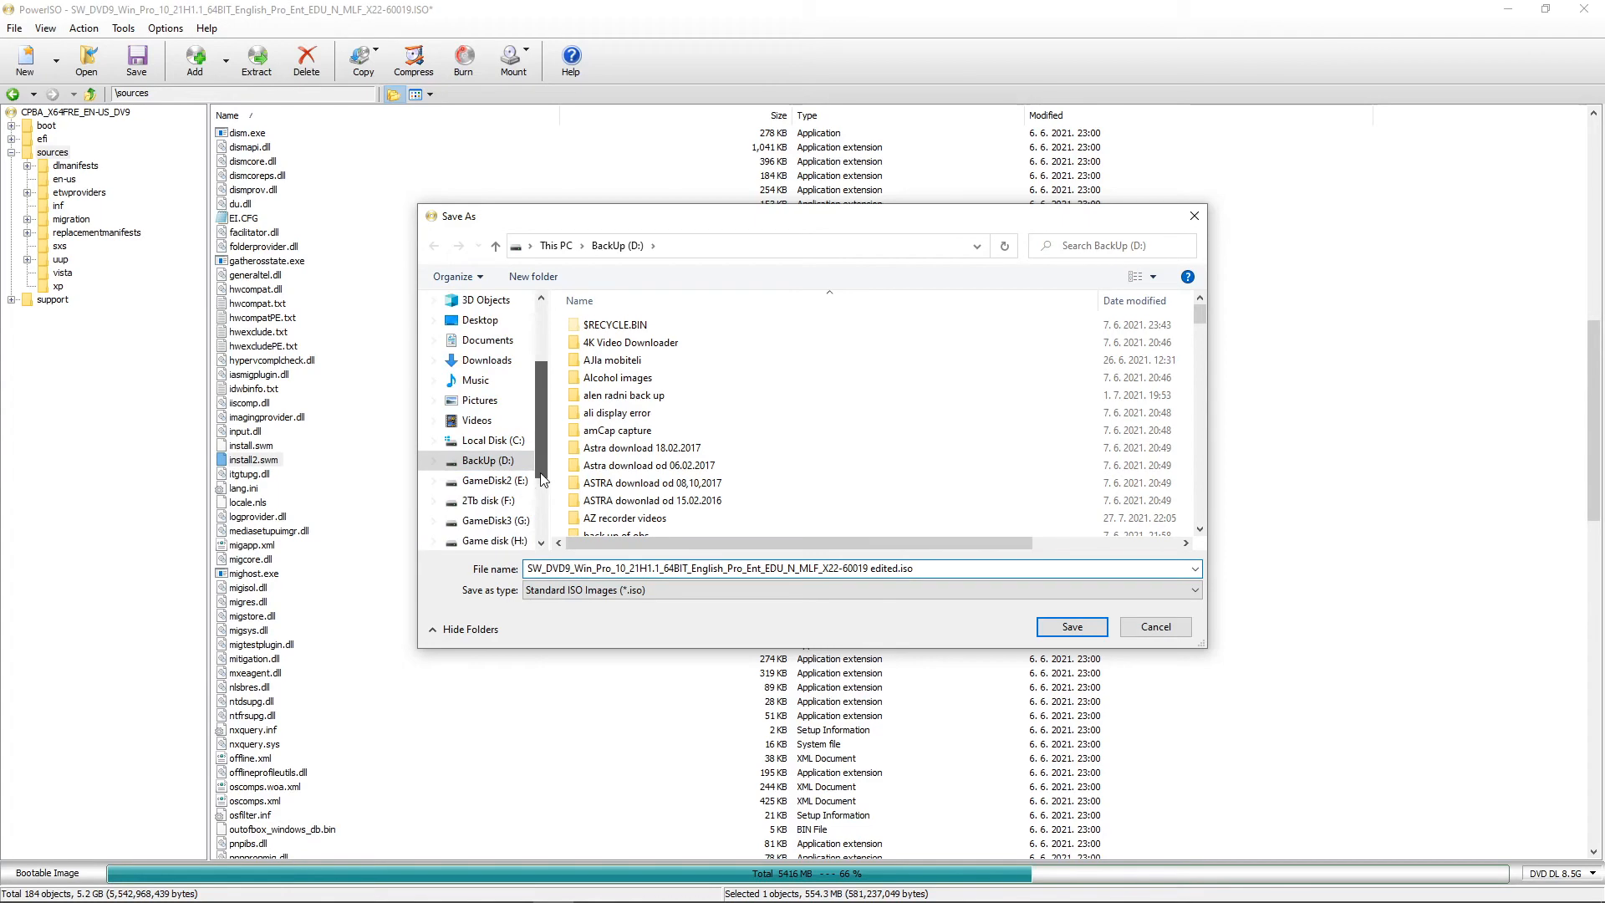
pyautogui.click(482, 501)
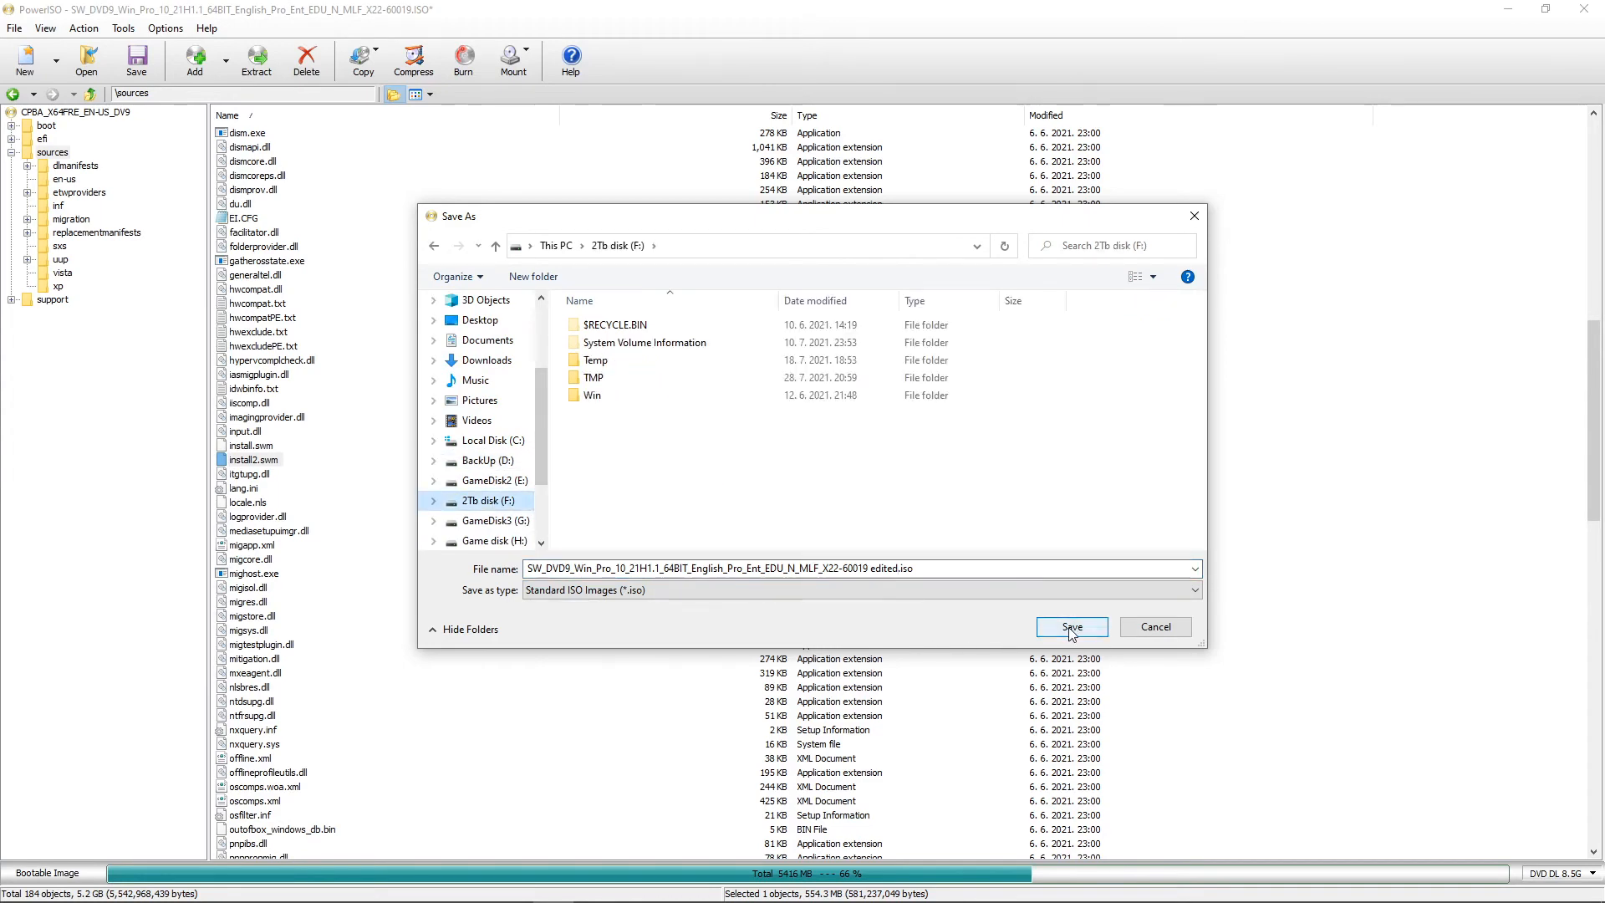
pyautogui.click(1071, 626)
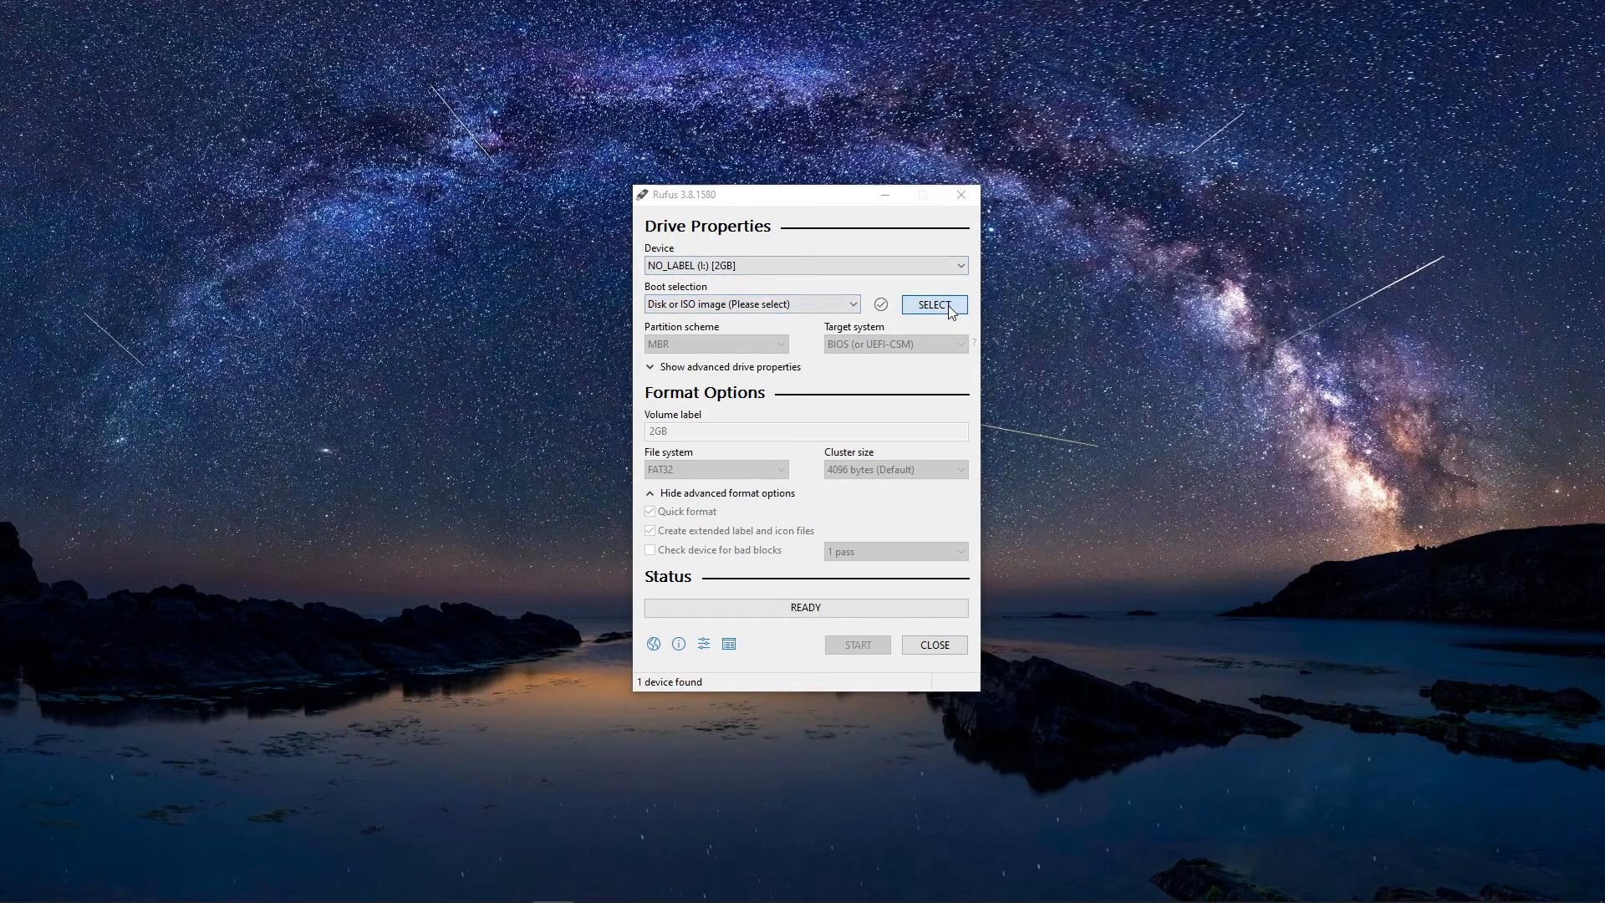
# Step: Load the edited 21H1 ISO from drive F, giving GPT, UEFI (non CSM) and FAT32
pyautogui.click(933, 304)
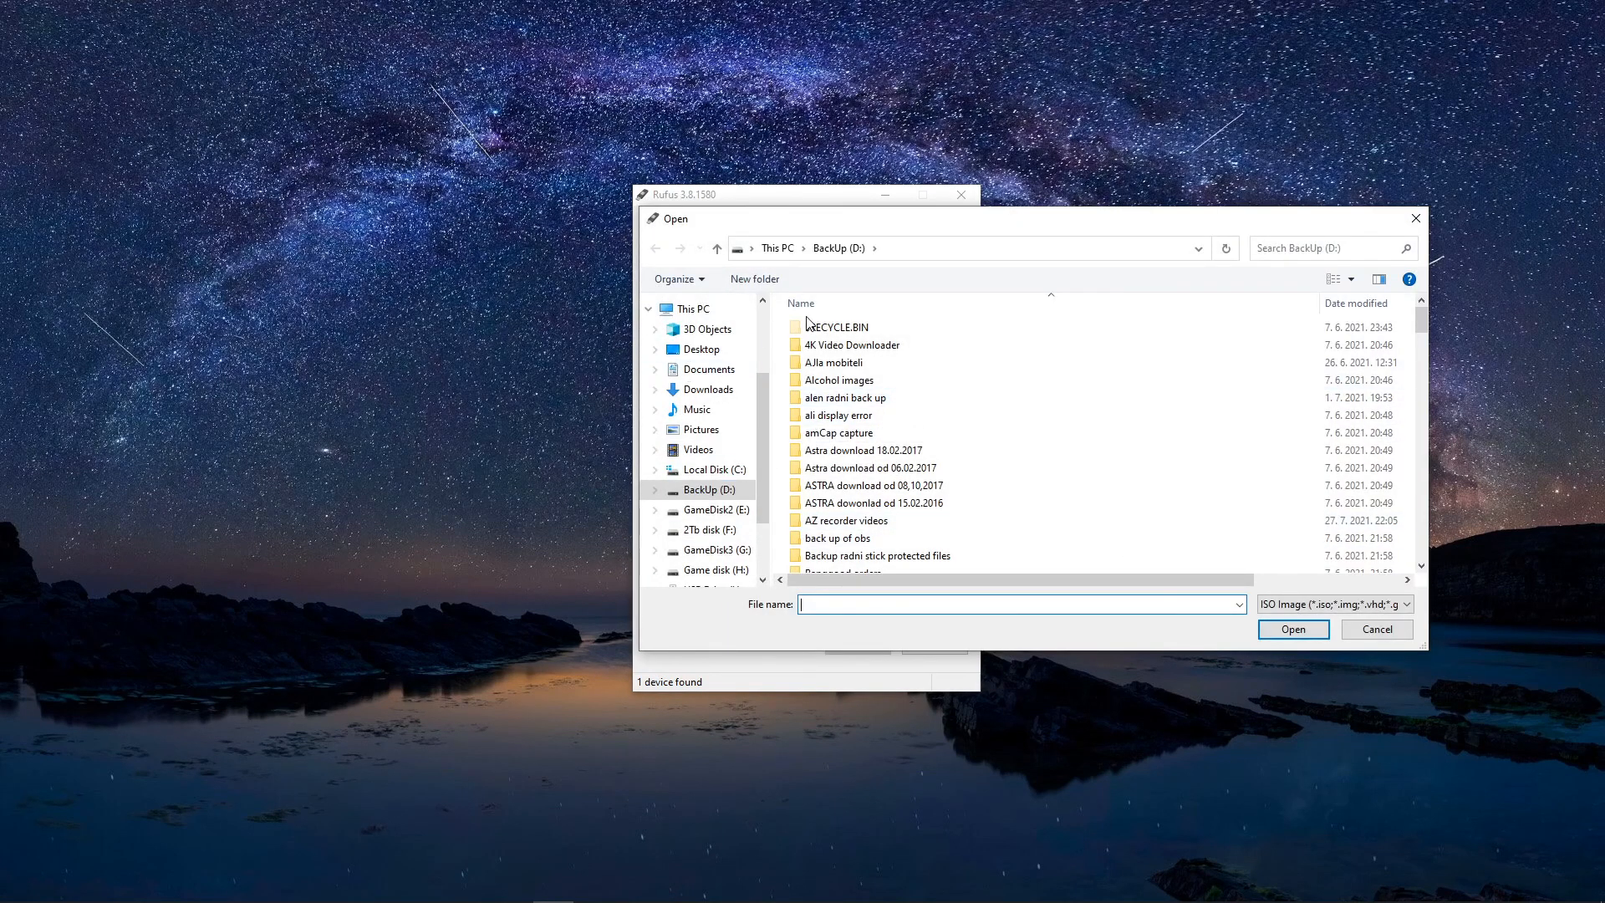
pyautogui.click(707, 529)
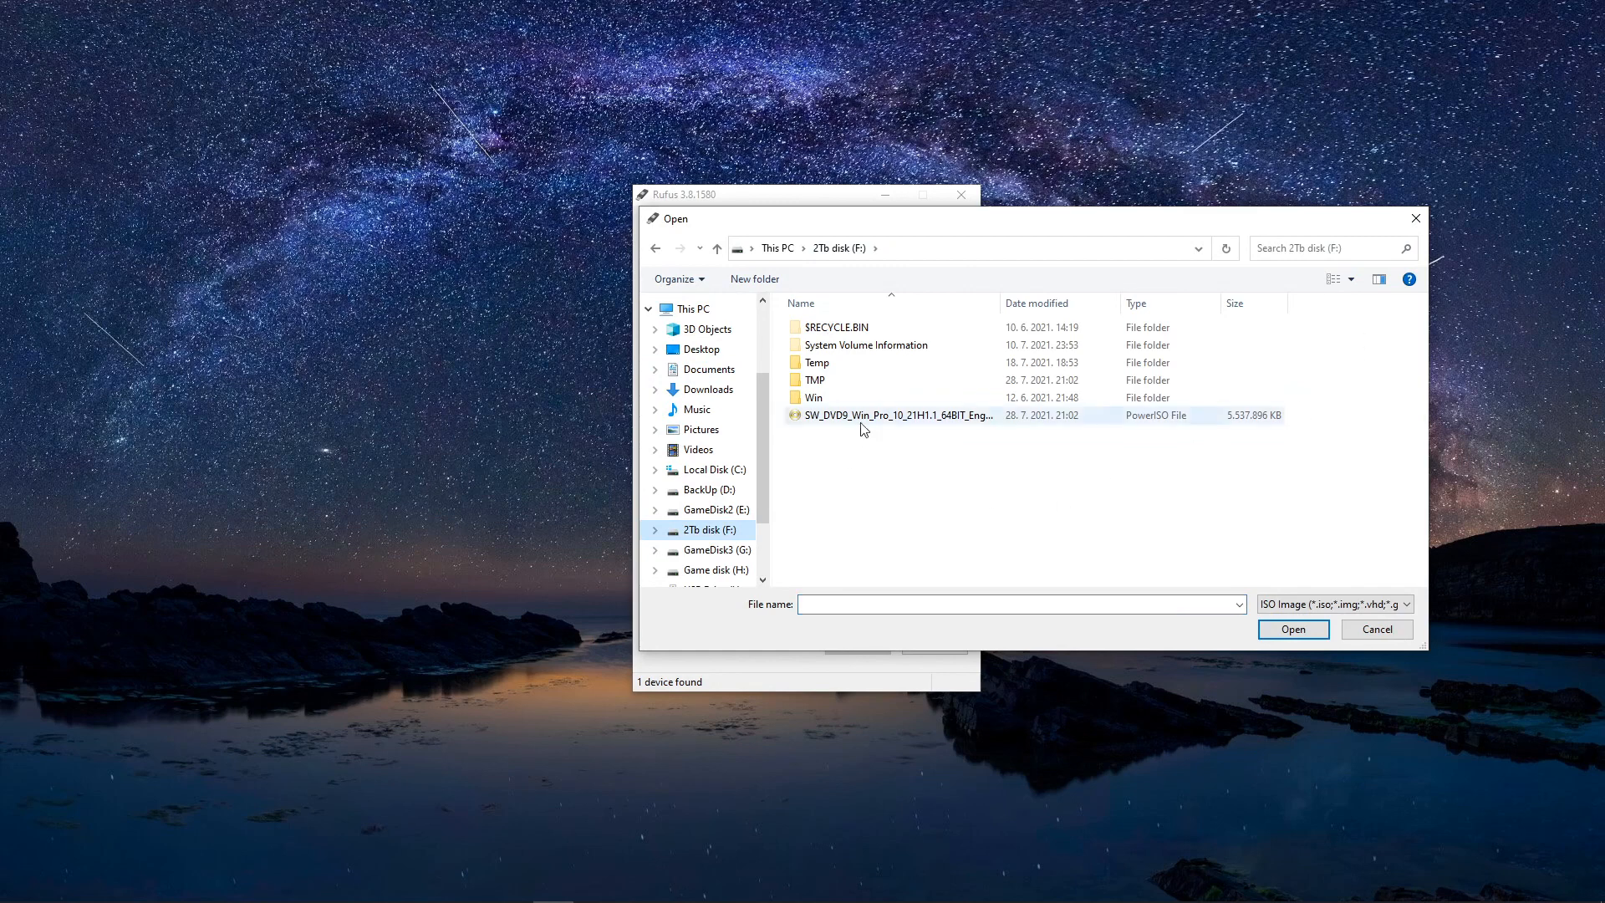
pyautogui.click(1292, 628)
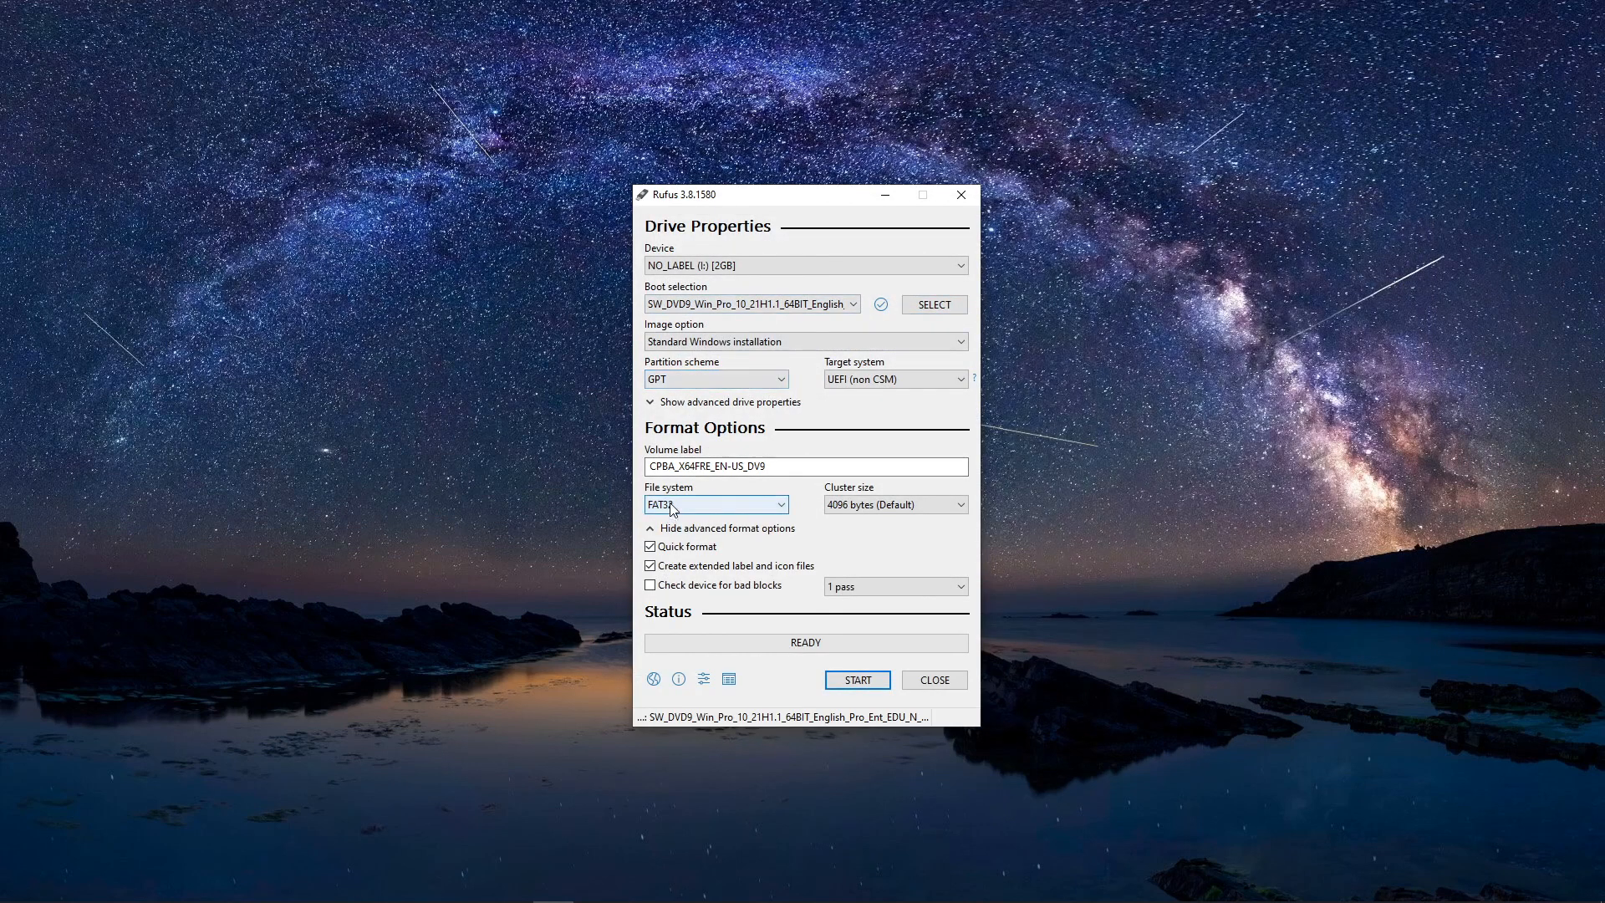
pyautogui.moveTo(716, 505)
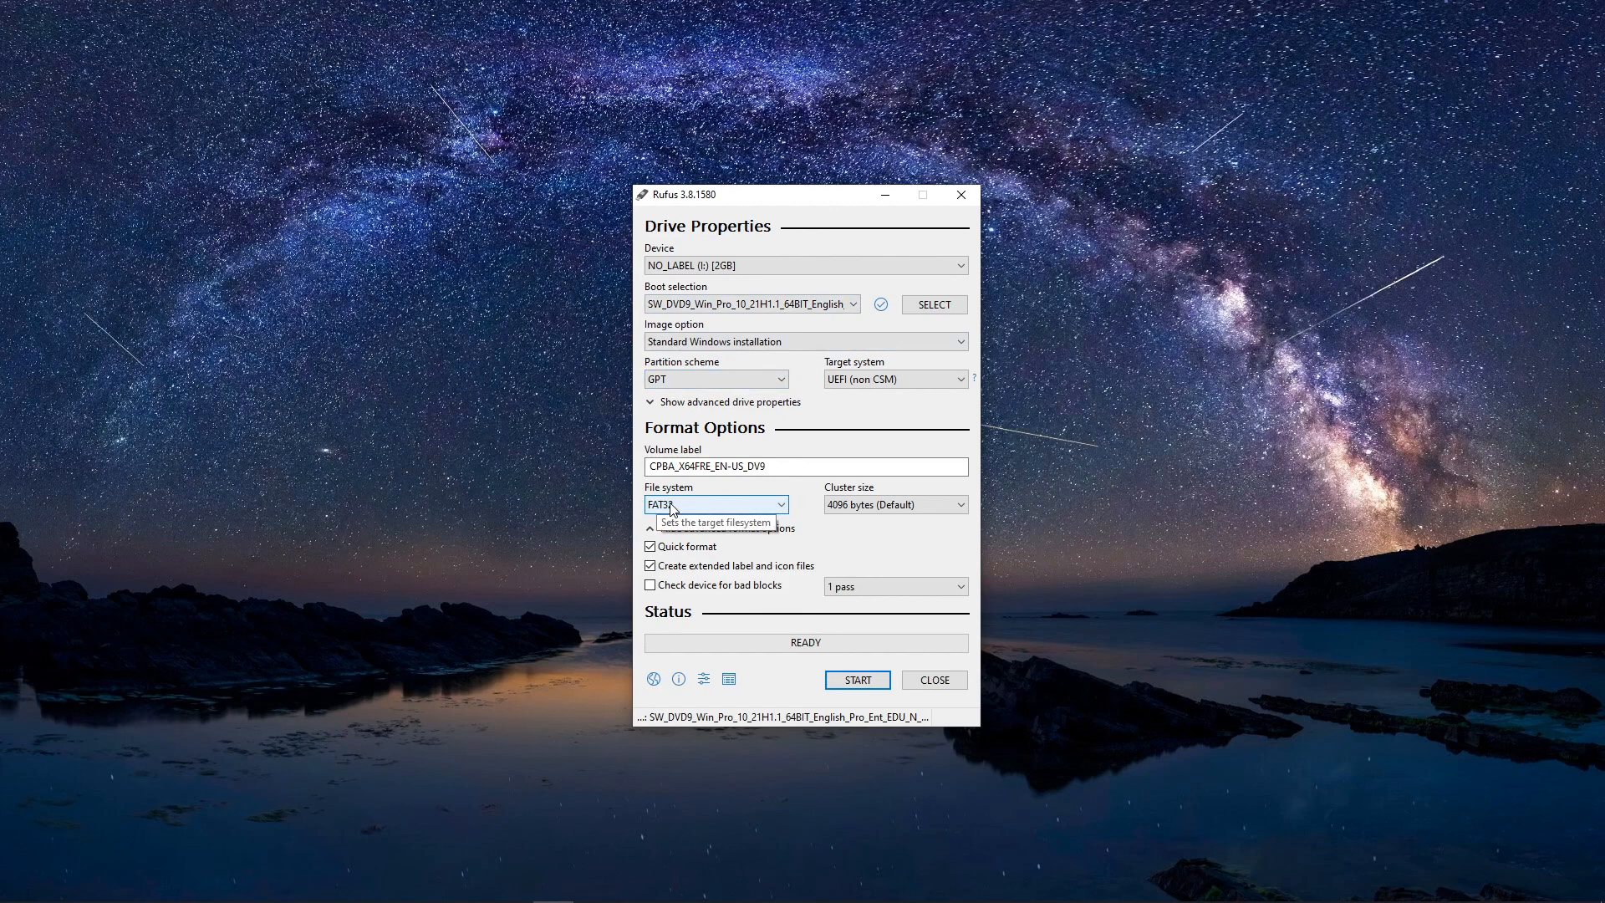